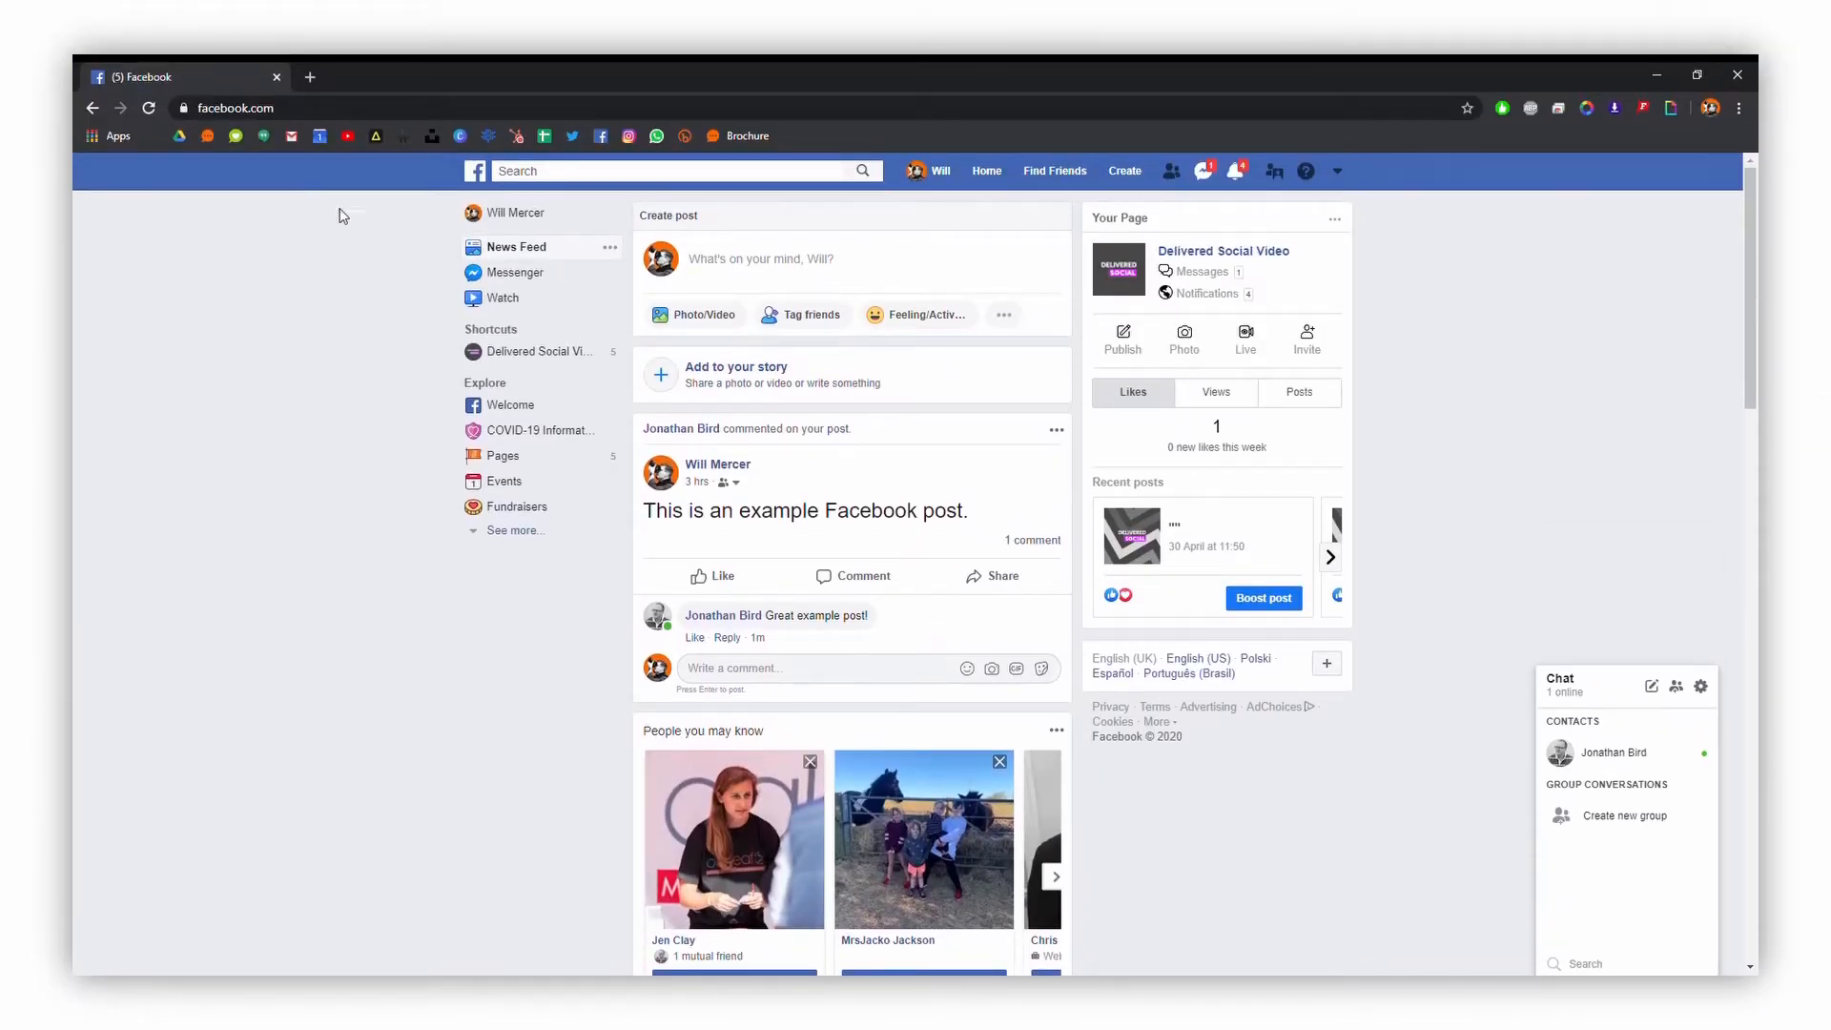
mouse_move(1564, 452)
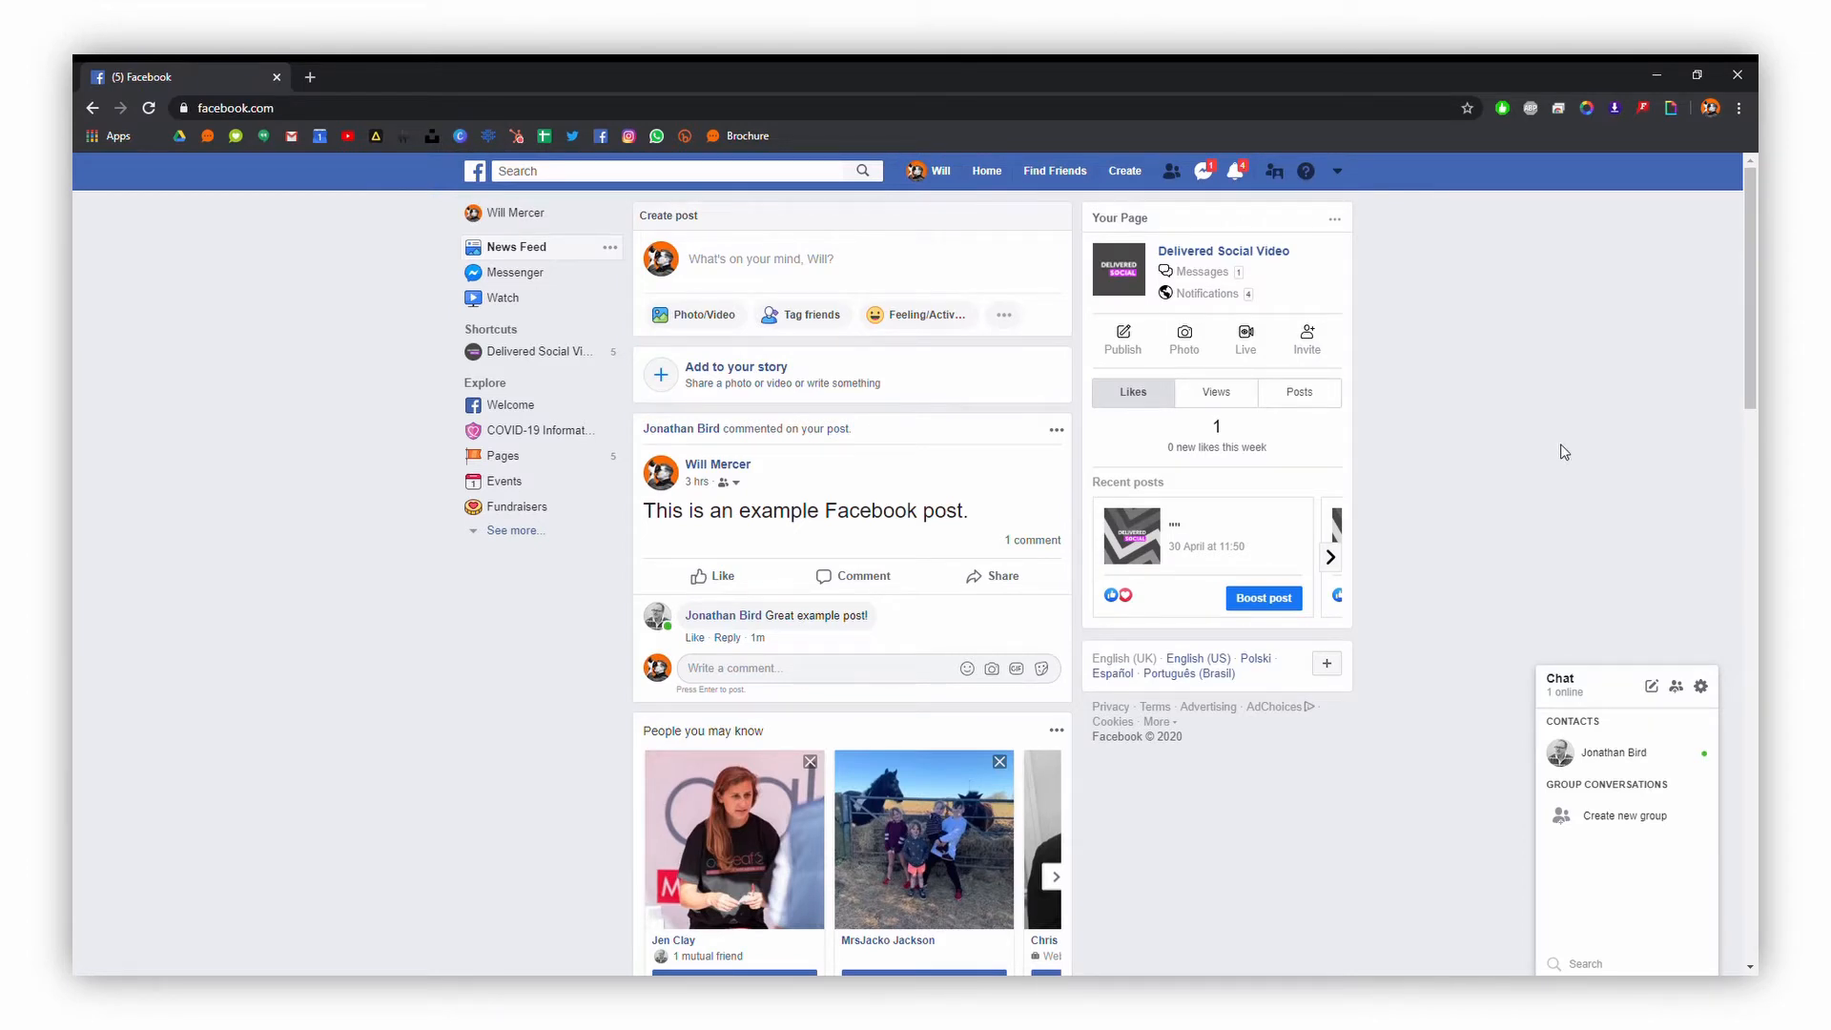
mouse_move(1240, 170)
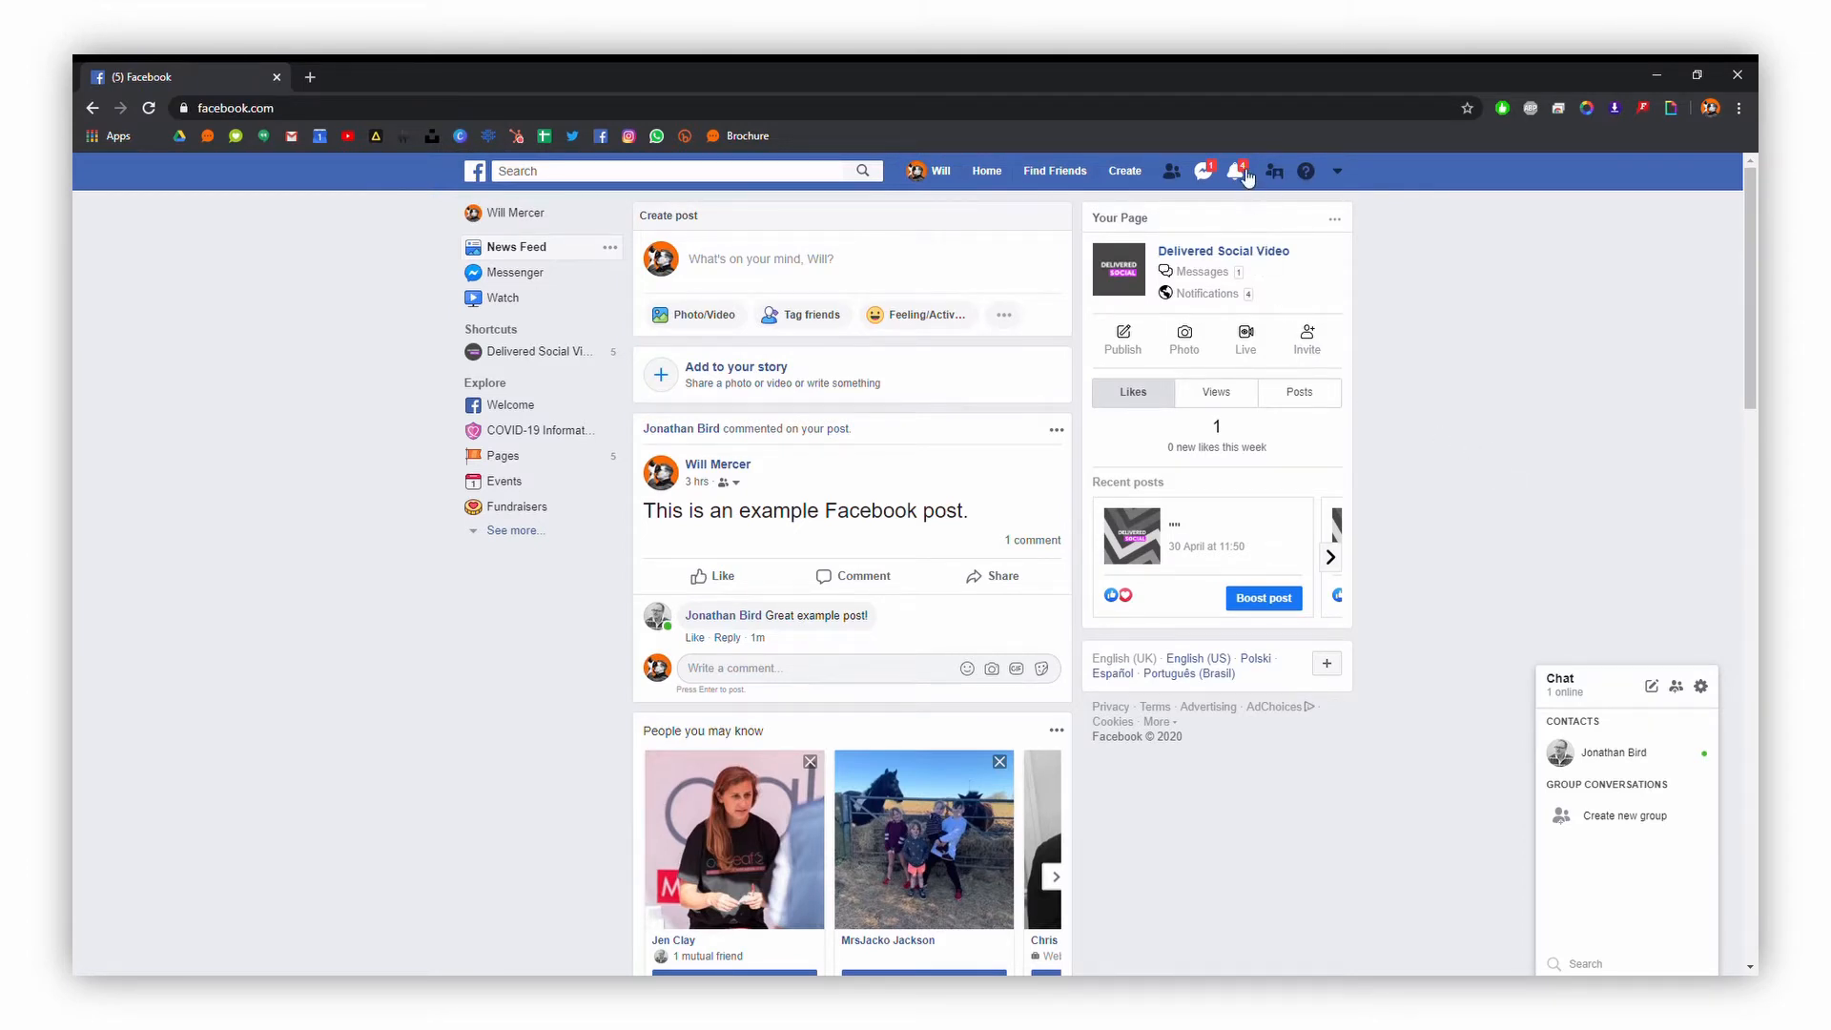
Show the recent notifications list from the bell icon in the top bar
left_click(1241, 169)
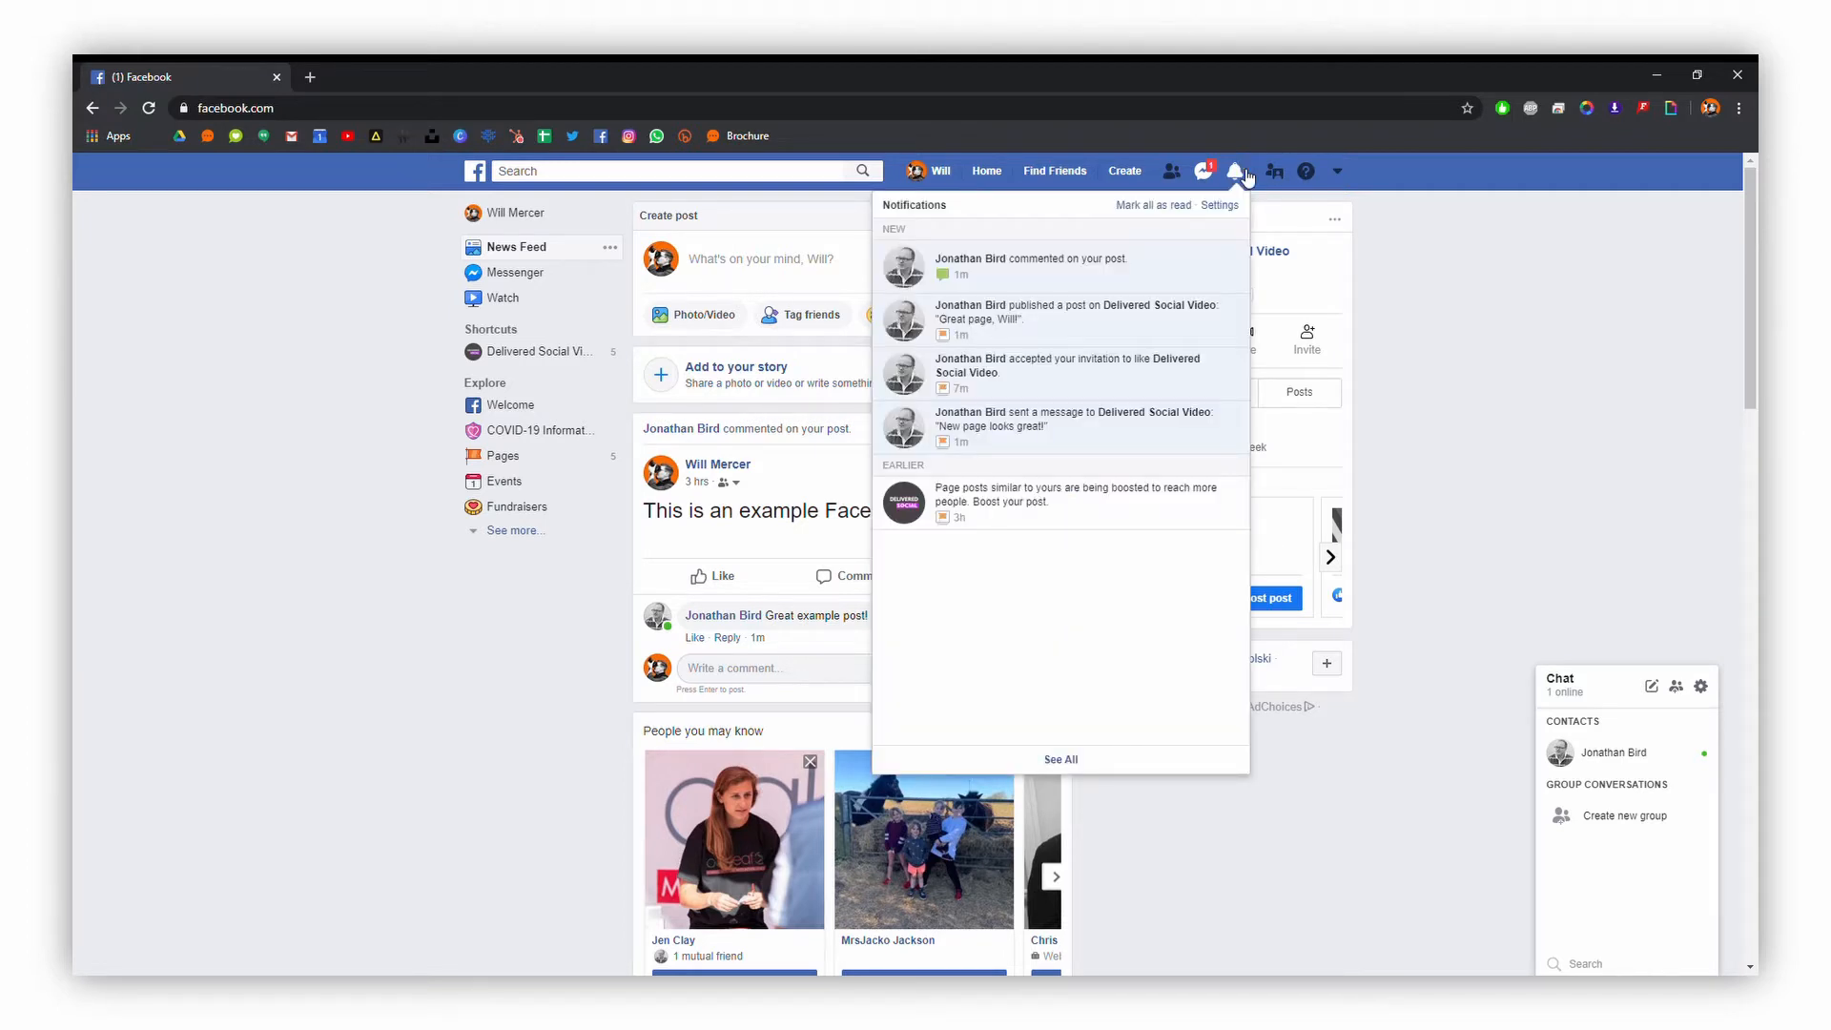
mouse_move(1139, 279)
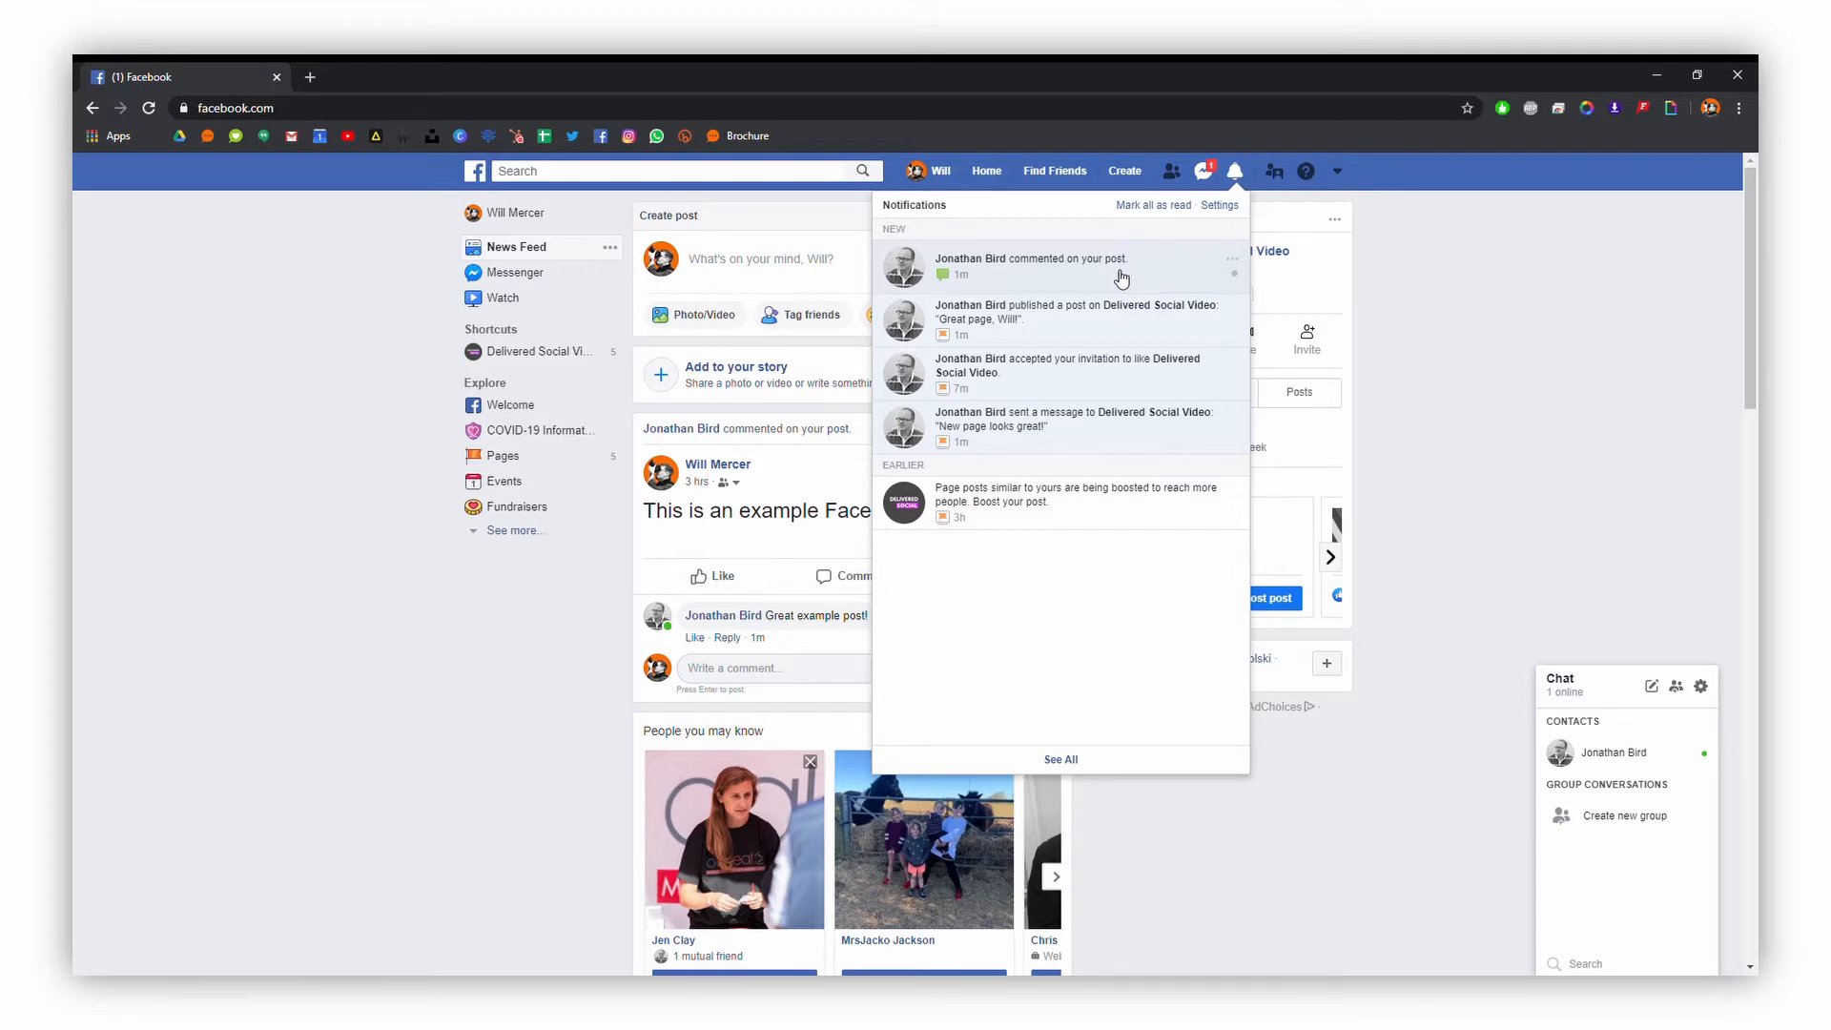
From the comment notification, draft a reply 'Thanks, Jon!' with a grinning face emoji
left_click(1032, 267)
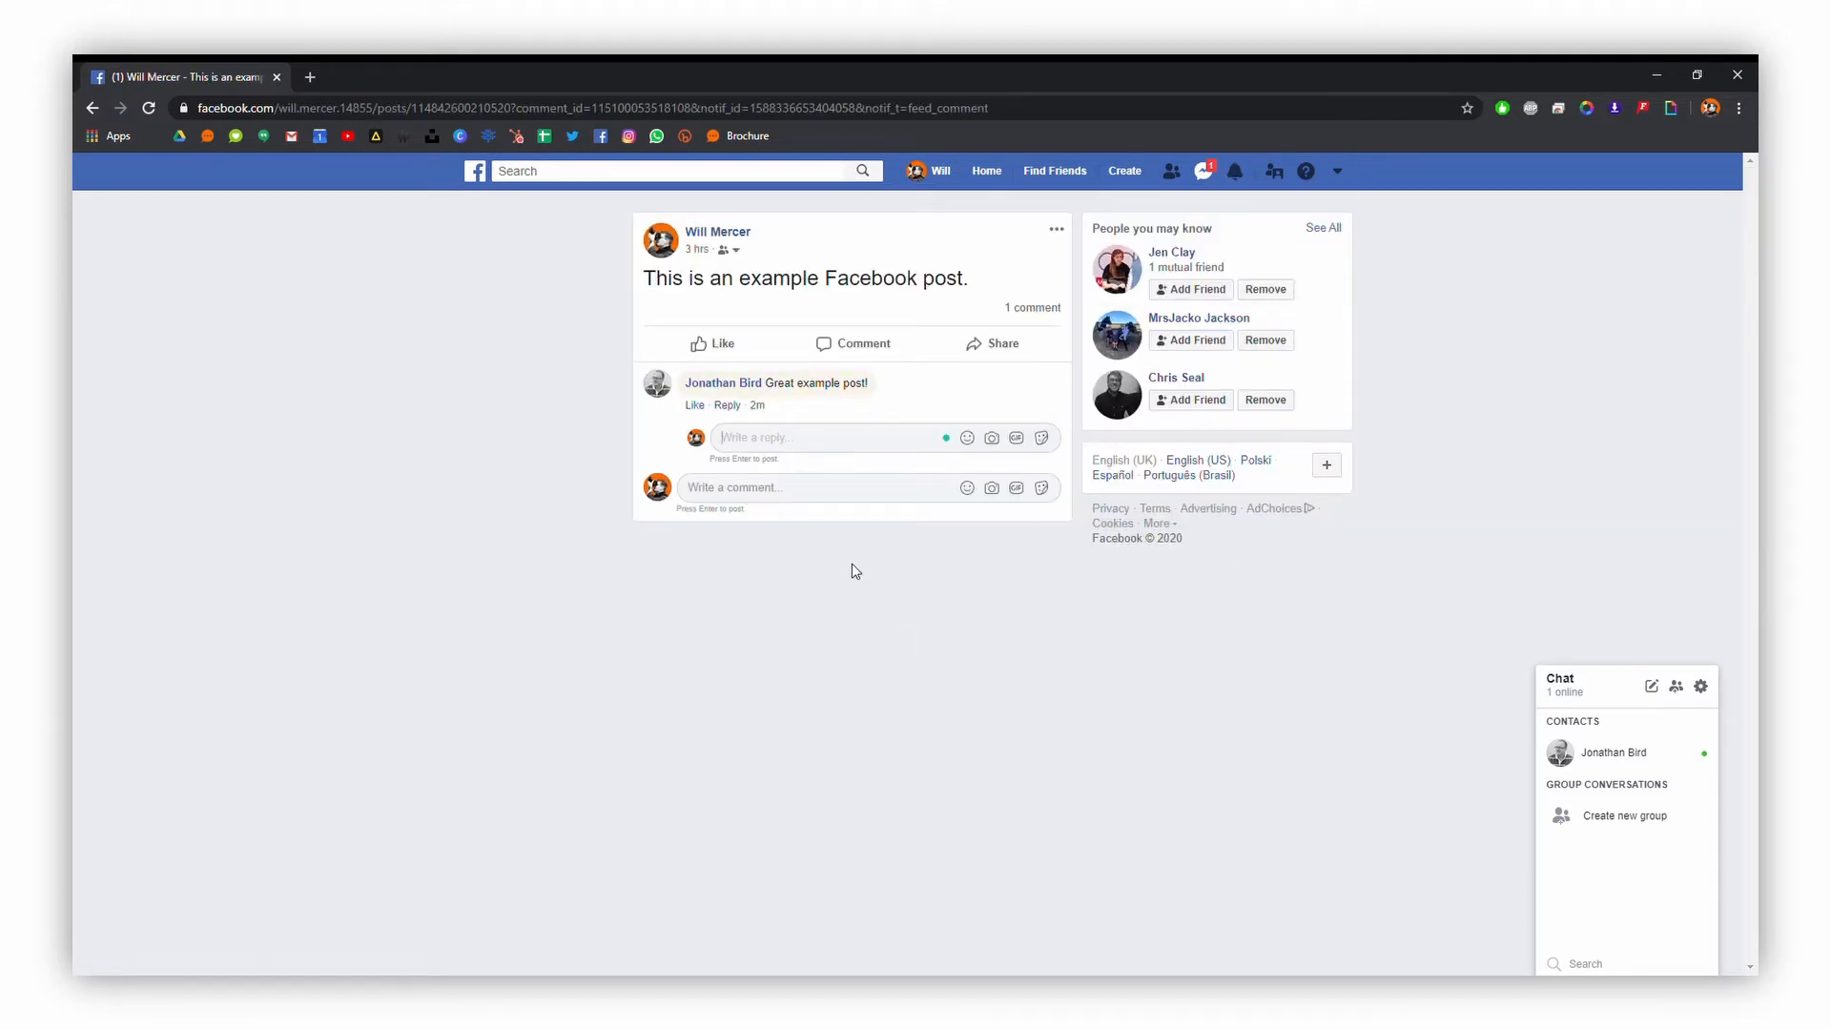
type("Thanks, Jon!")
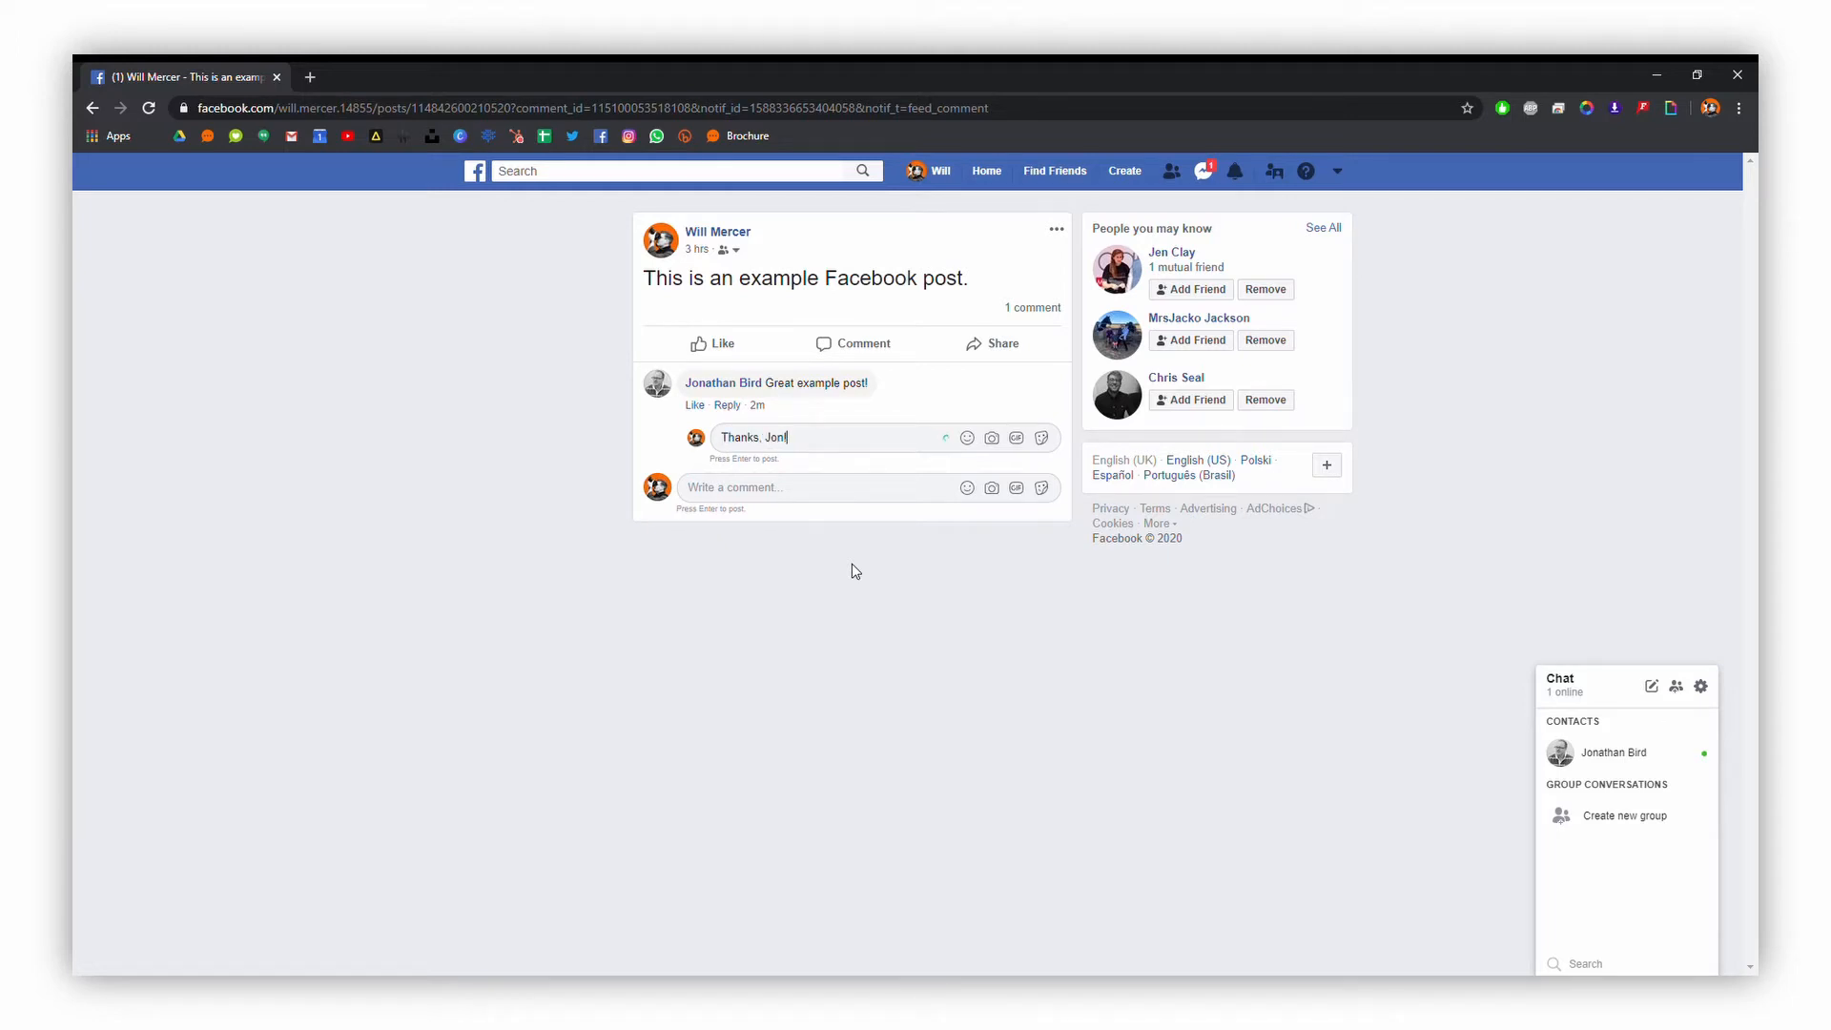
left_click(967, 438)
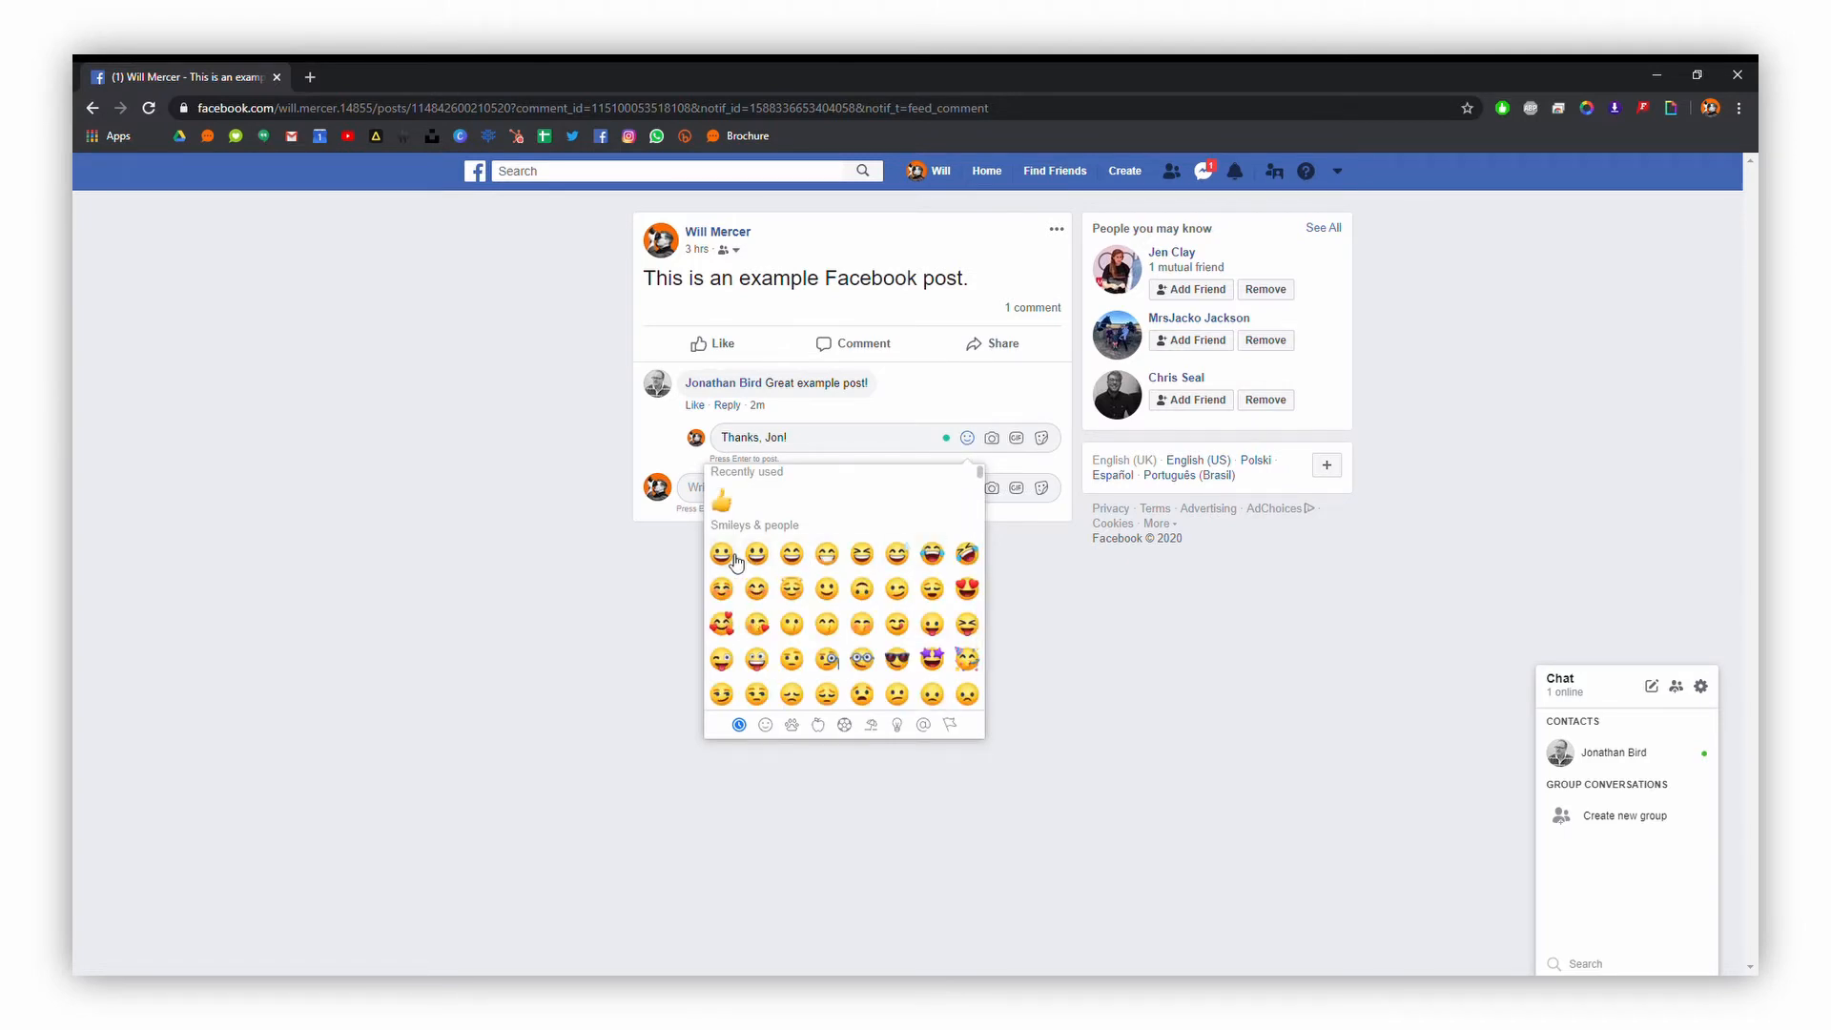
left_click(721, 554)
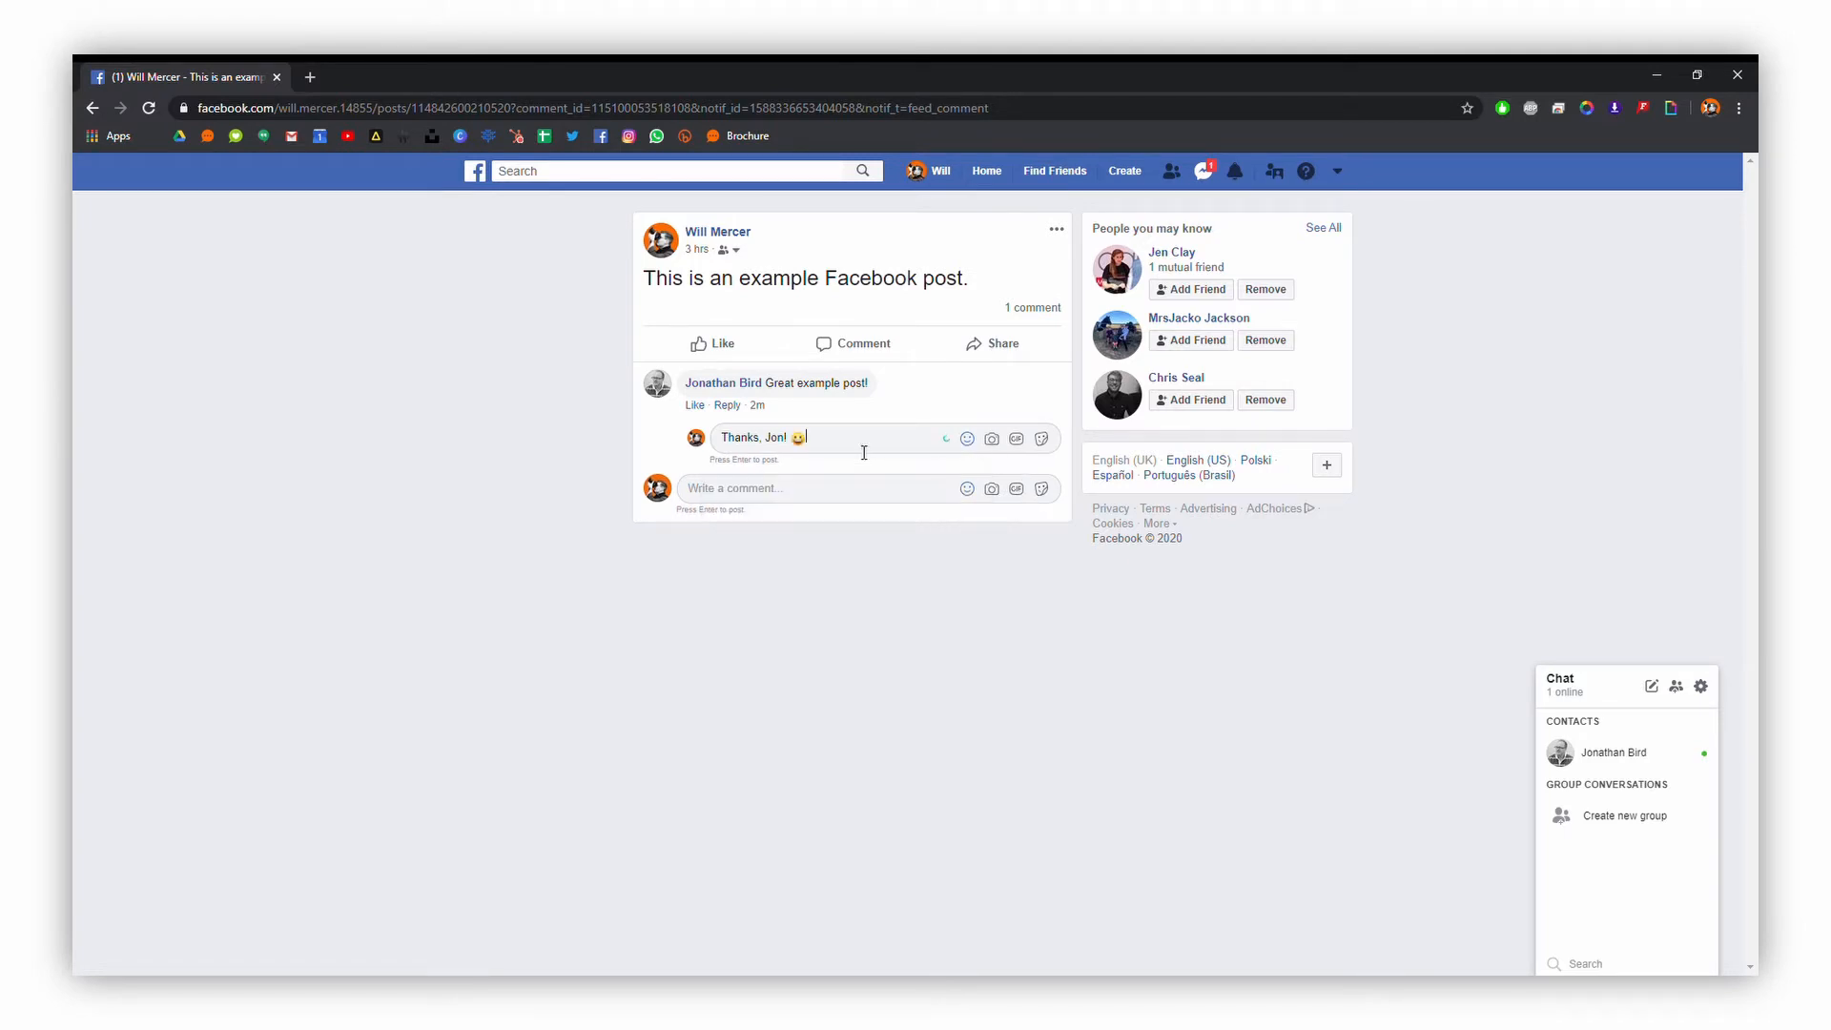
mouse_move(1017, 439)
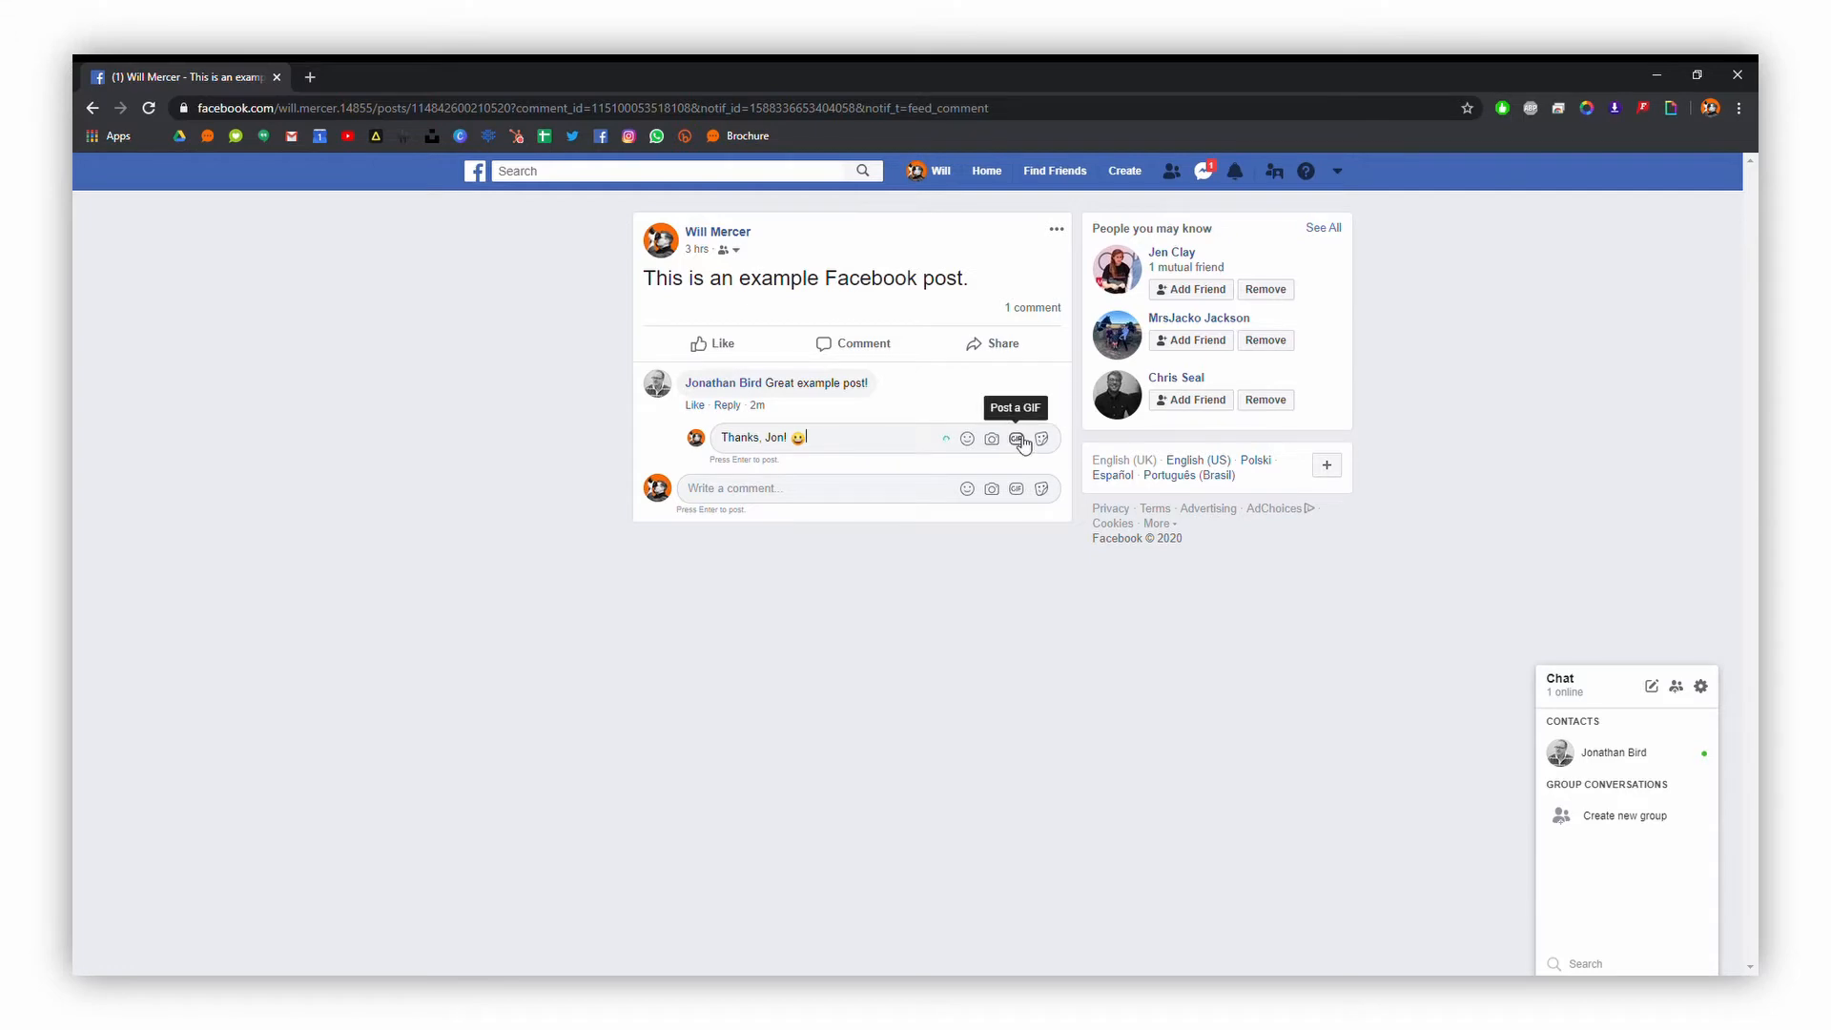
Attach the dog THANKS GIF found by searching 'thanks' and post the reply
left_click(1017, 438)
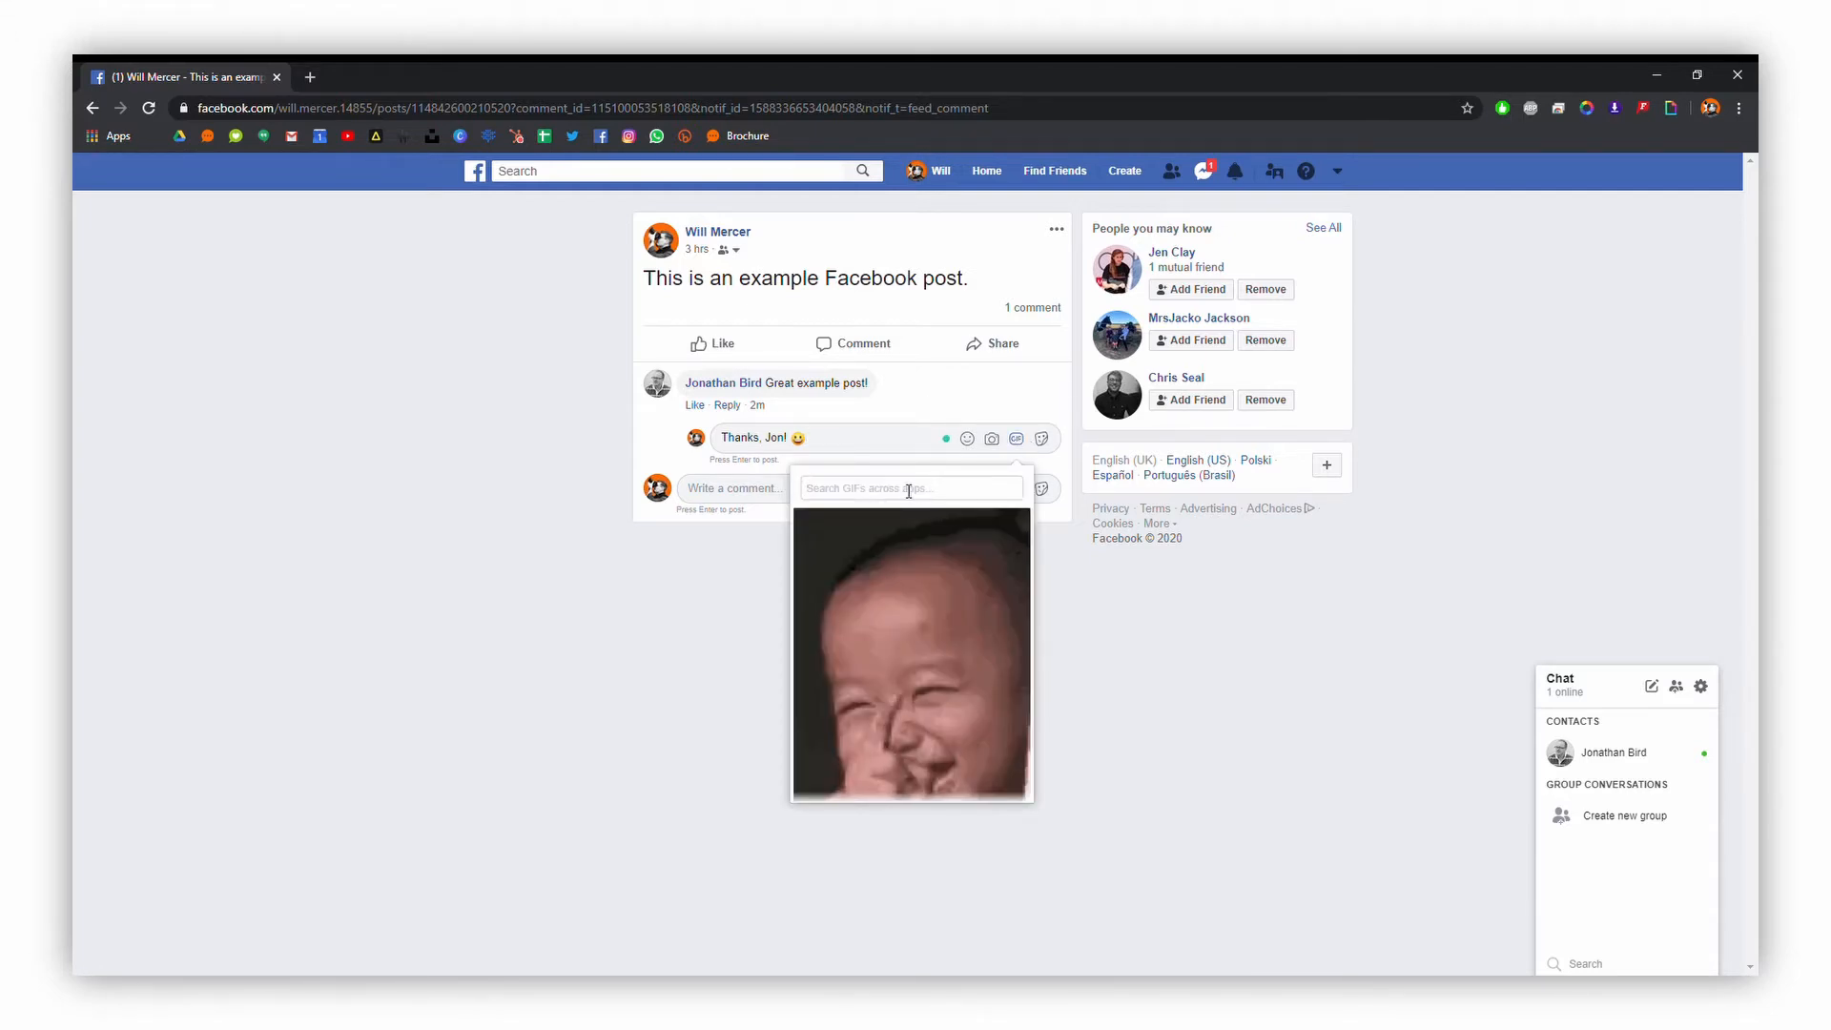
type("thanks")
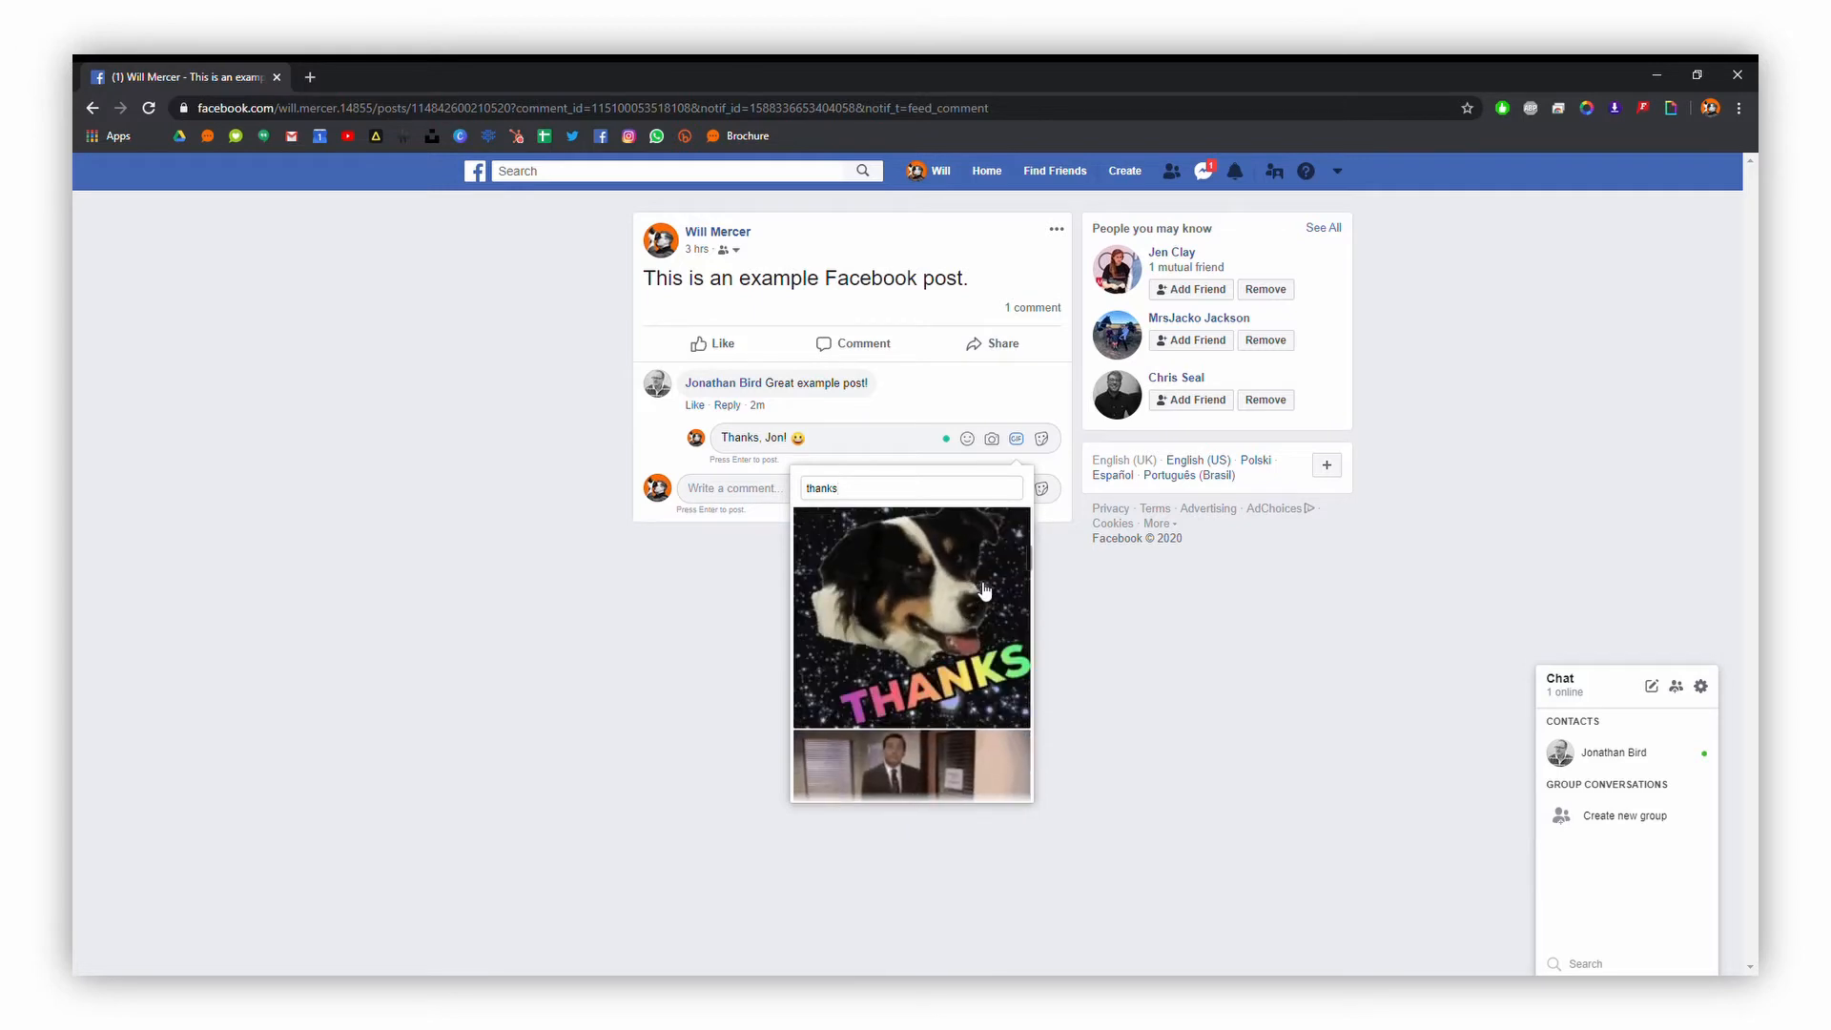
left_click(912, 616)
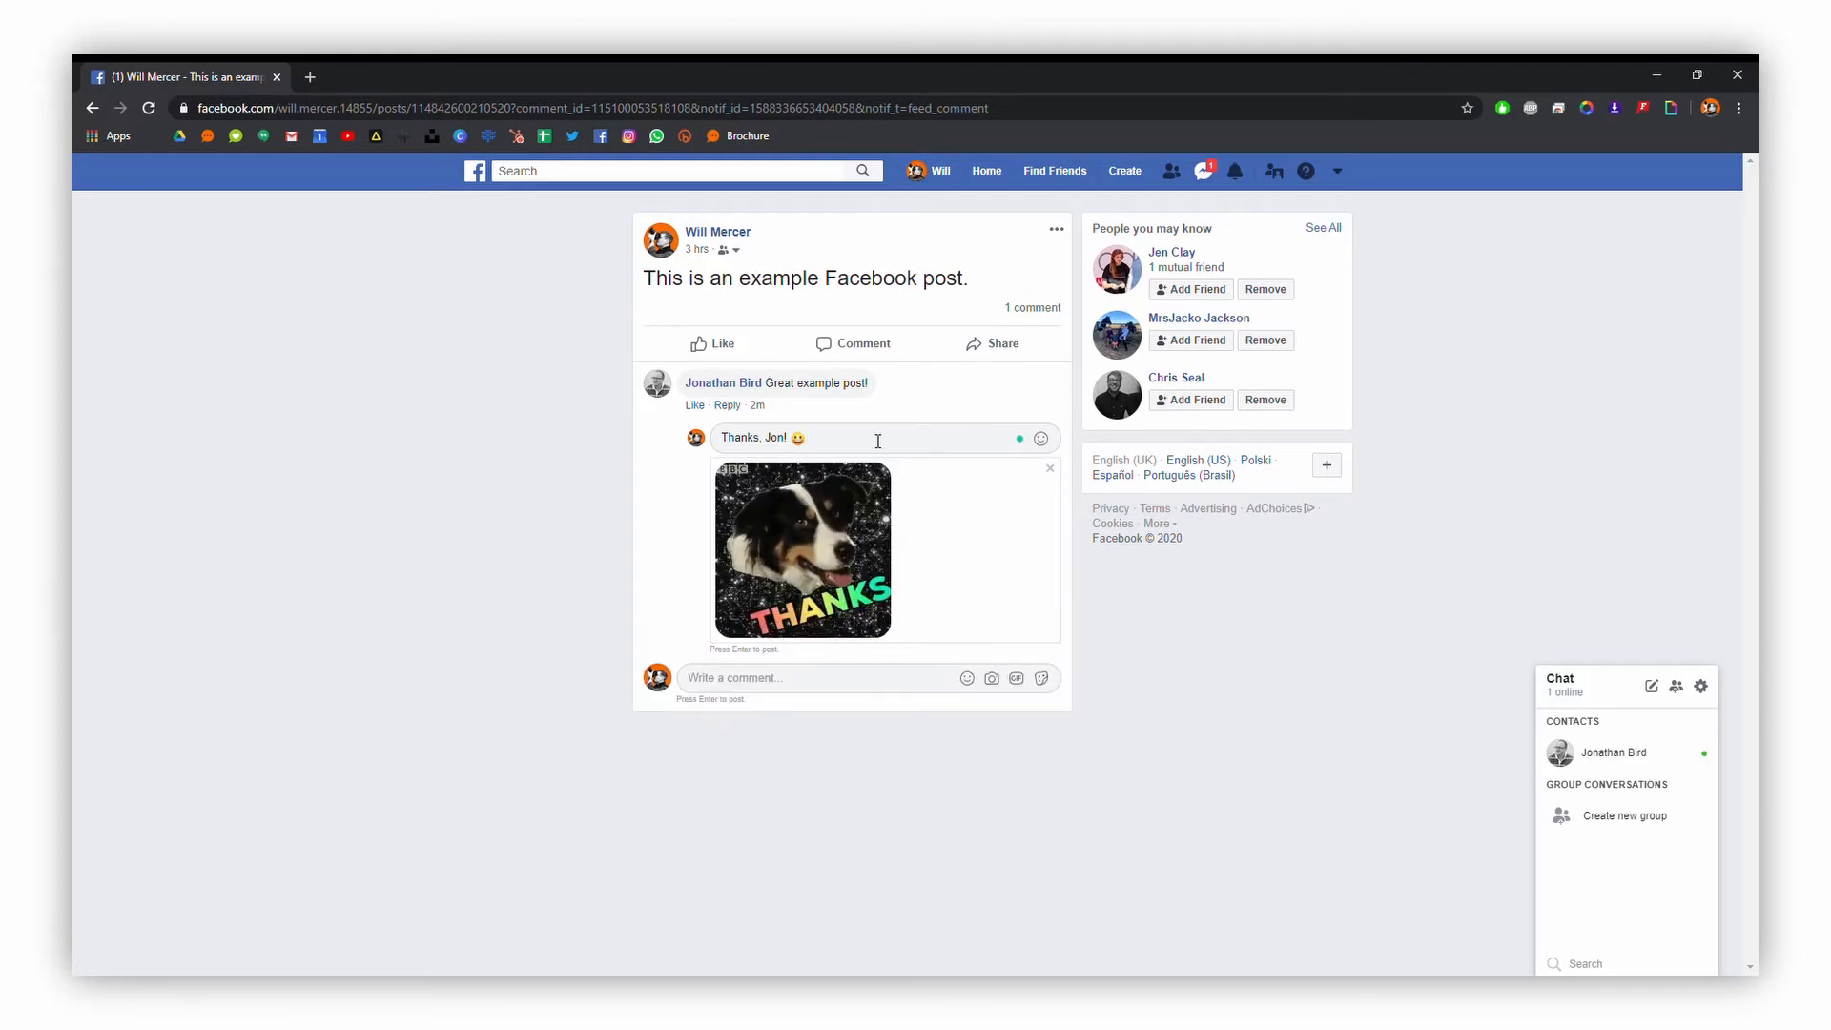
key("enter")
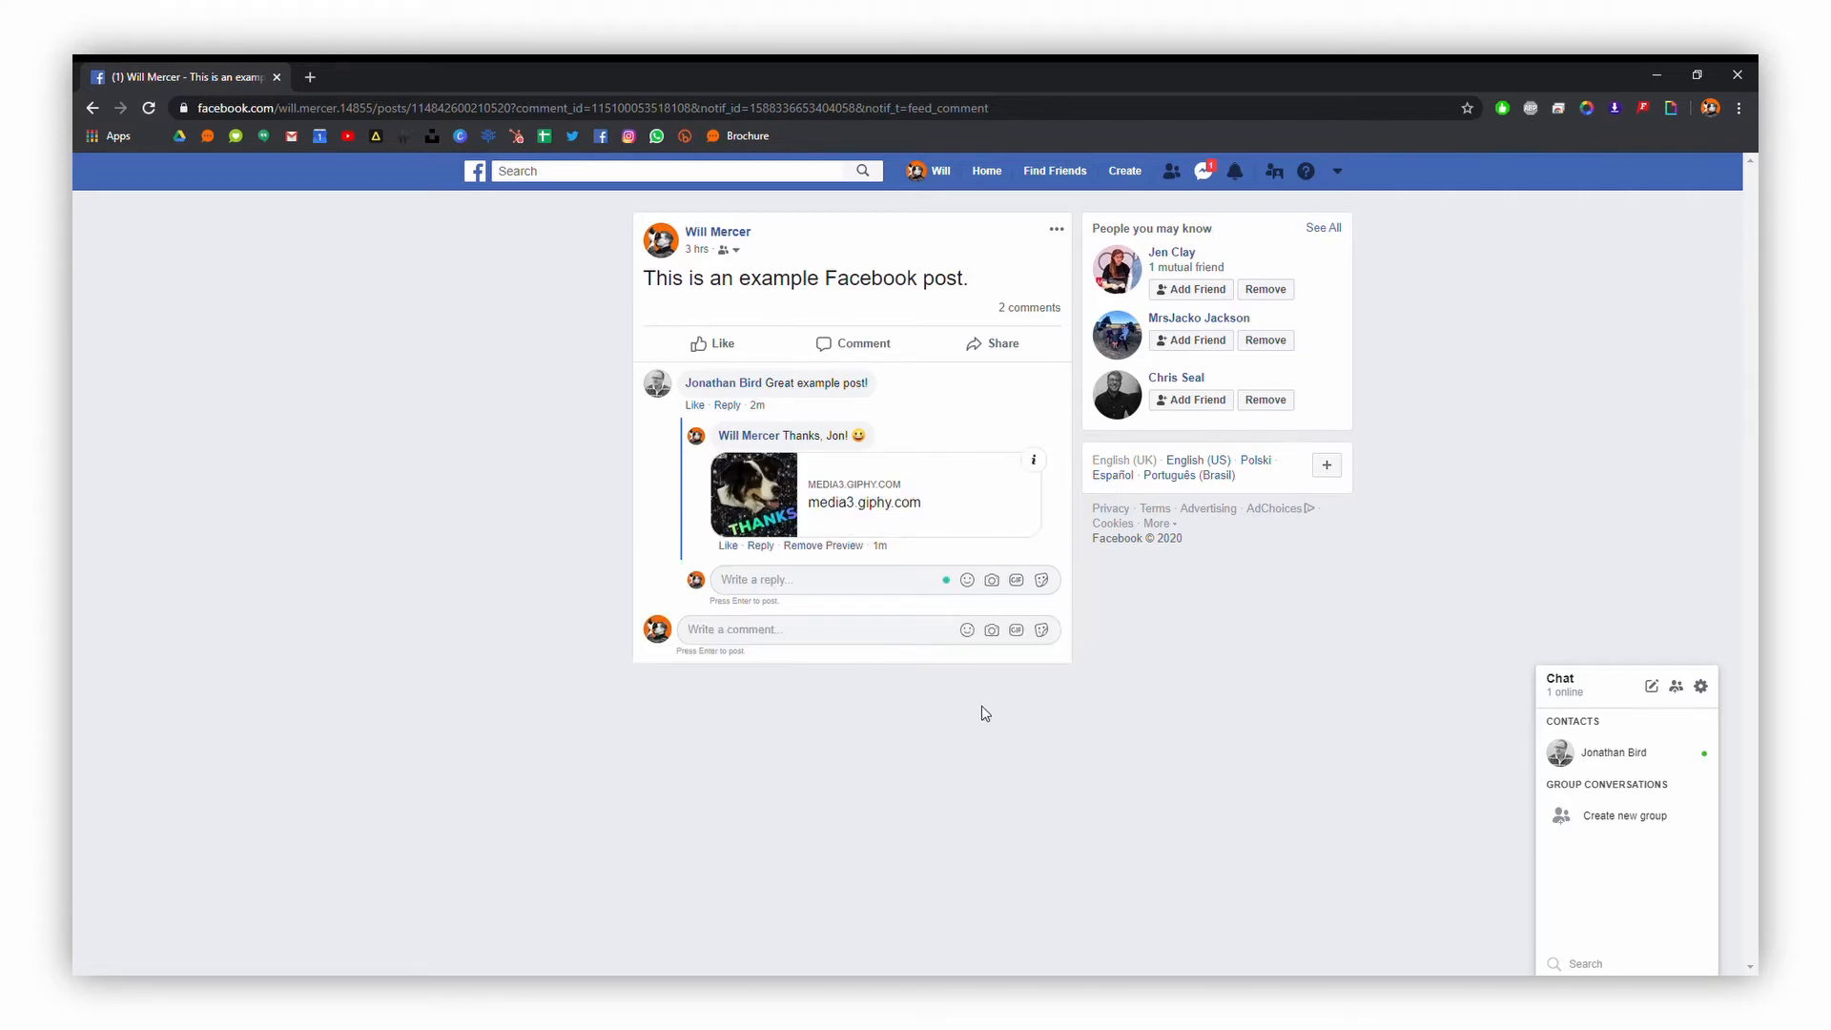
mouse_move(1147, 716)
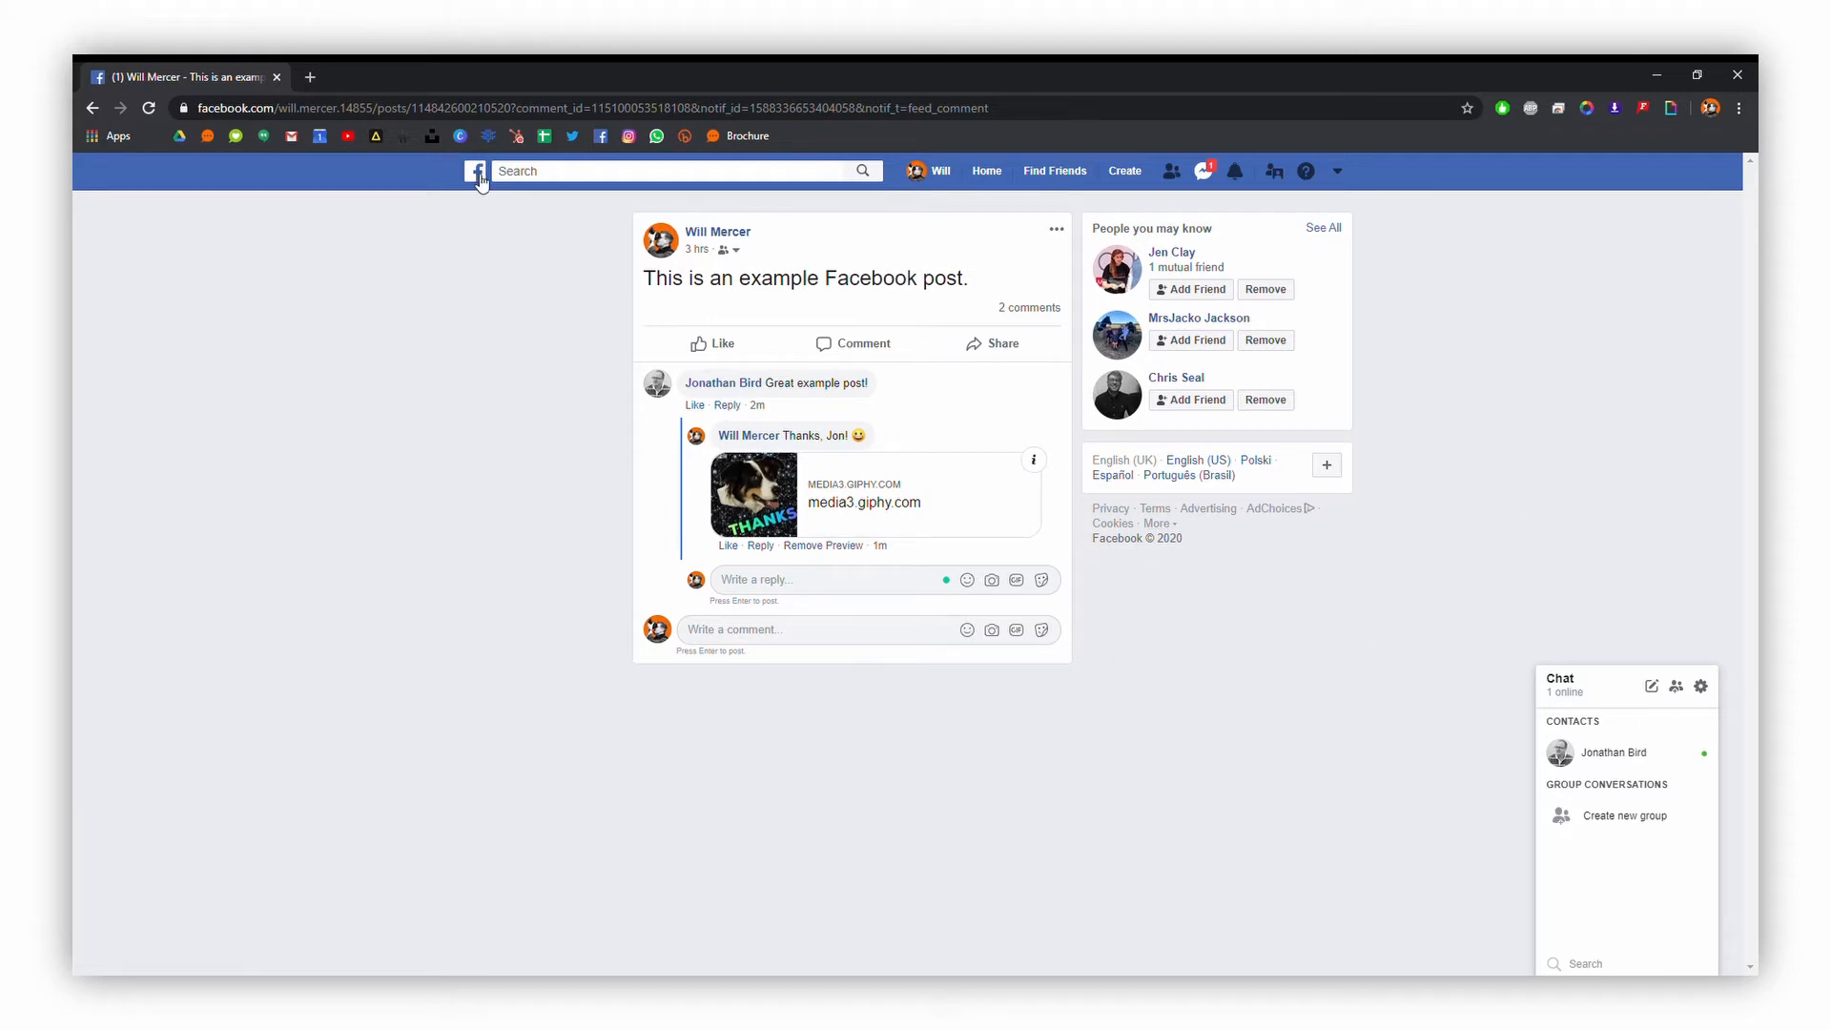
Send 'Nearly finished, thanks Jon!' in the Messenger chat and close the chat window
left_click(475, 170)
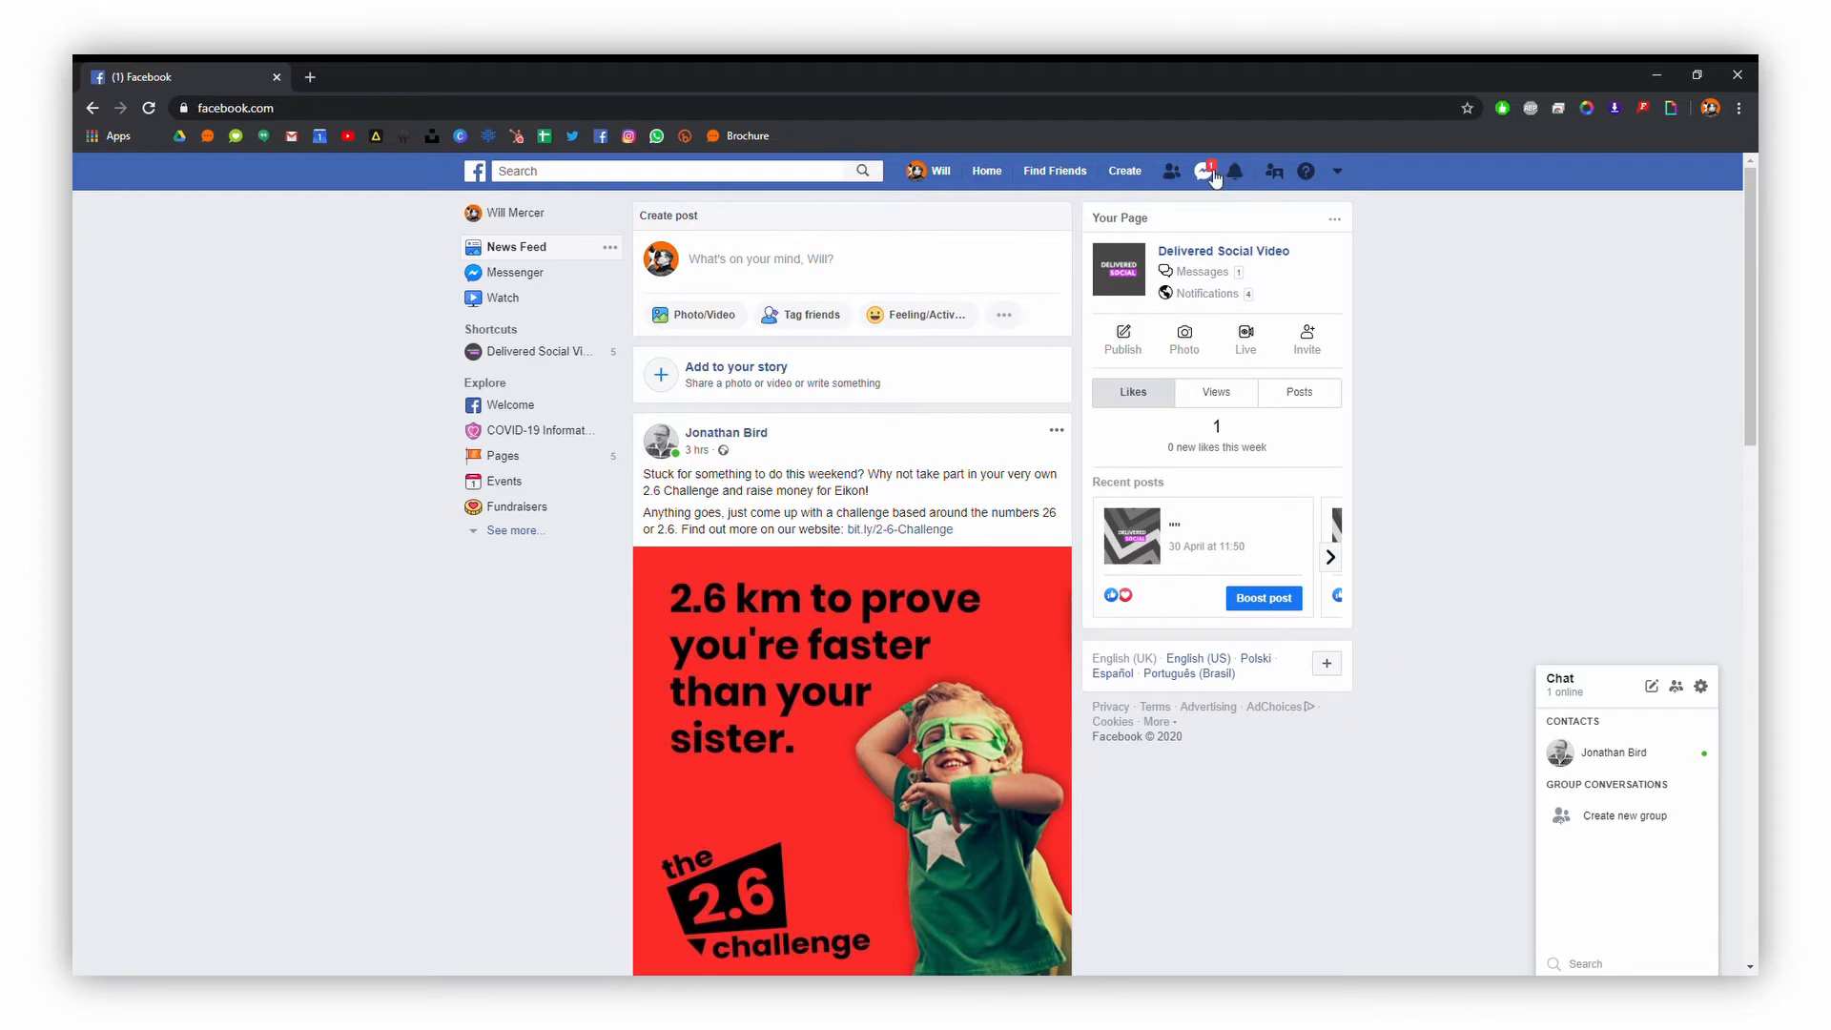
left_click(1204, 170)
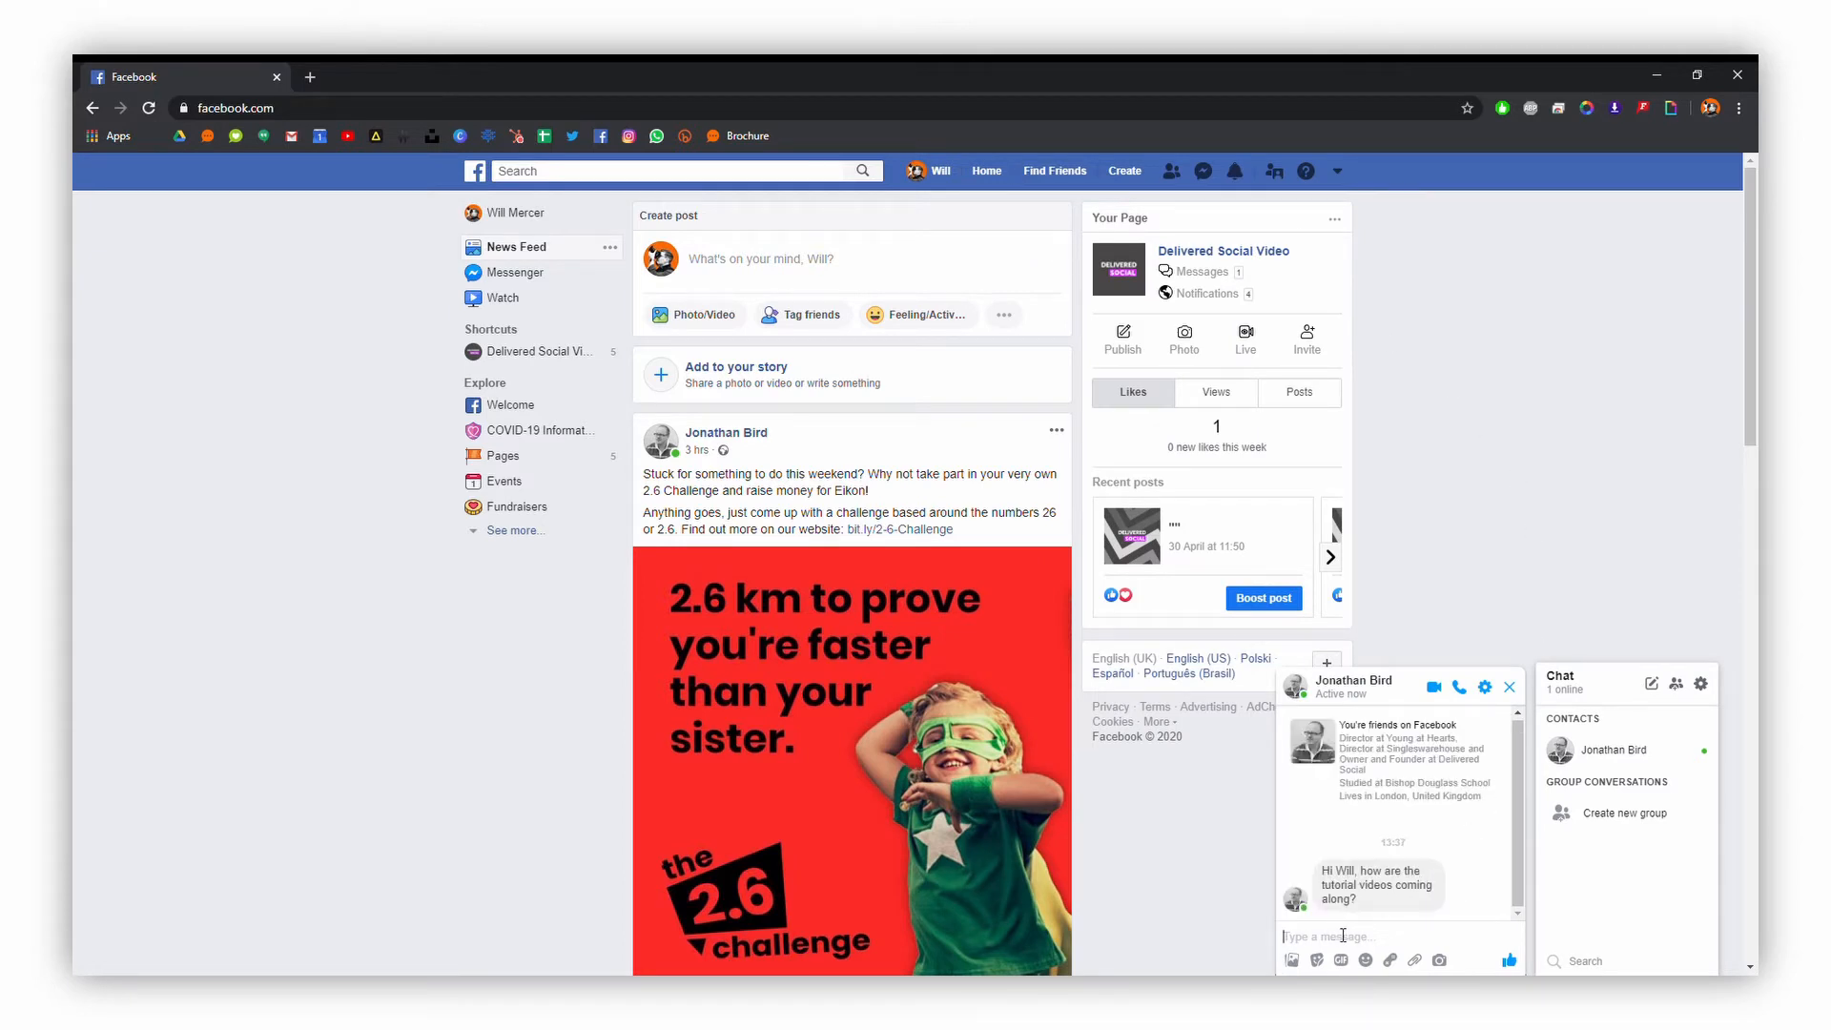
type("N")
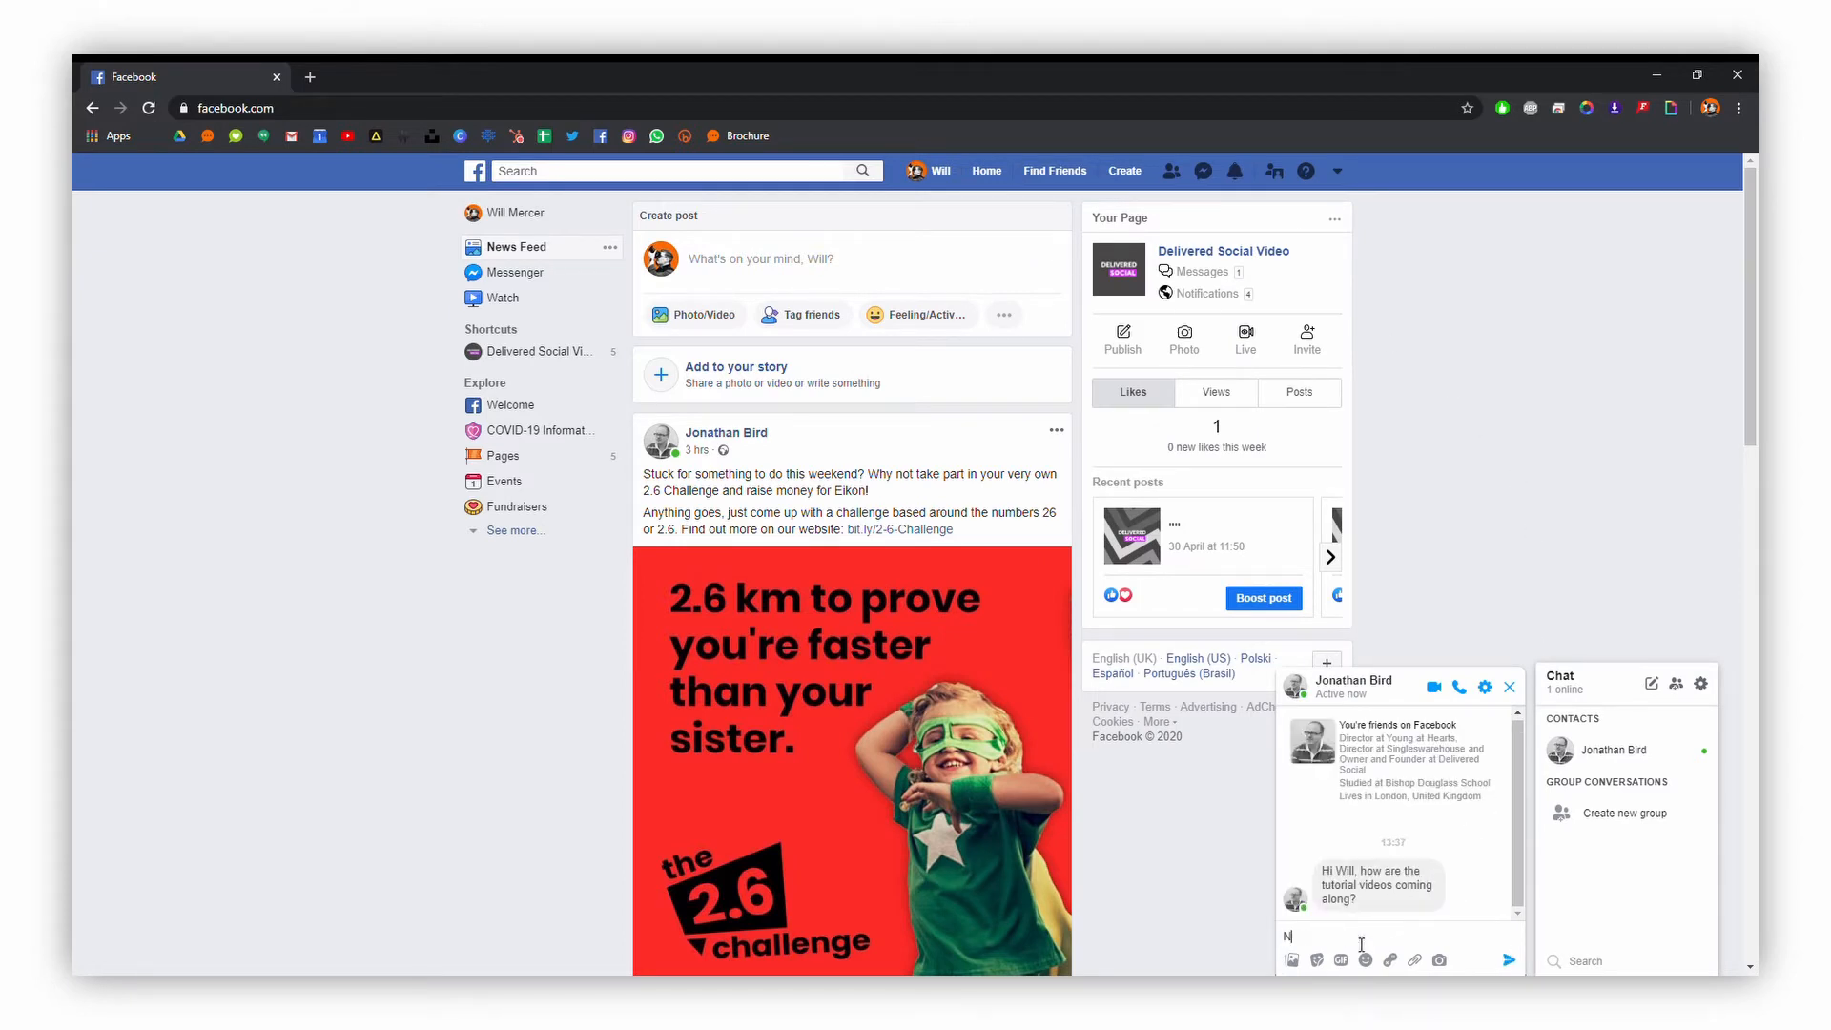
type("Nearly finish")
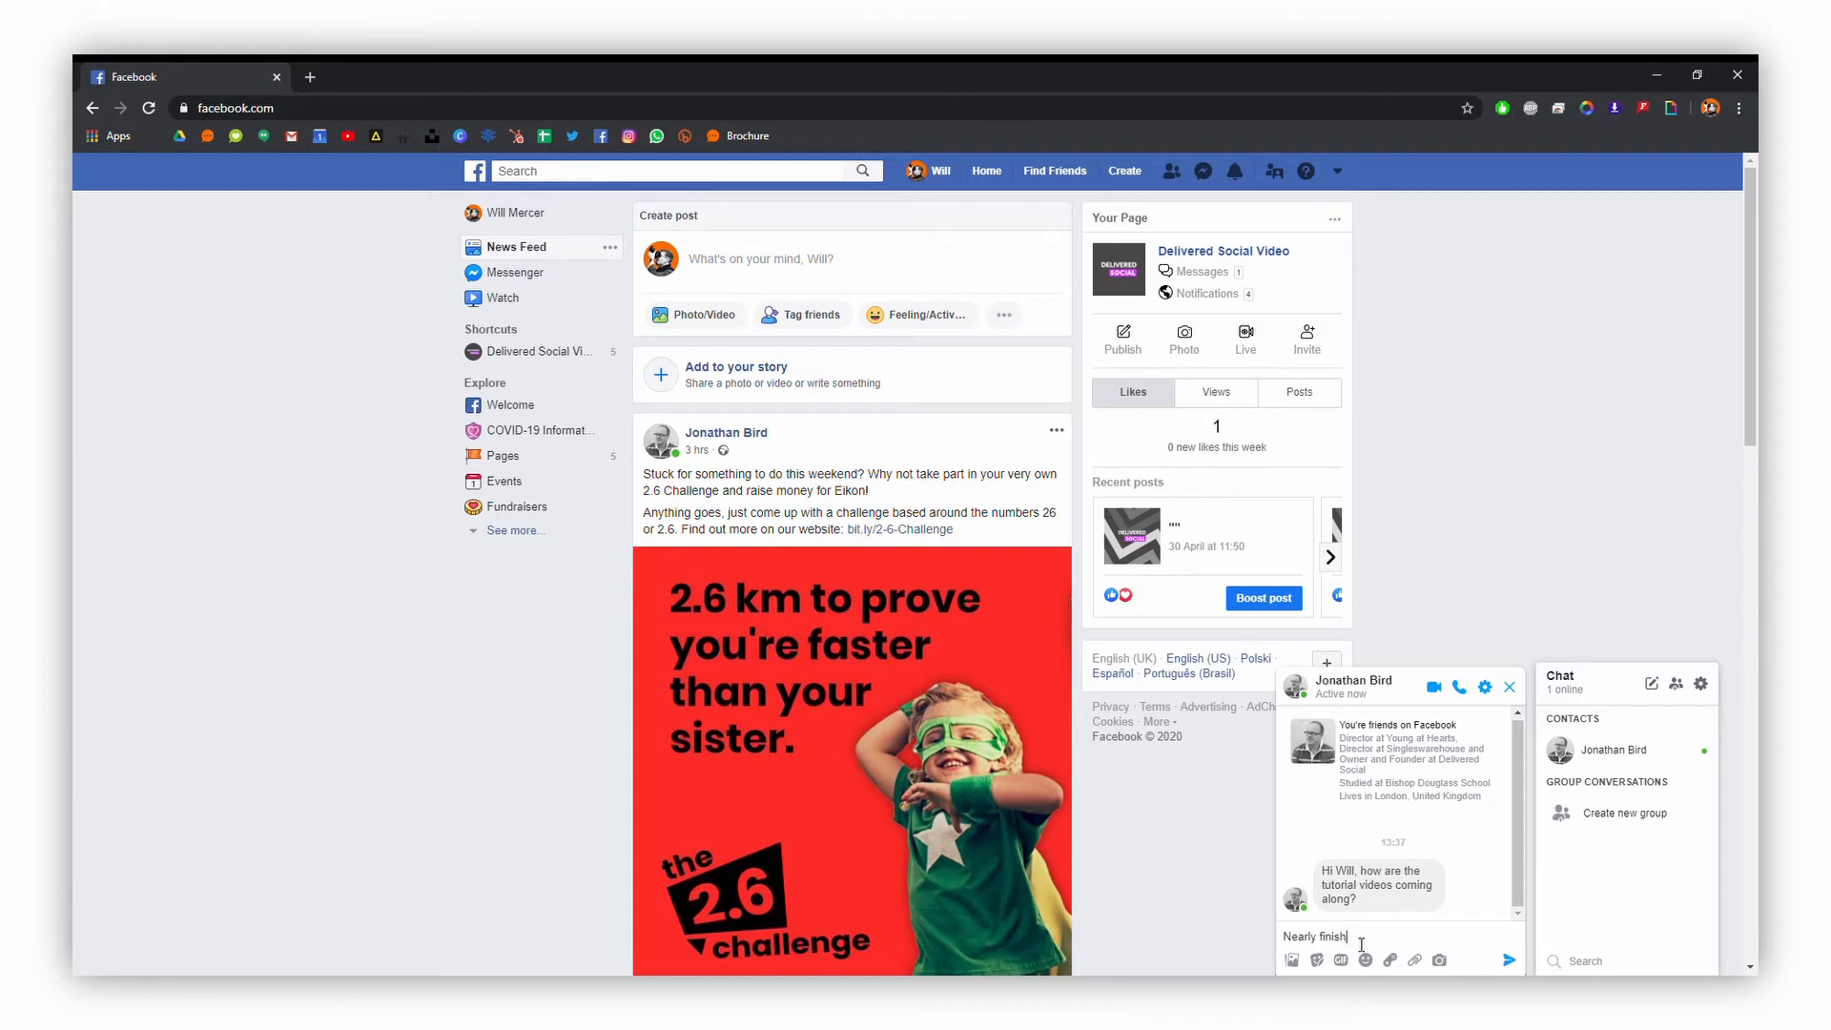
type(", thanks")
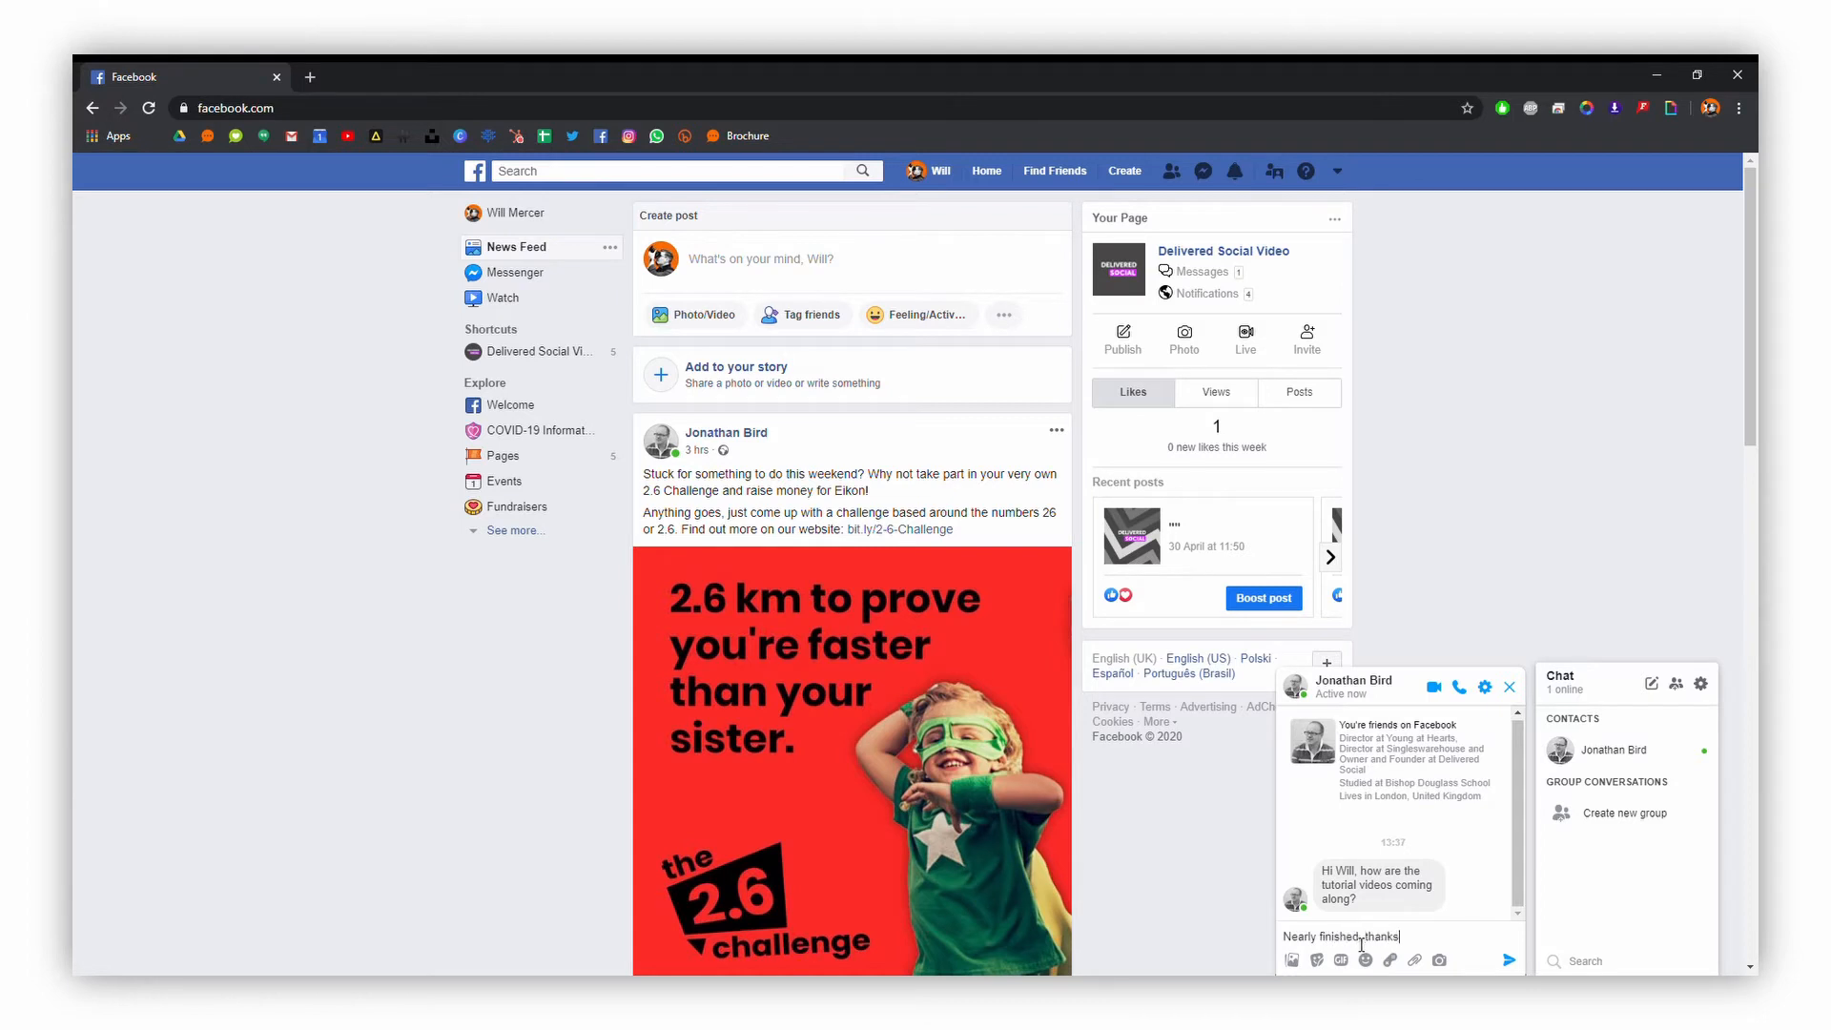
type("Jon!")
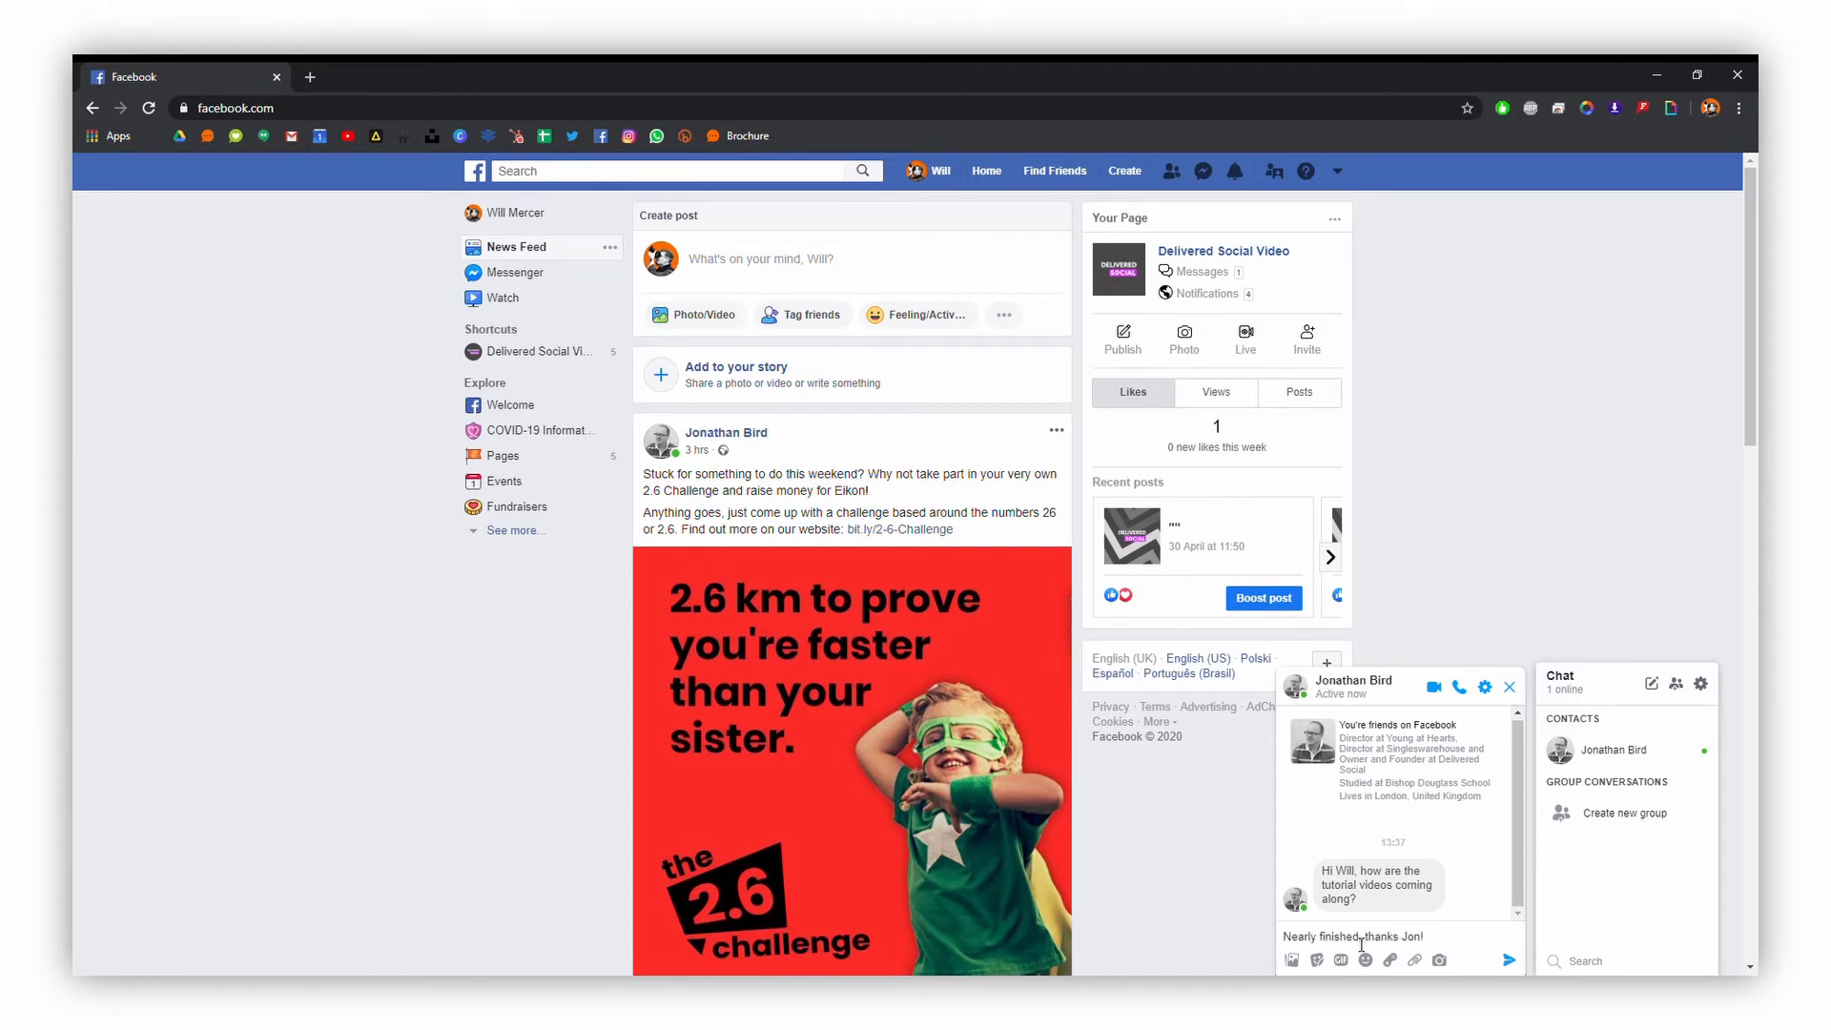
mouse_move(1423, 908)
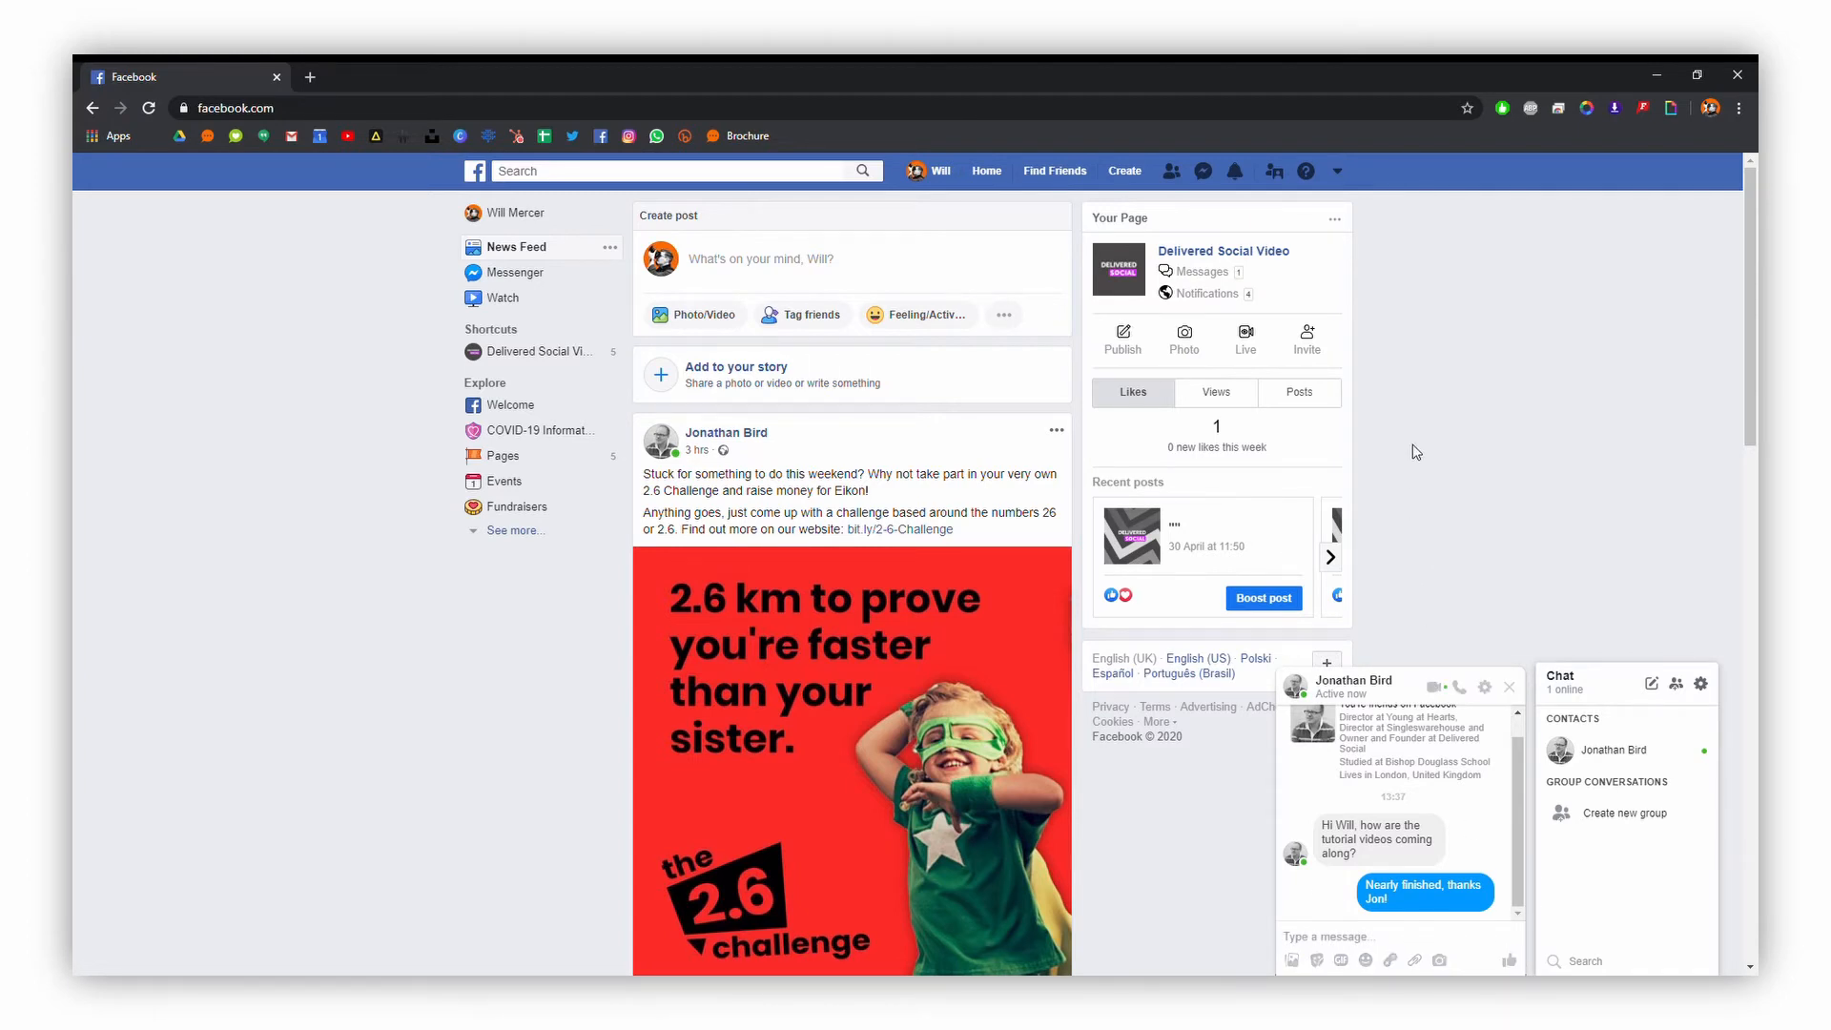
left_click(1509, 687)
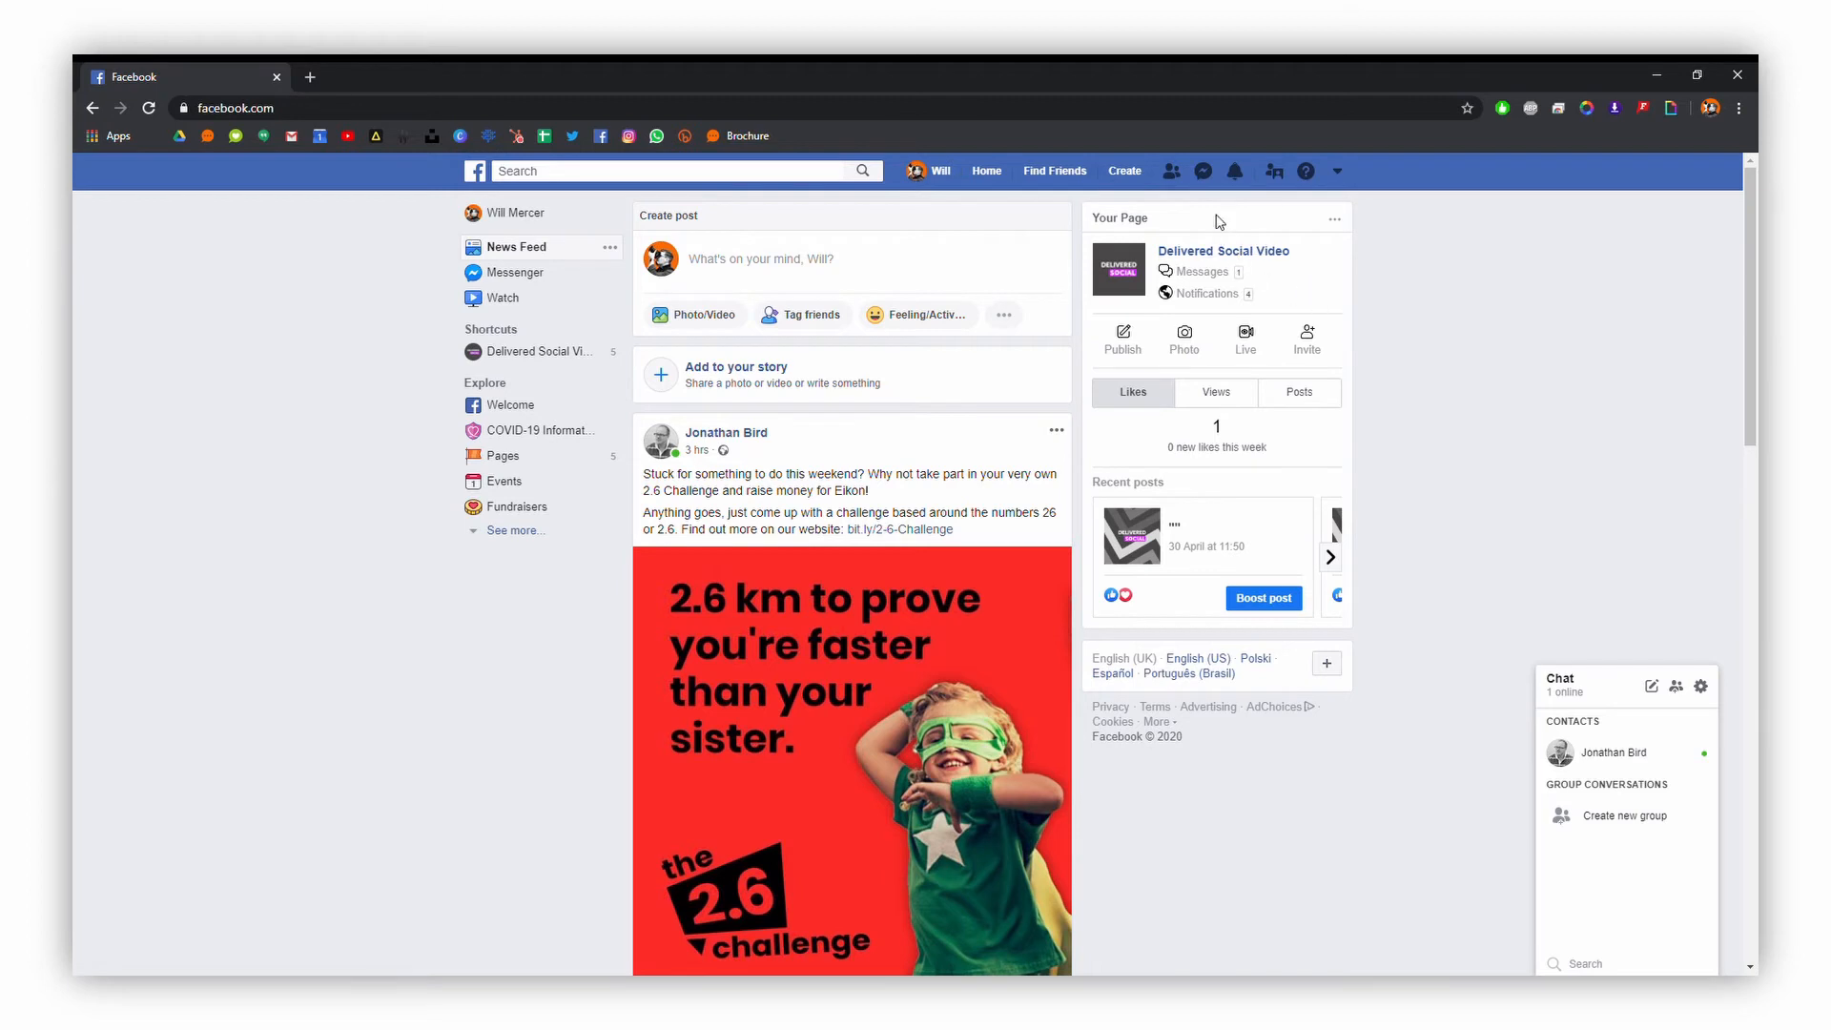
Show the notifications list again to reach the Delivered Social Video page post
left_click(1234, 170)
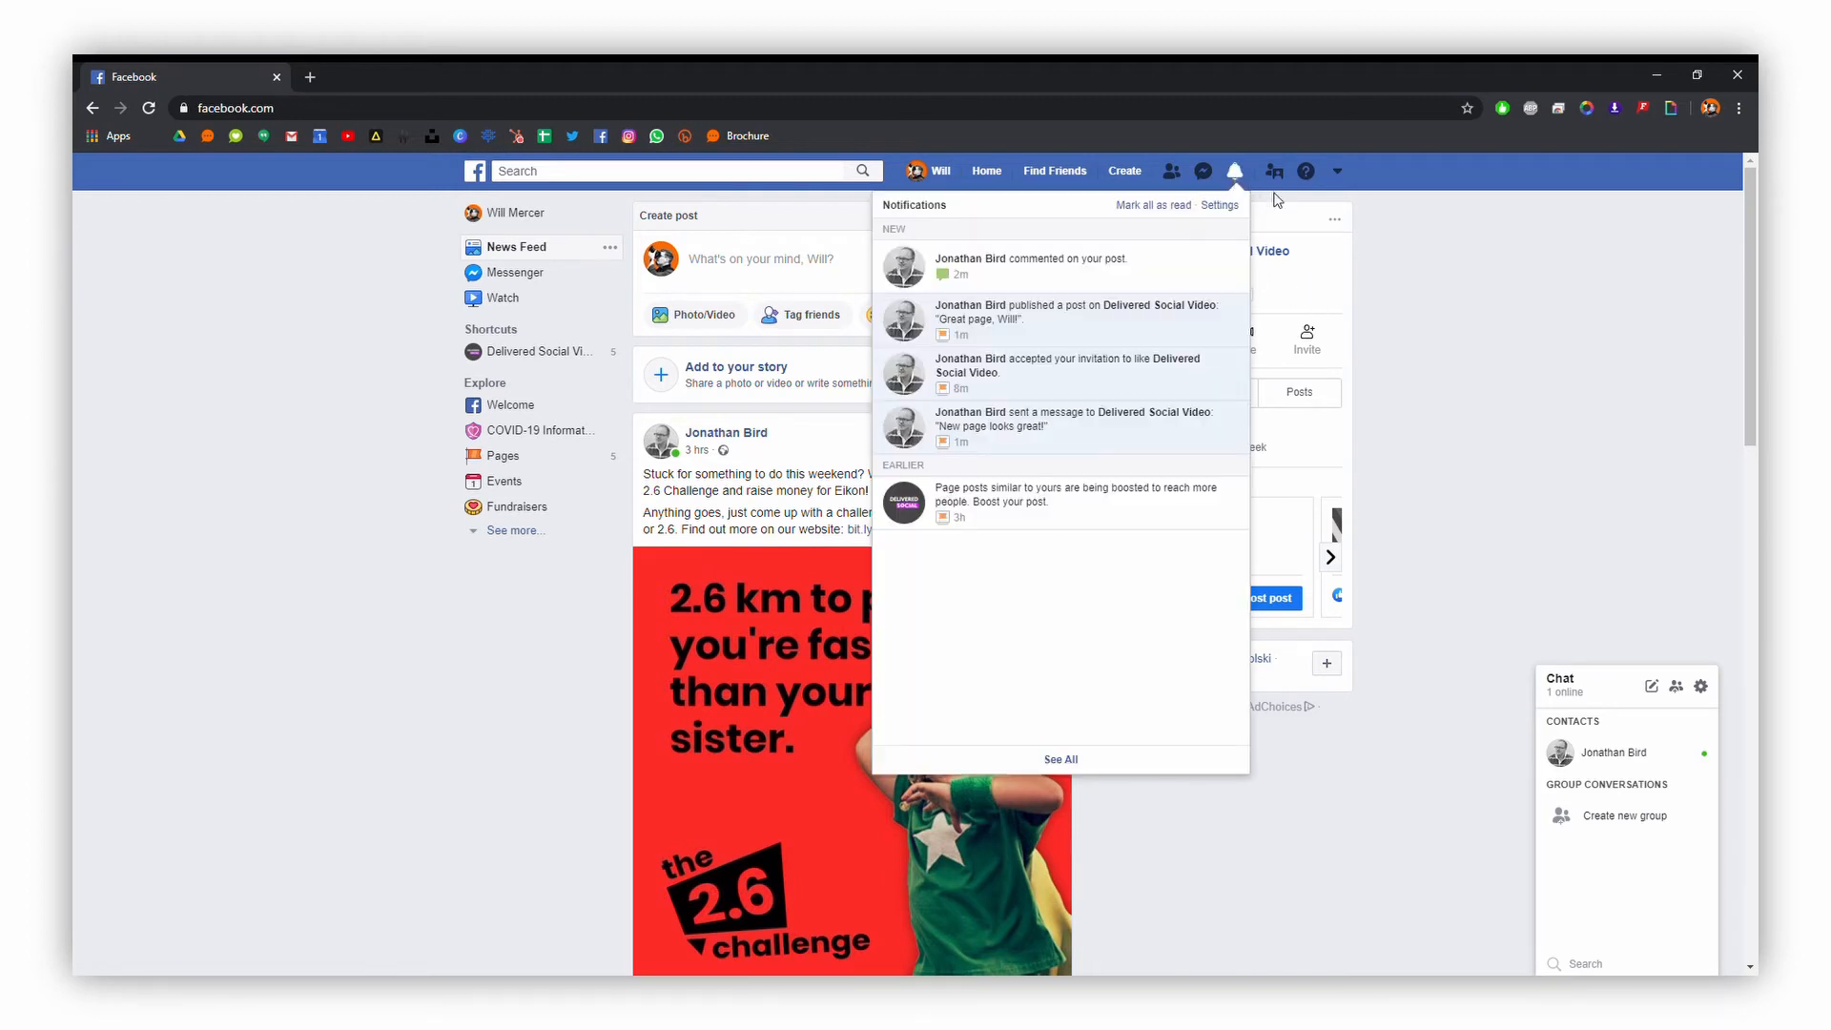
mouse_move(1089, 435)
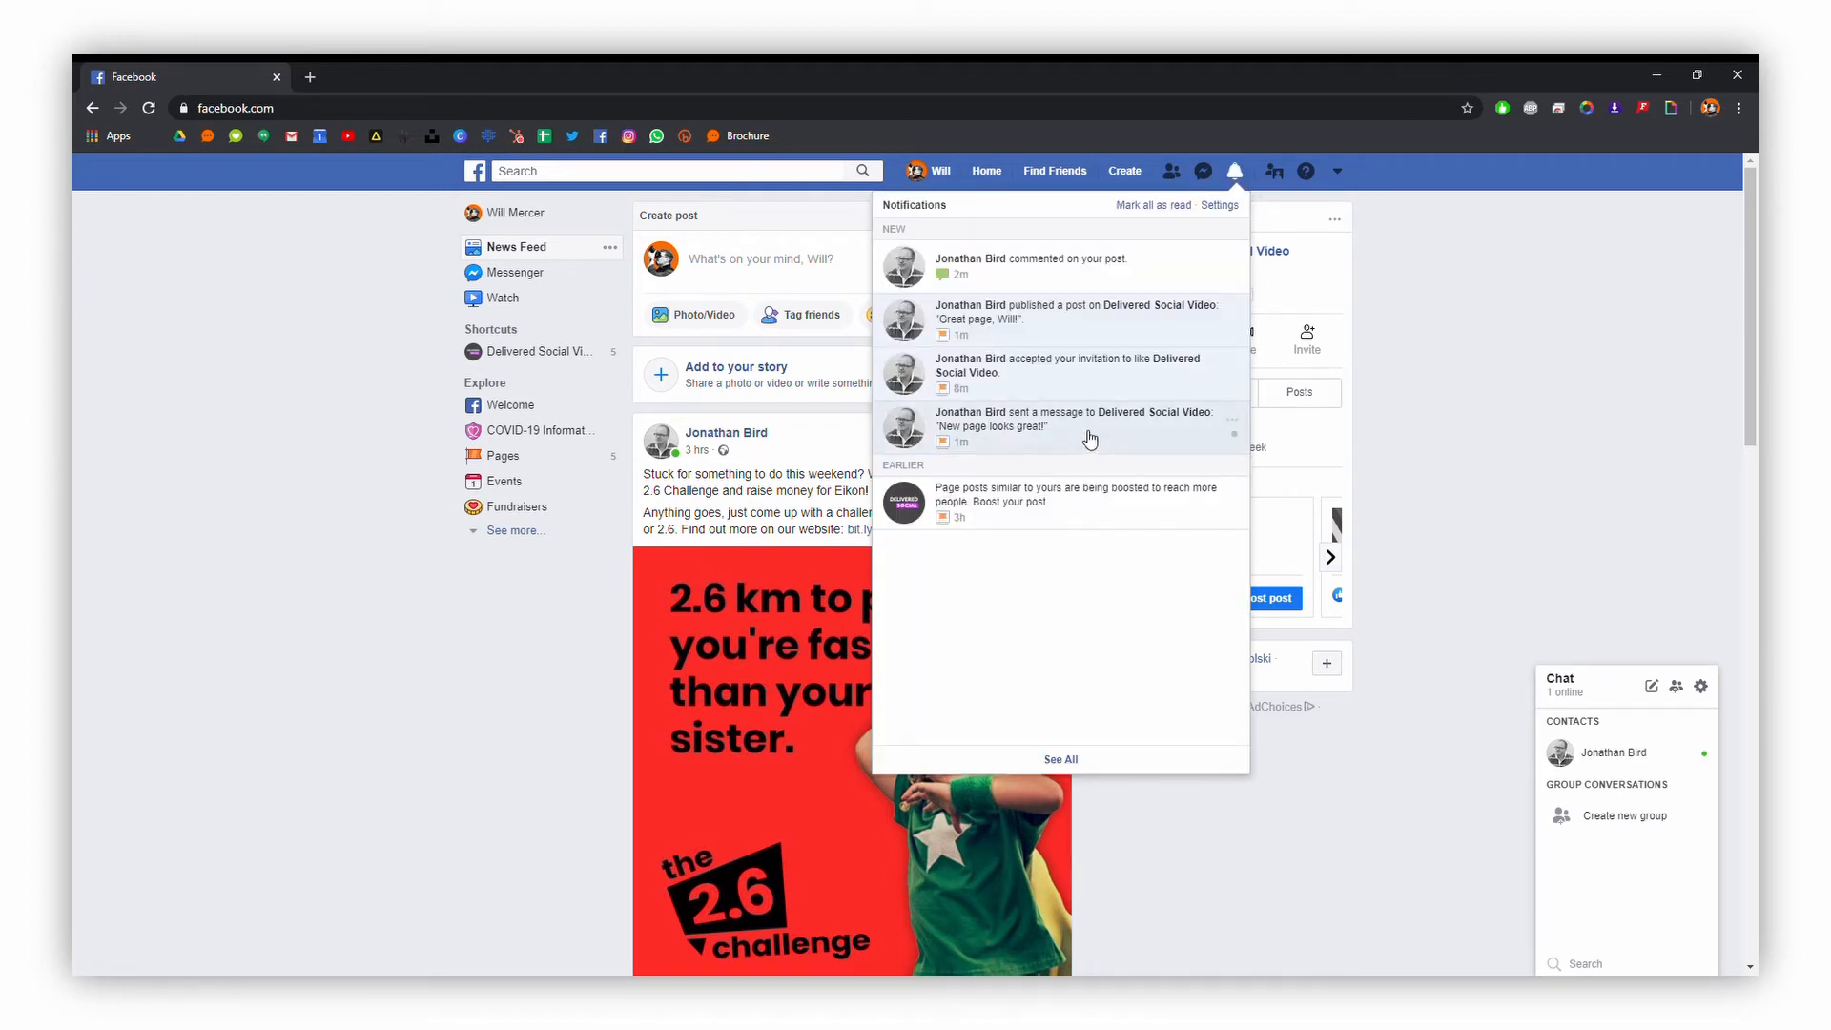
mouse_move(1078, 372)
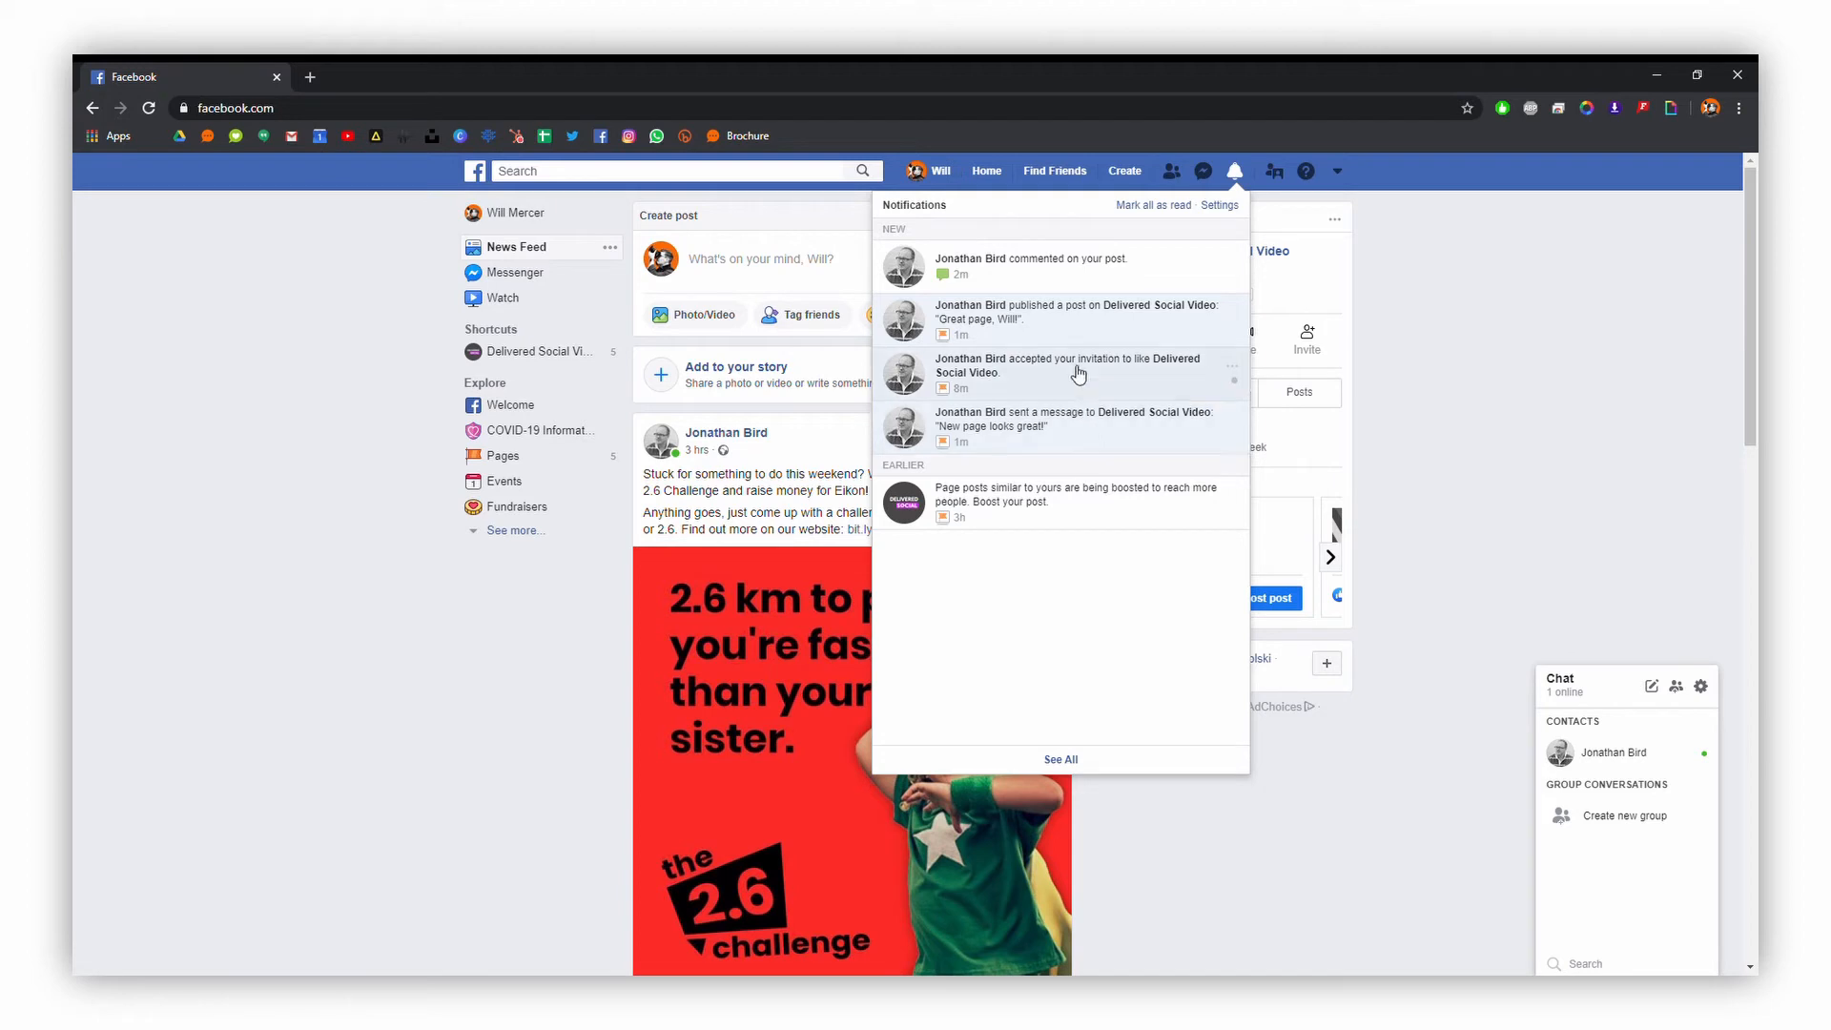
mouse_move(1236, 412)
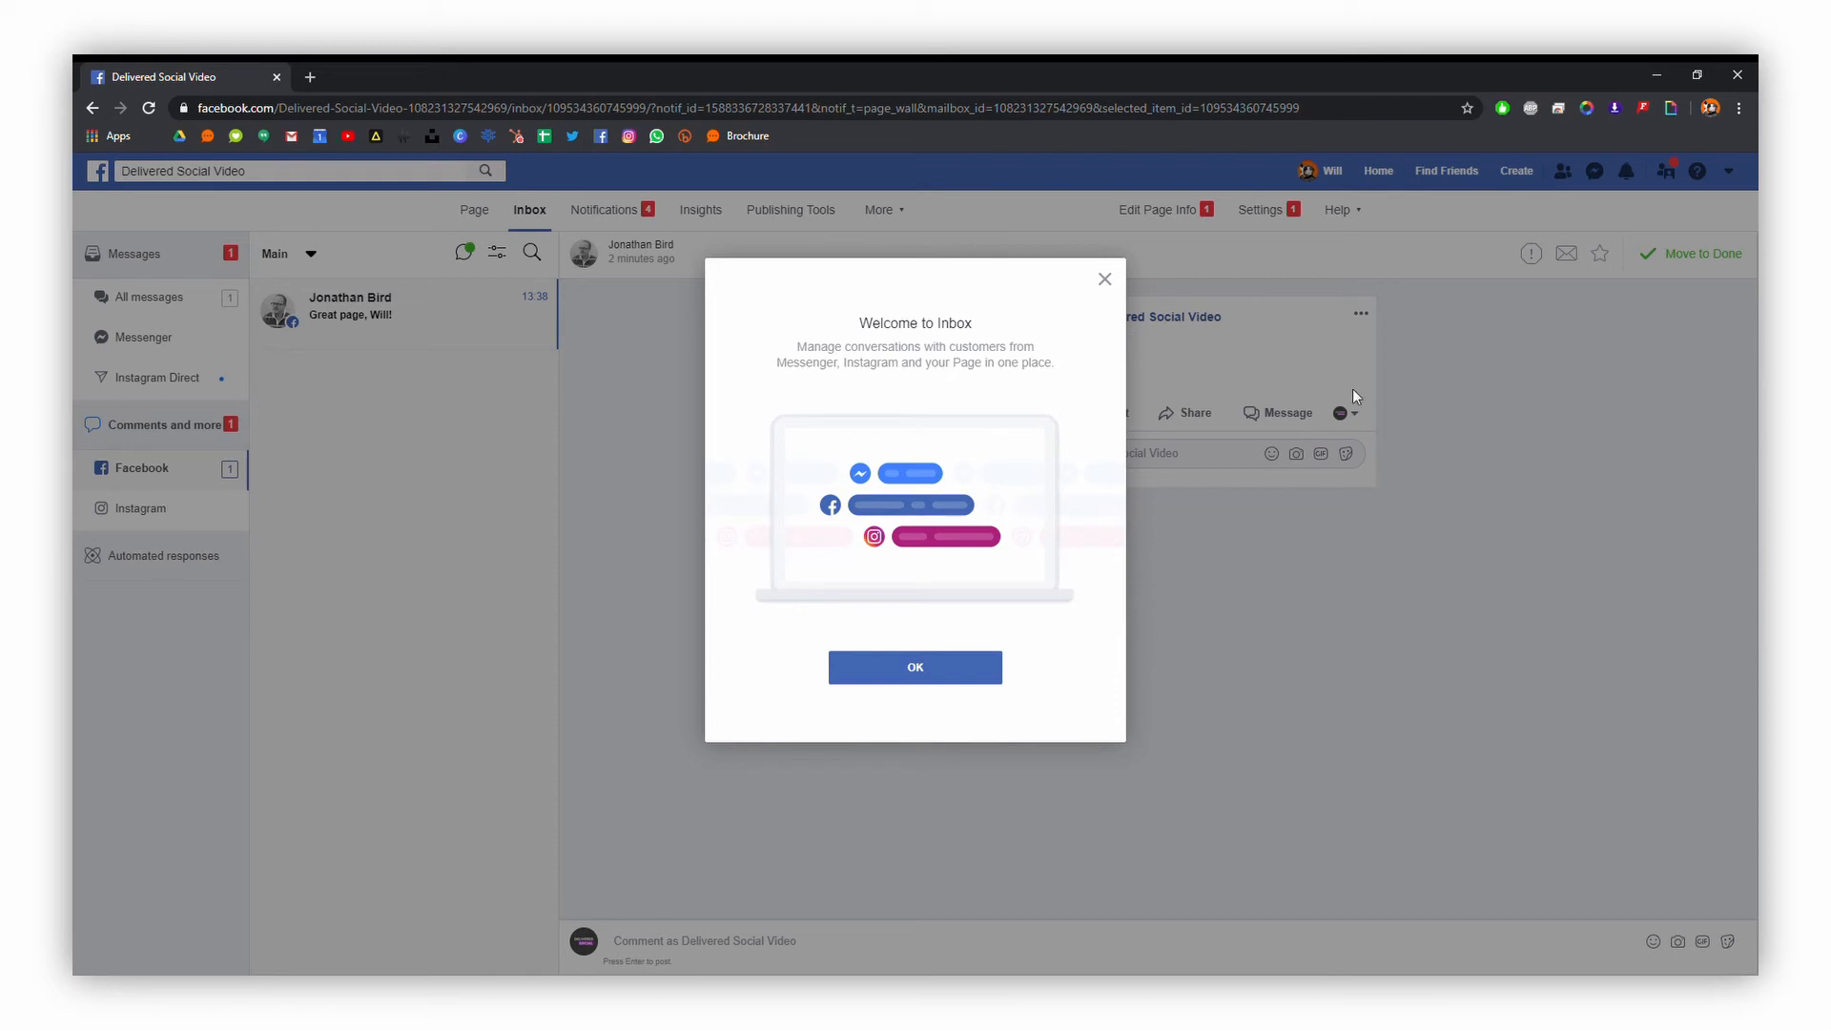
Dismiss the Welcome to Inbox dialog and comment 'Thanks, Jon!' as Delivered Social Video
left_click(914, 667)
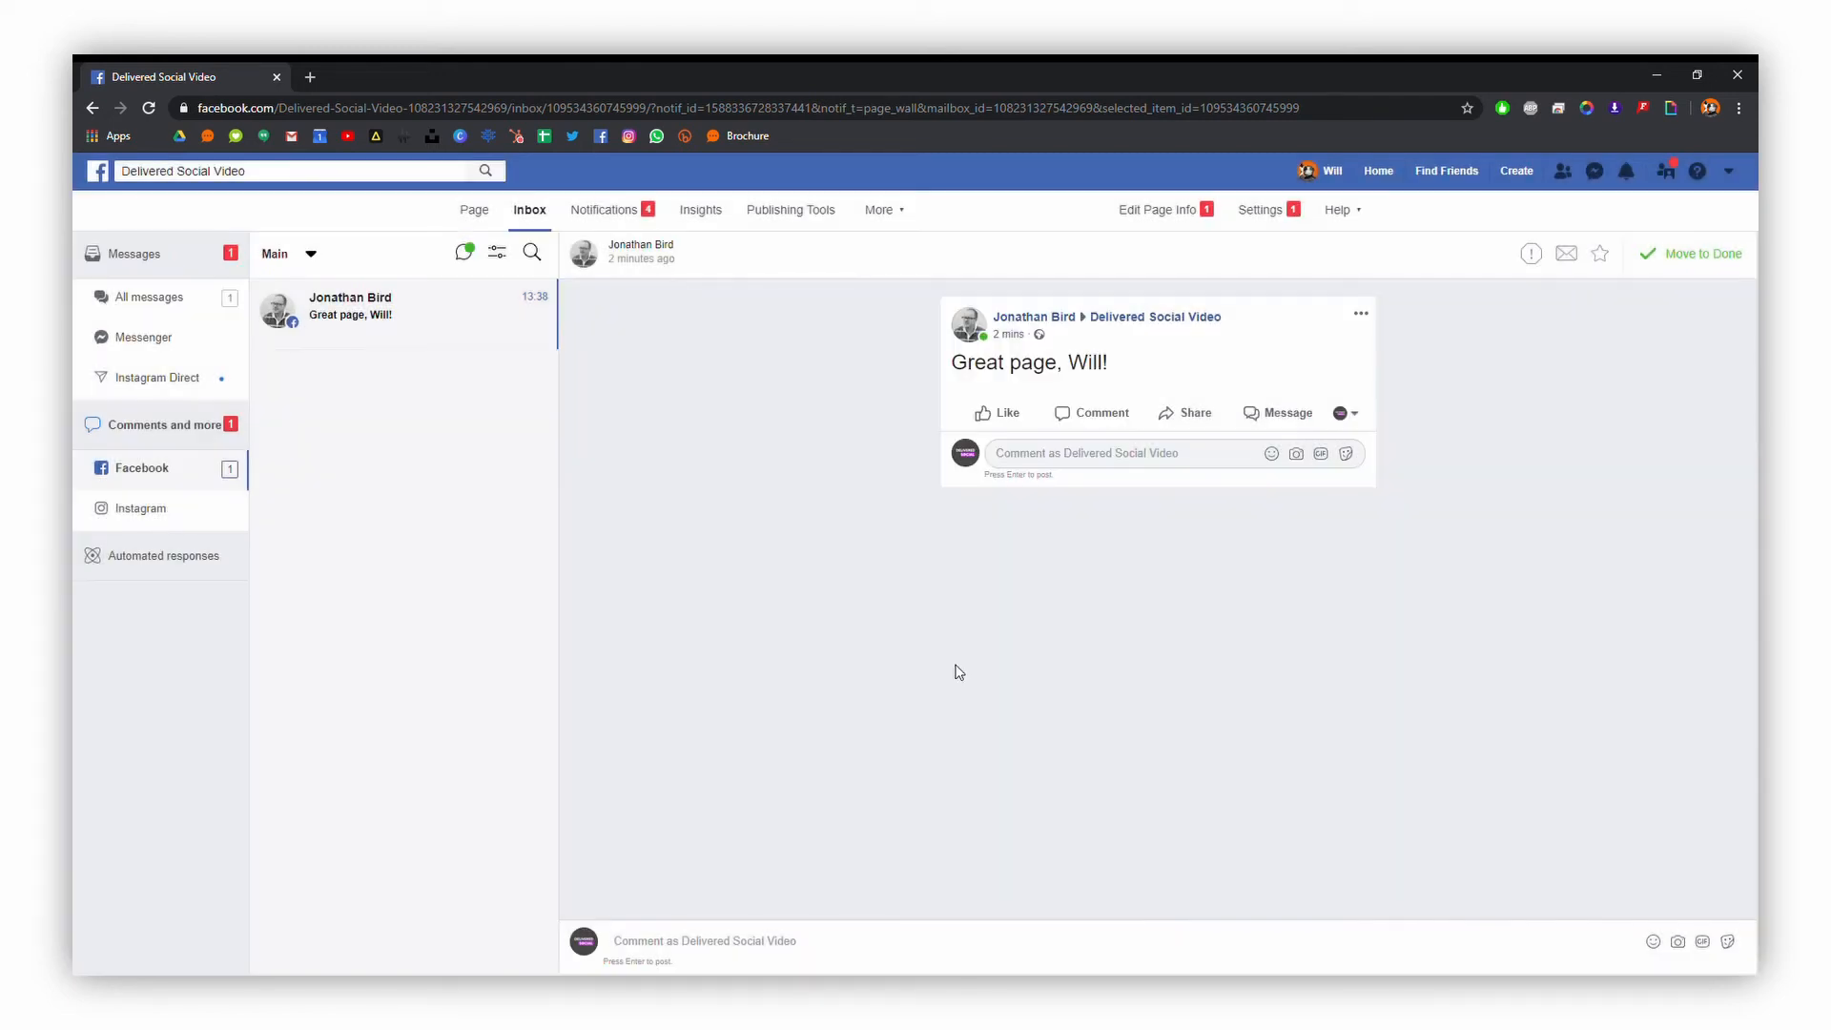
mouse_move(924, 441)
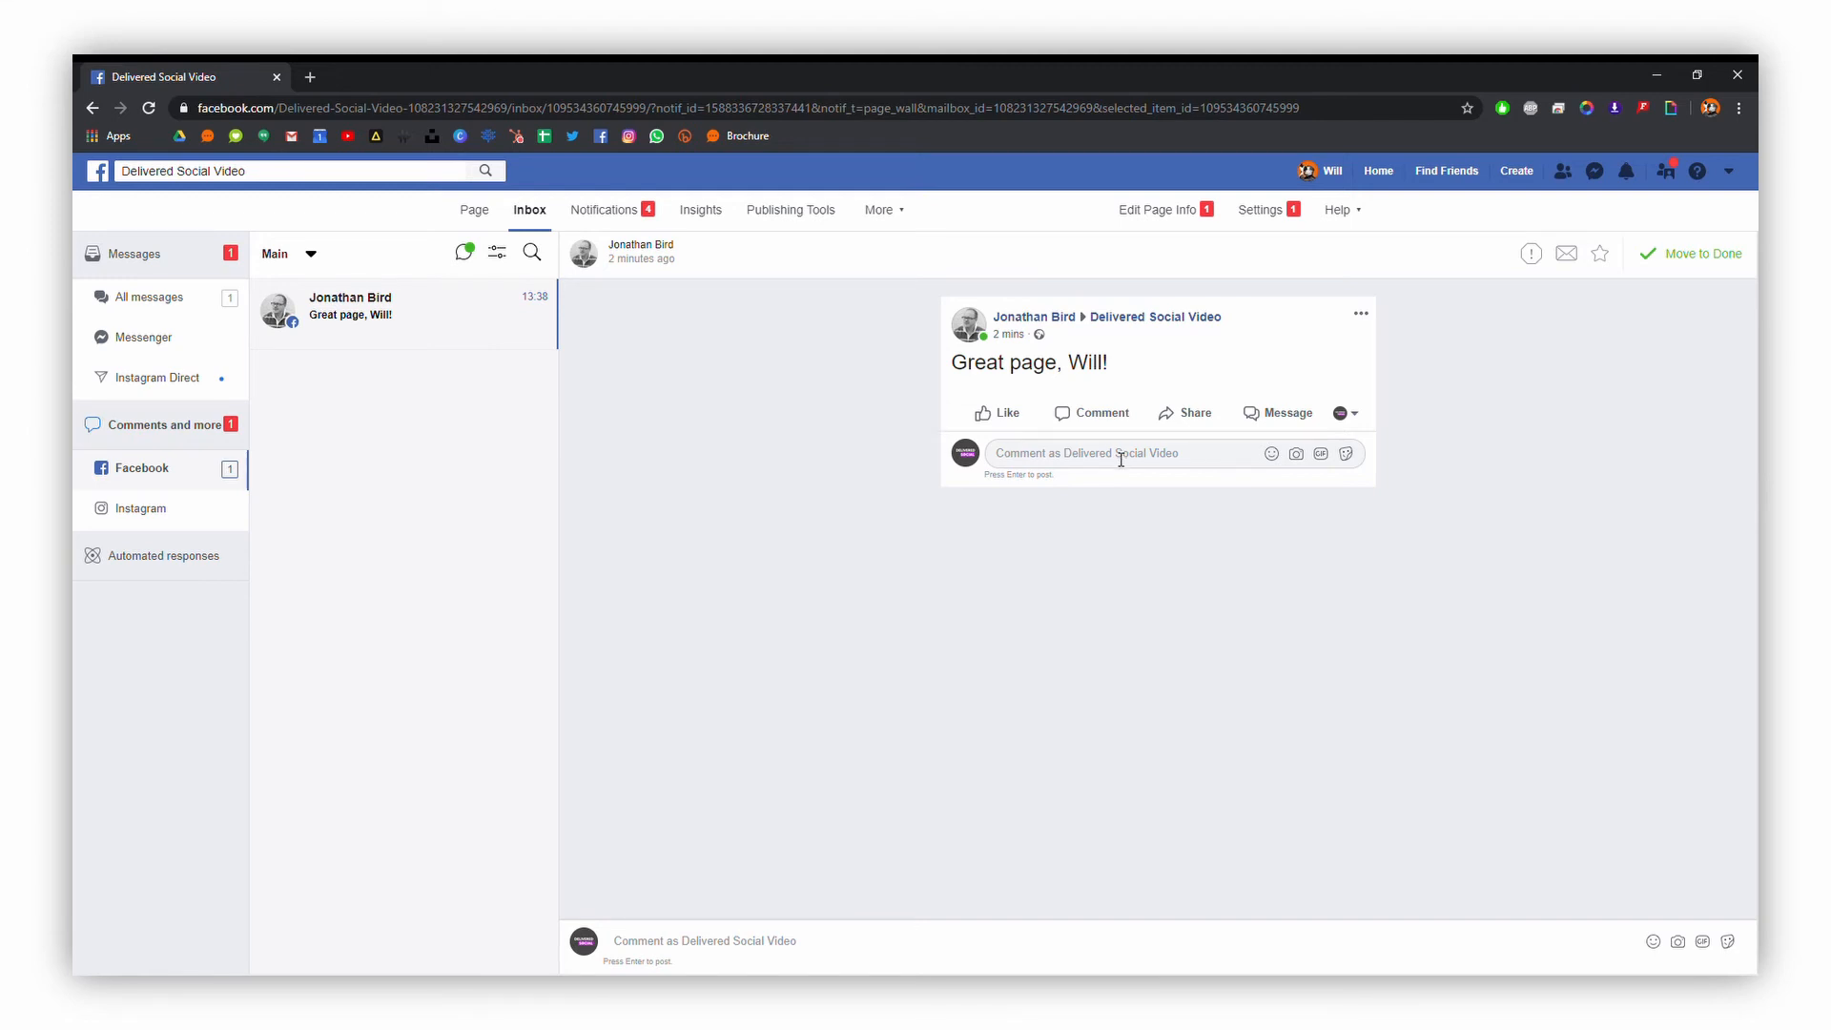
type("Than")
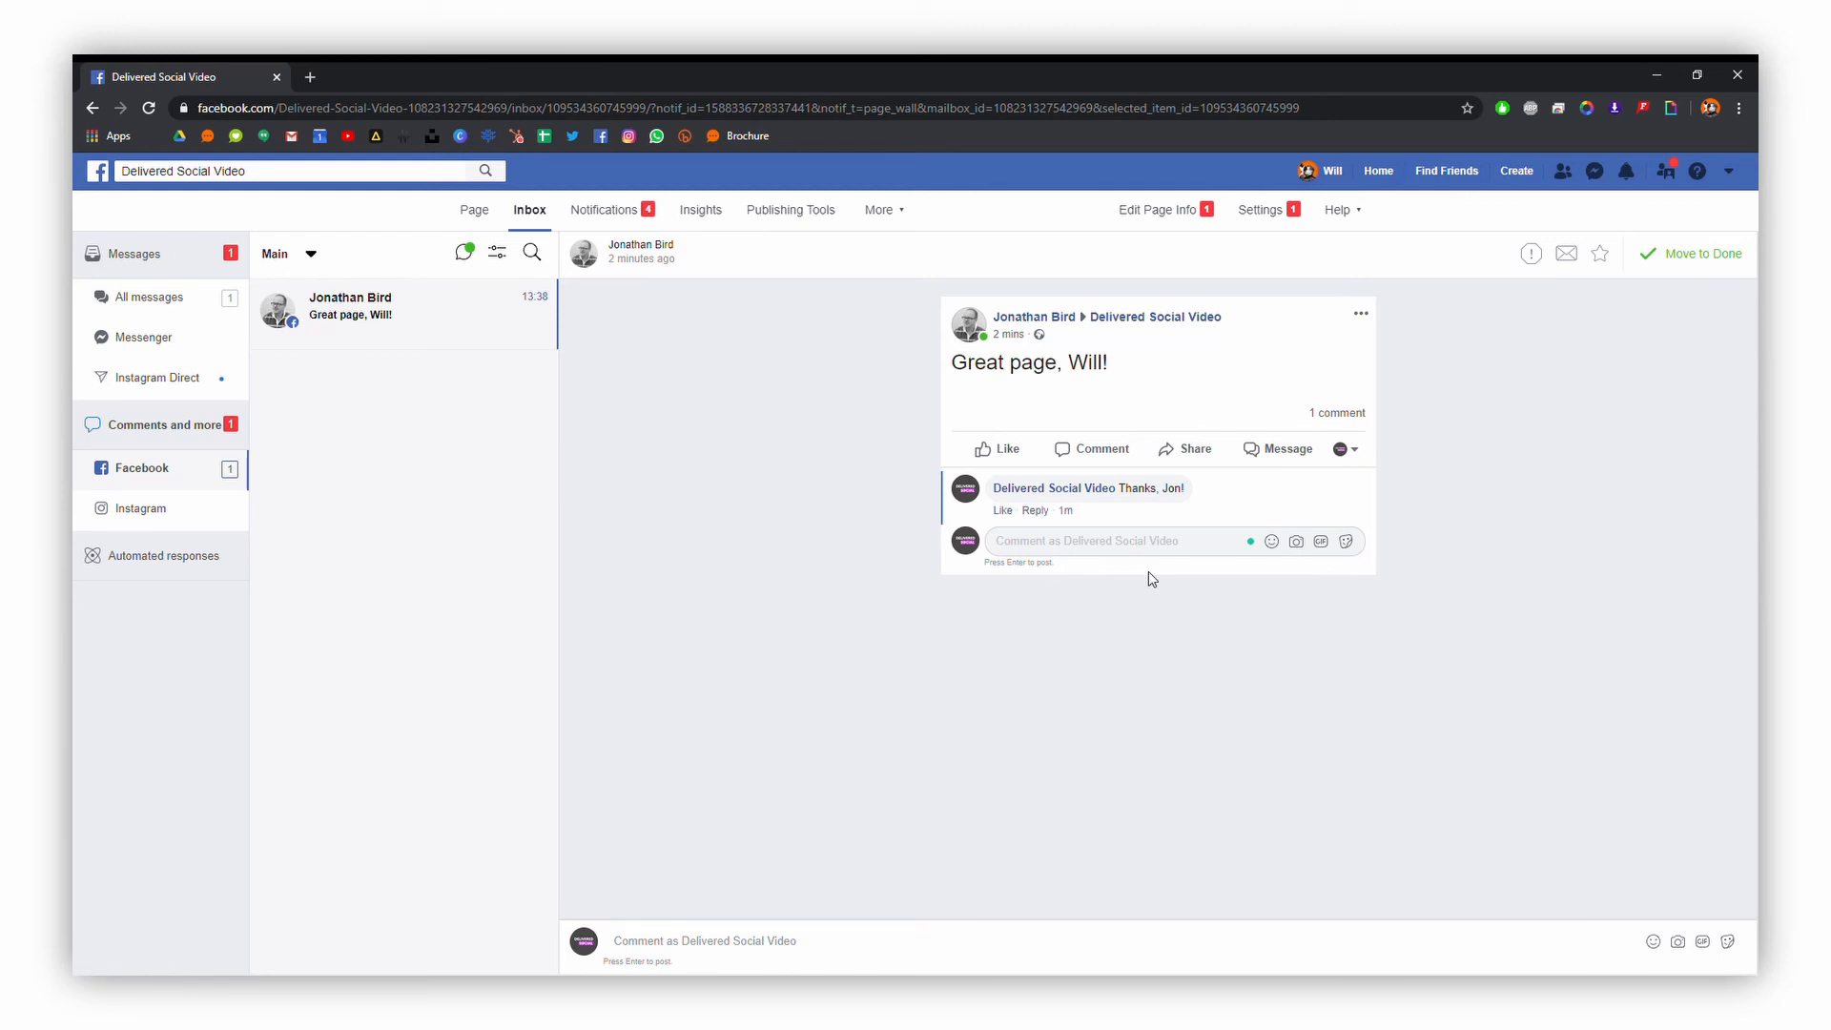
mouse_move(607, 210)
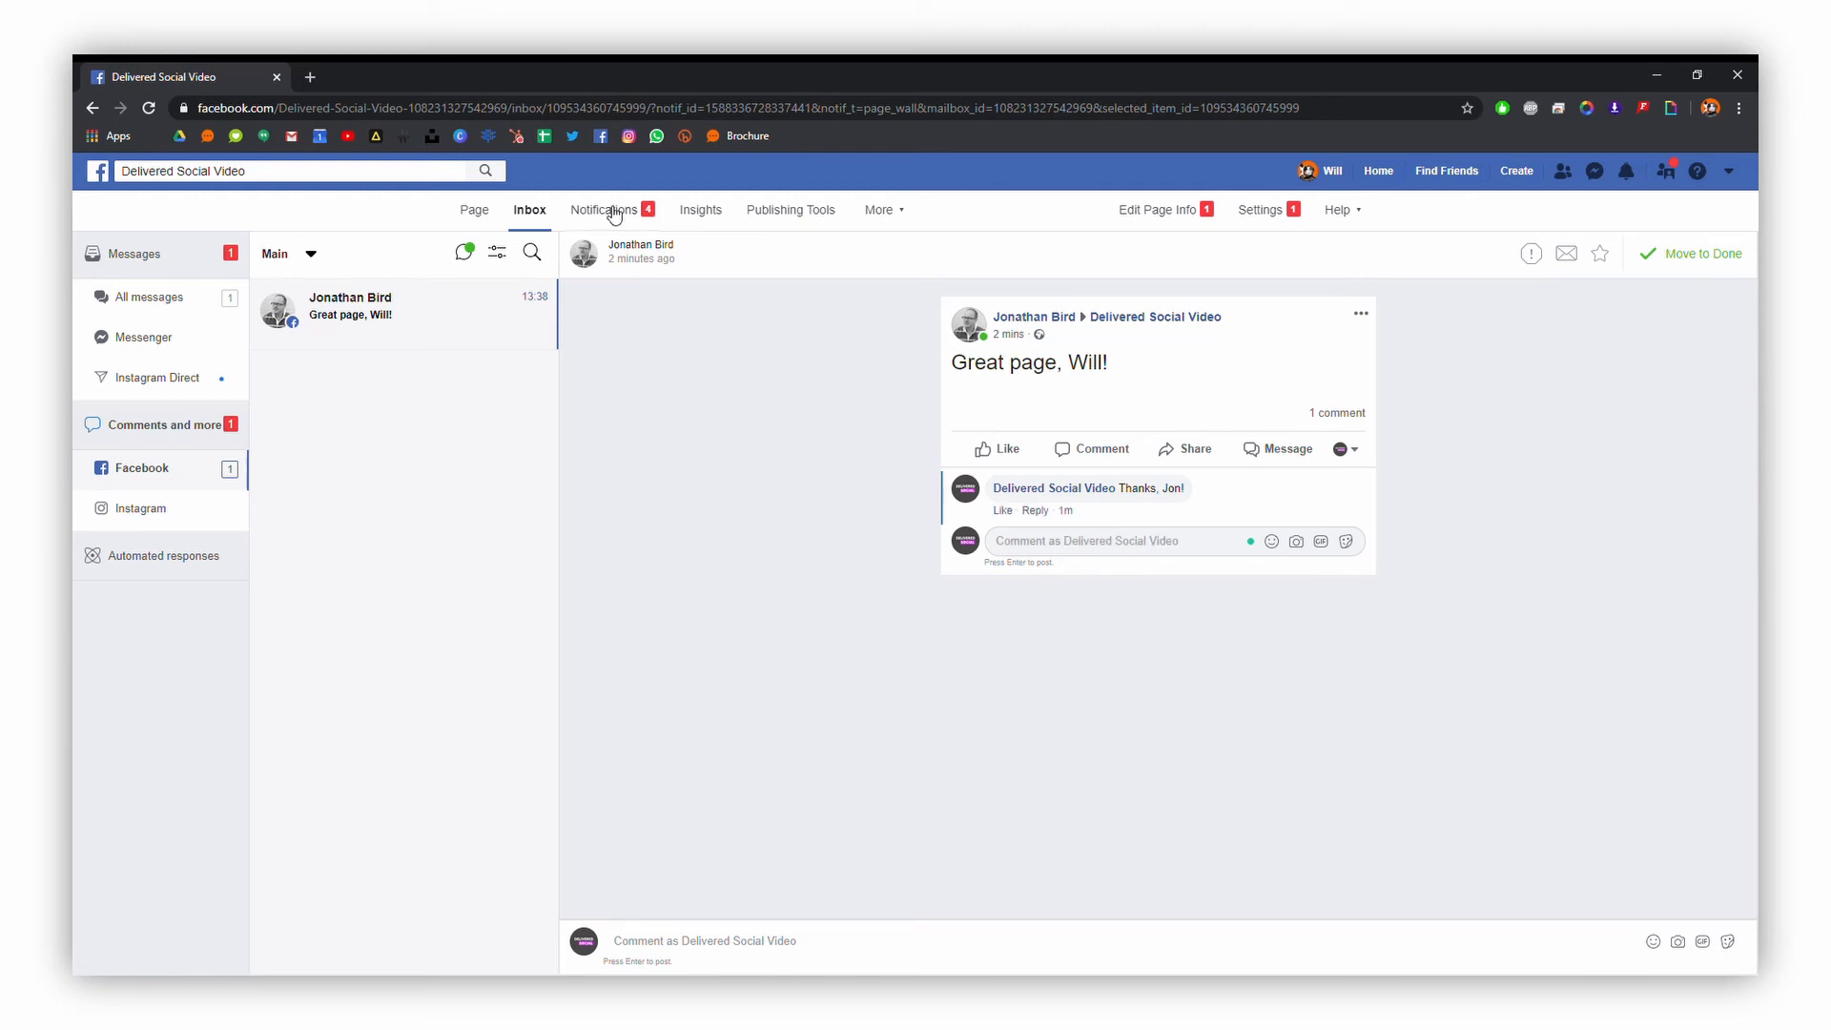
Switch to the page's Notifications, then back to the Inbox listing all messages
left_click(605, 210)
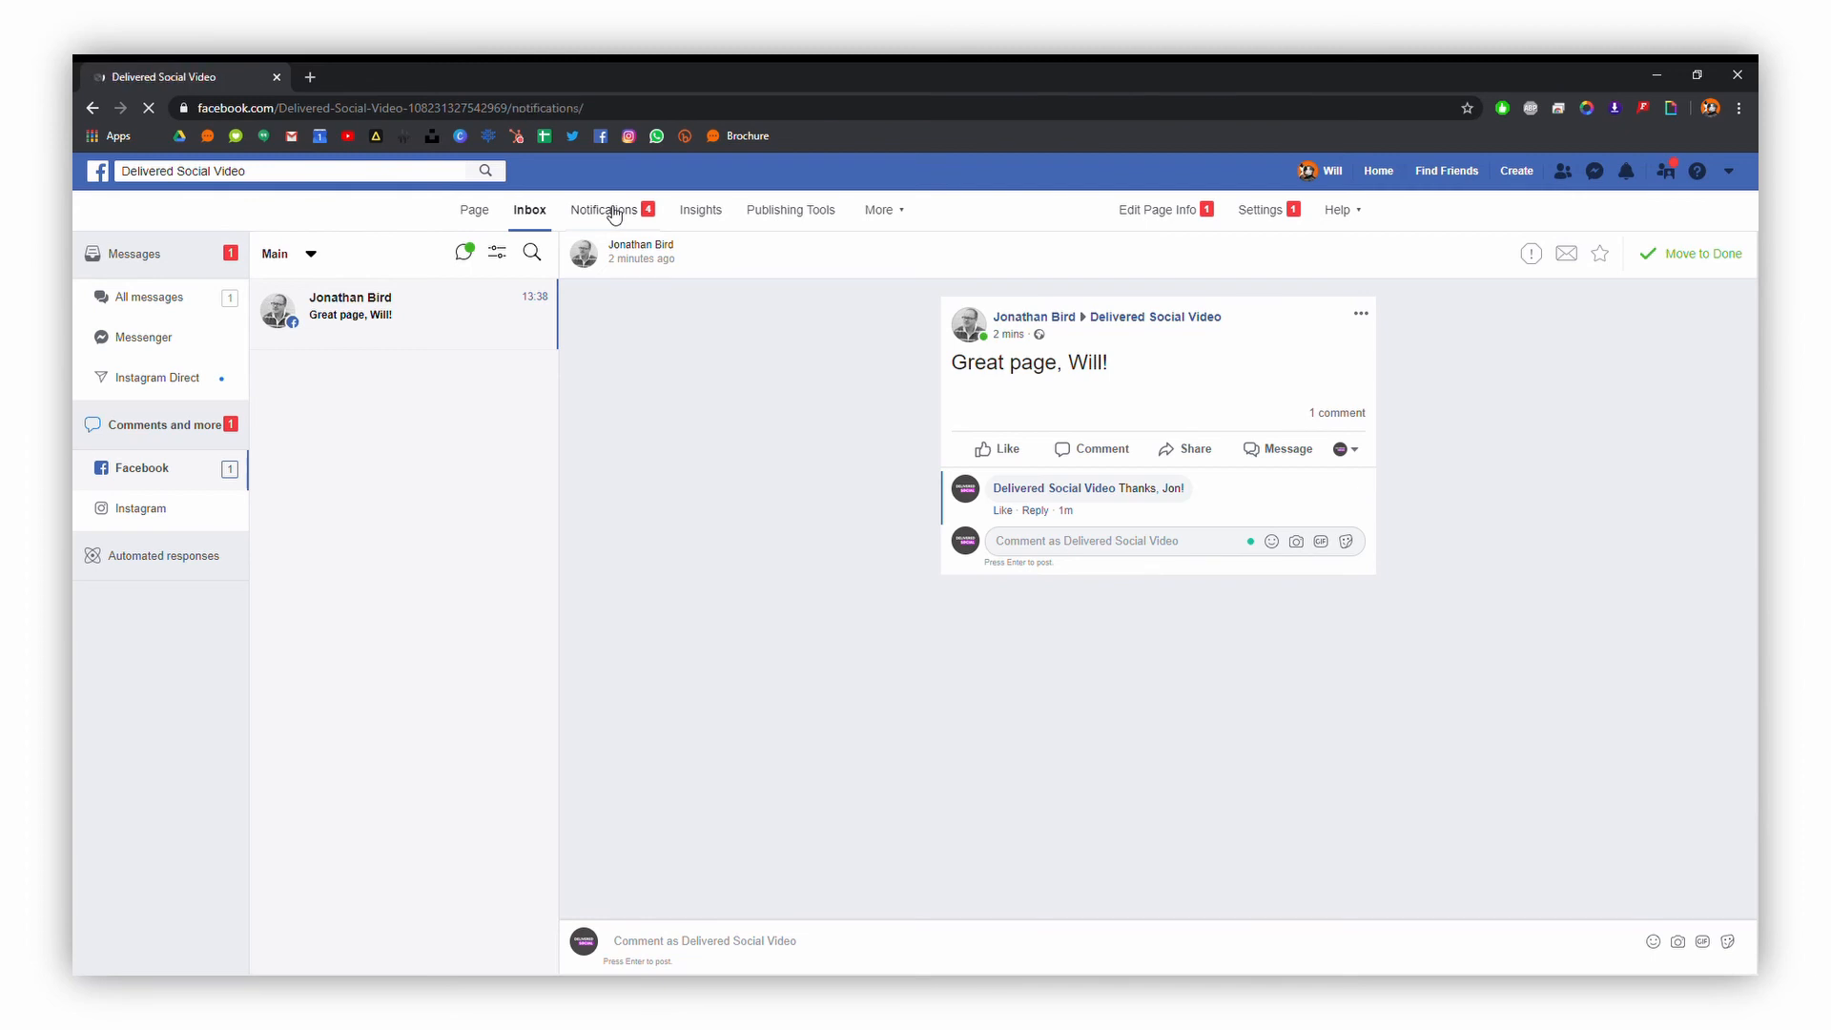
left_click(604, 210)
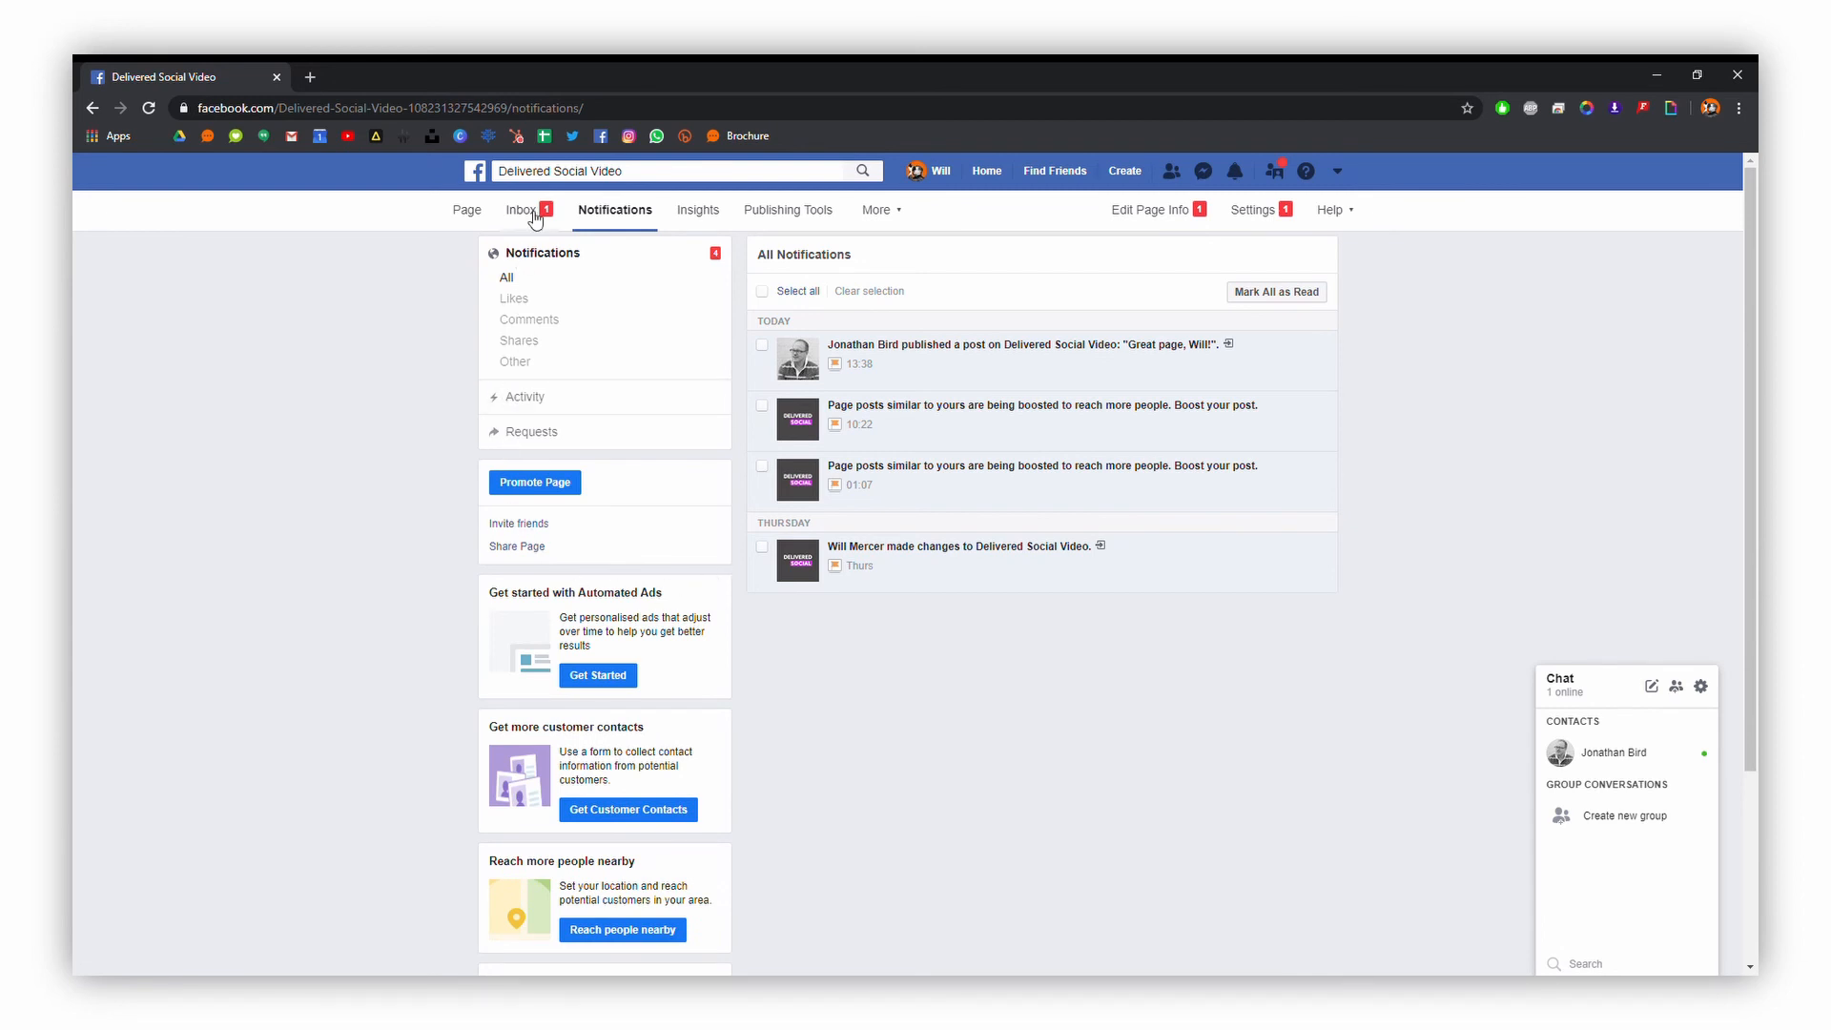
left_click(521, 210)
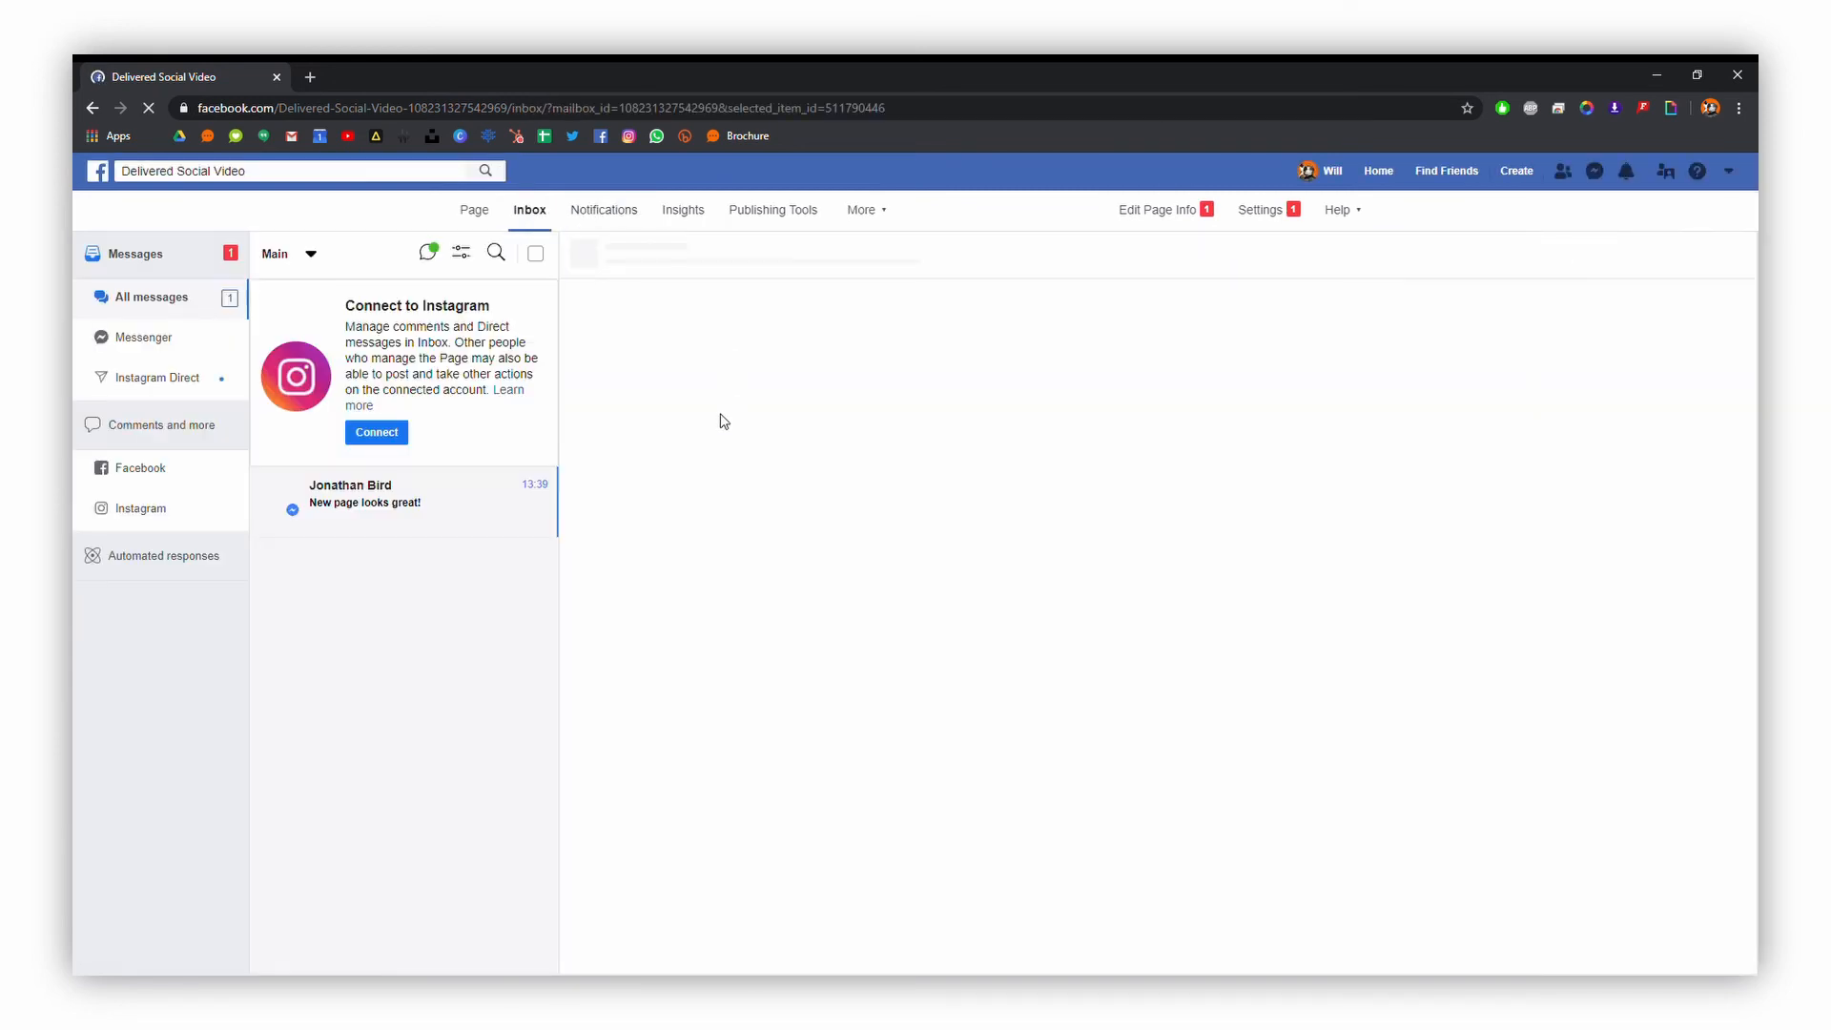
In the 'New page looks great!' conversation, send the page reply 'Thanks Jon!'
left_click(362, 493)
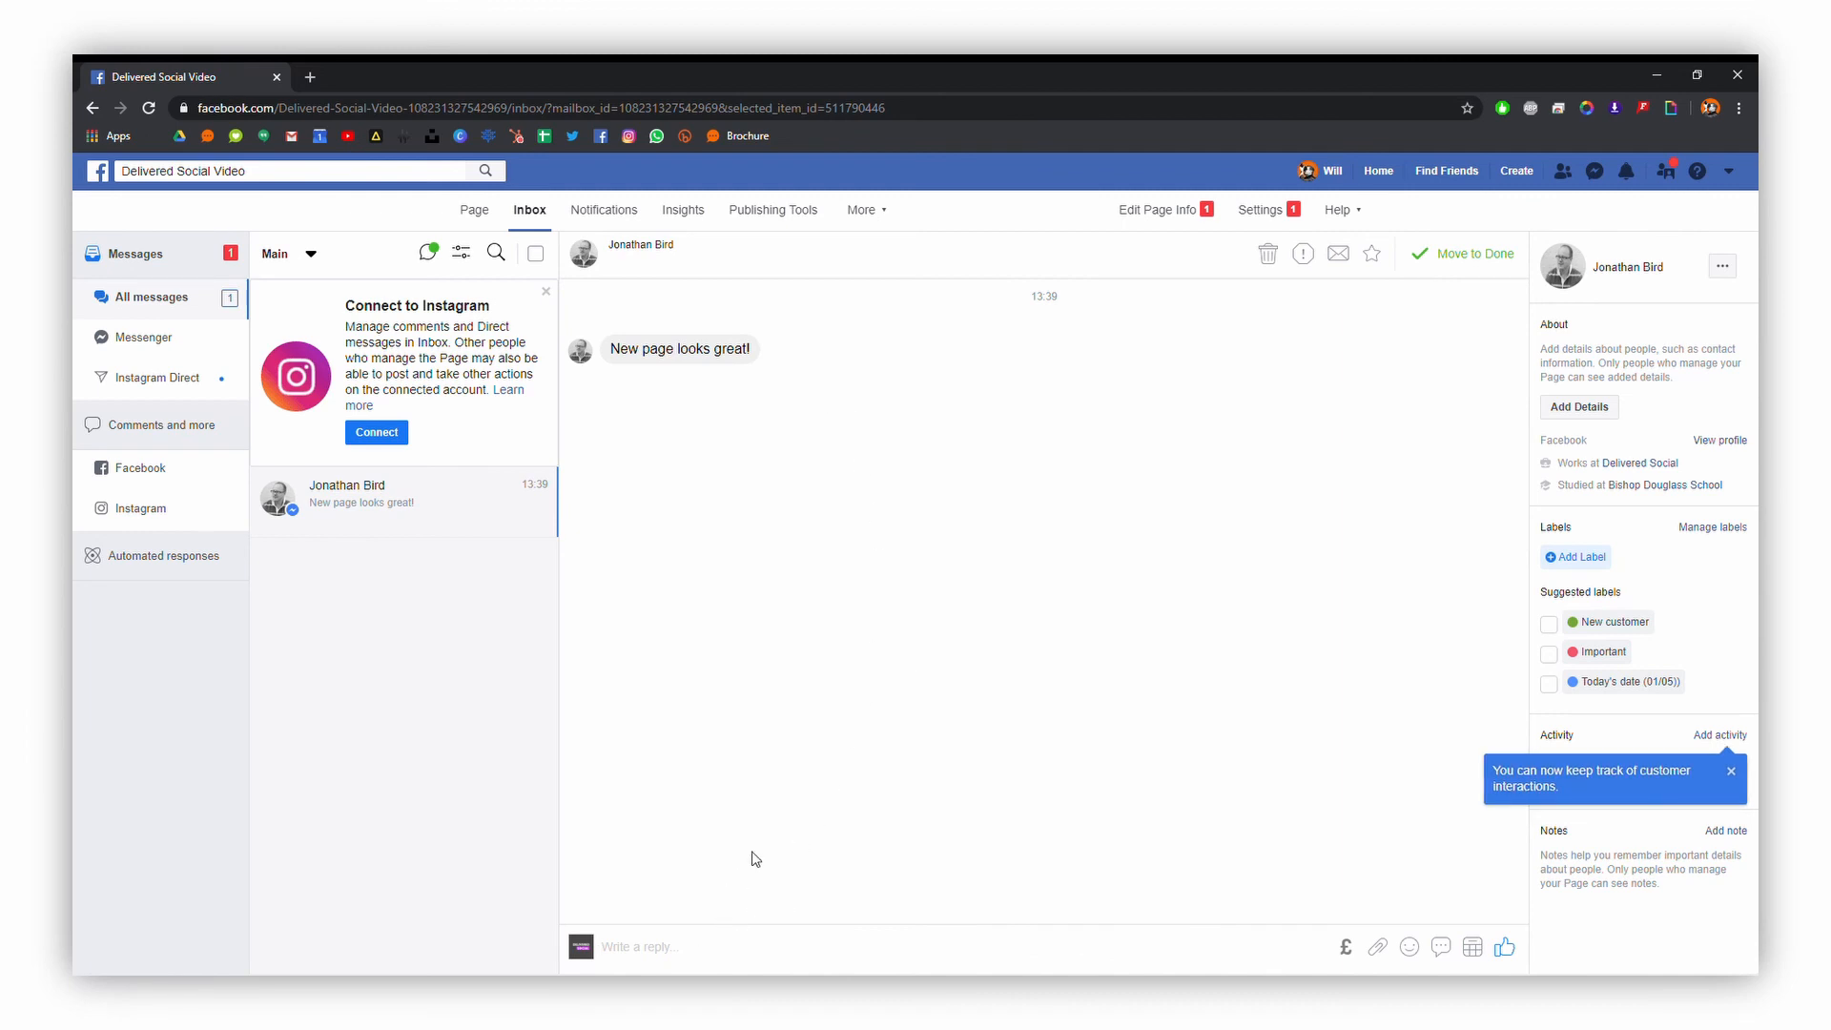
type("Thanks Jon!")
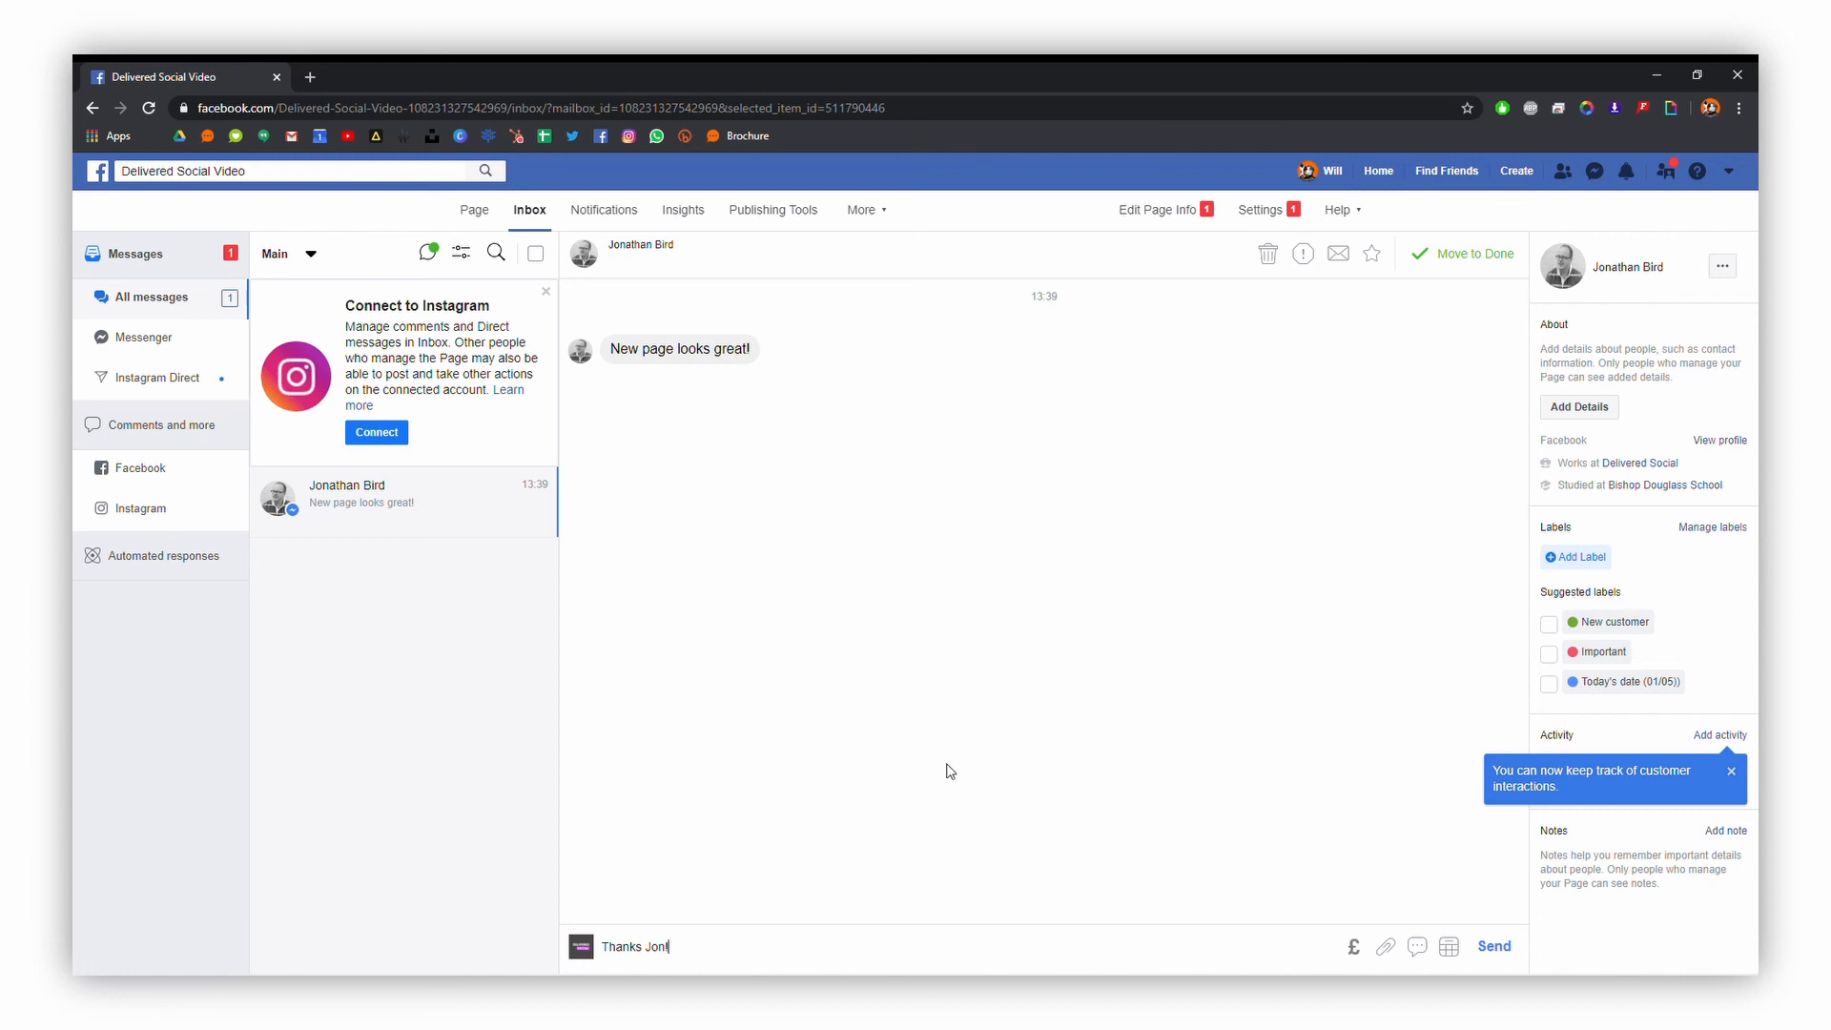
left_click(1496, 946)
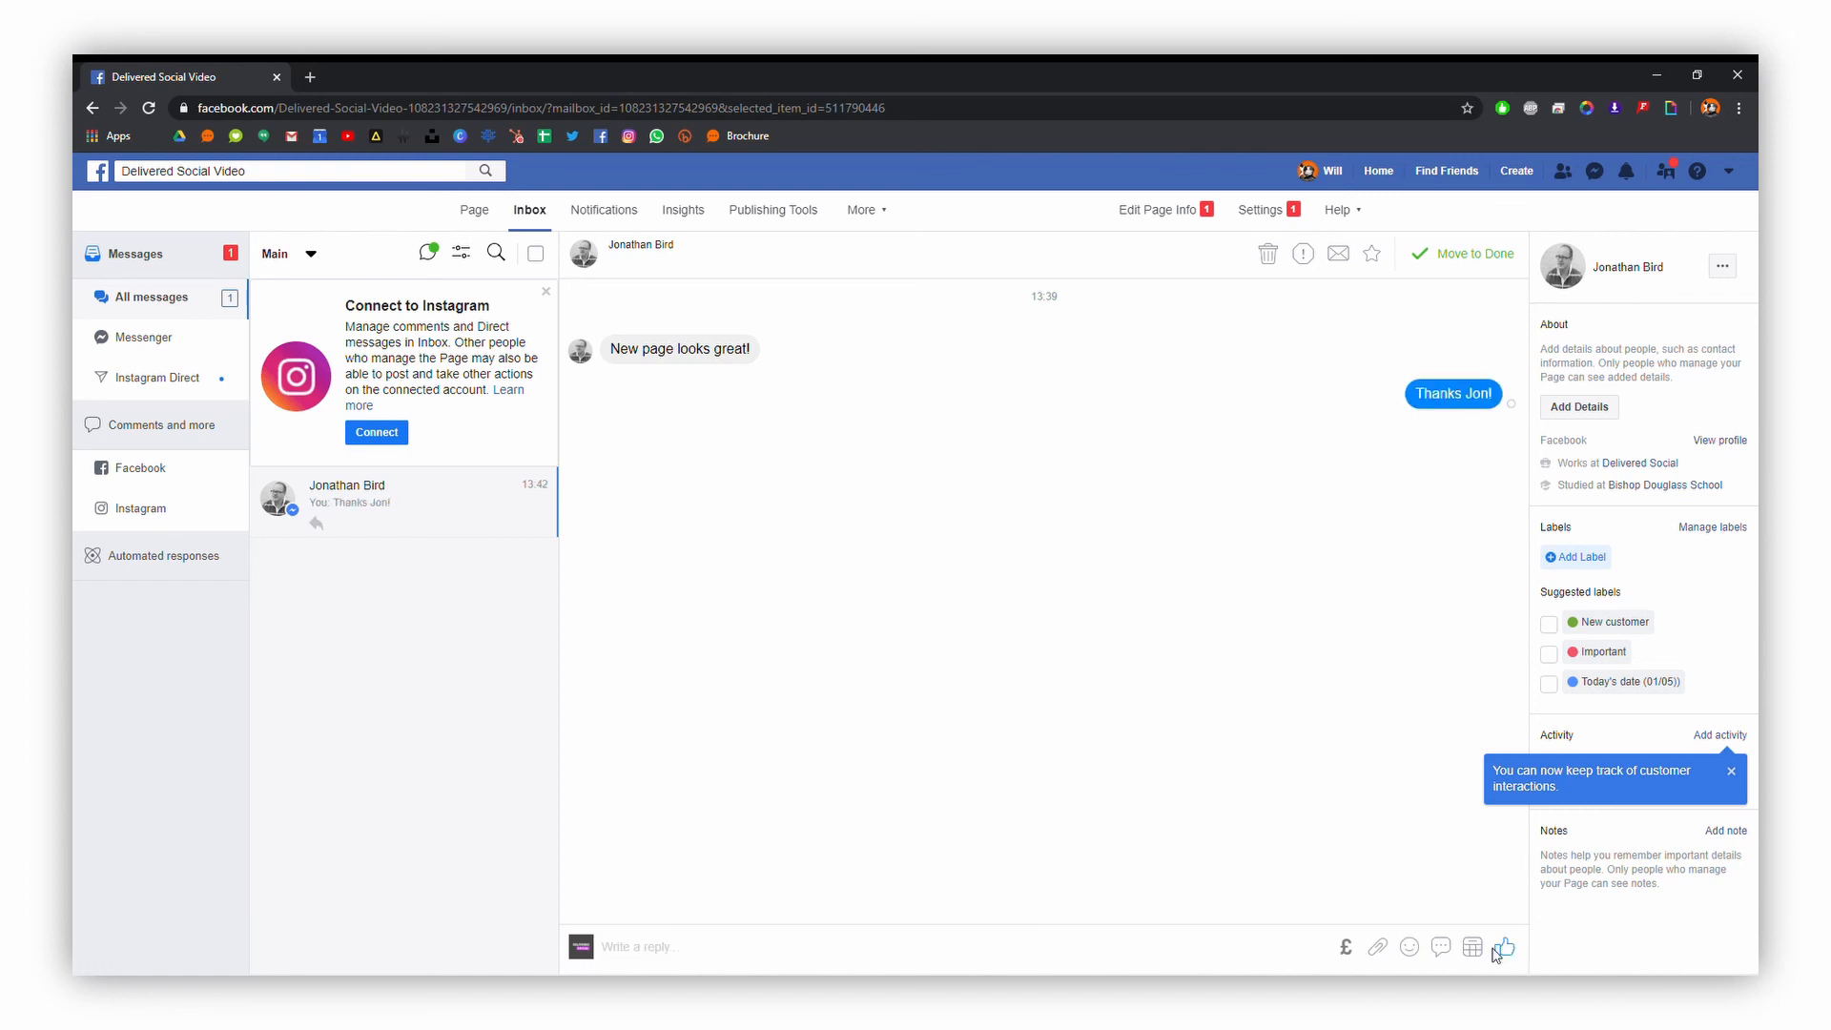
mouse_move(1112, 544)
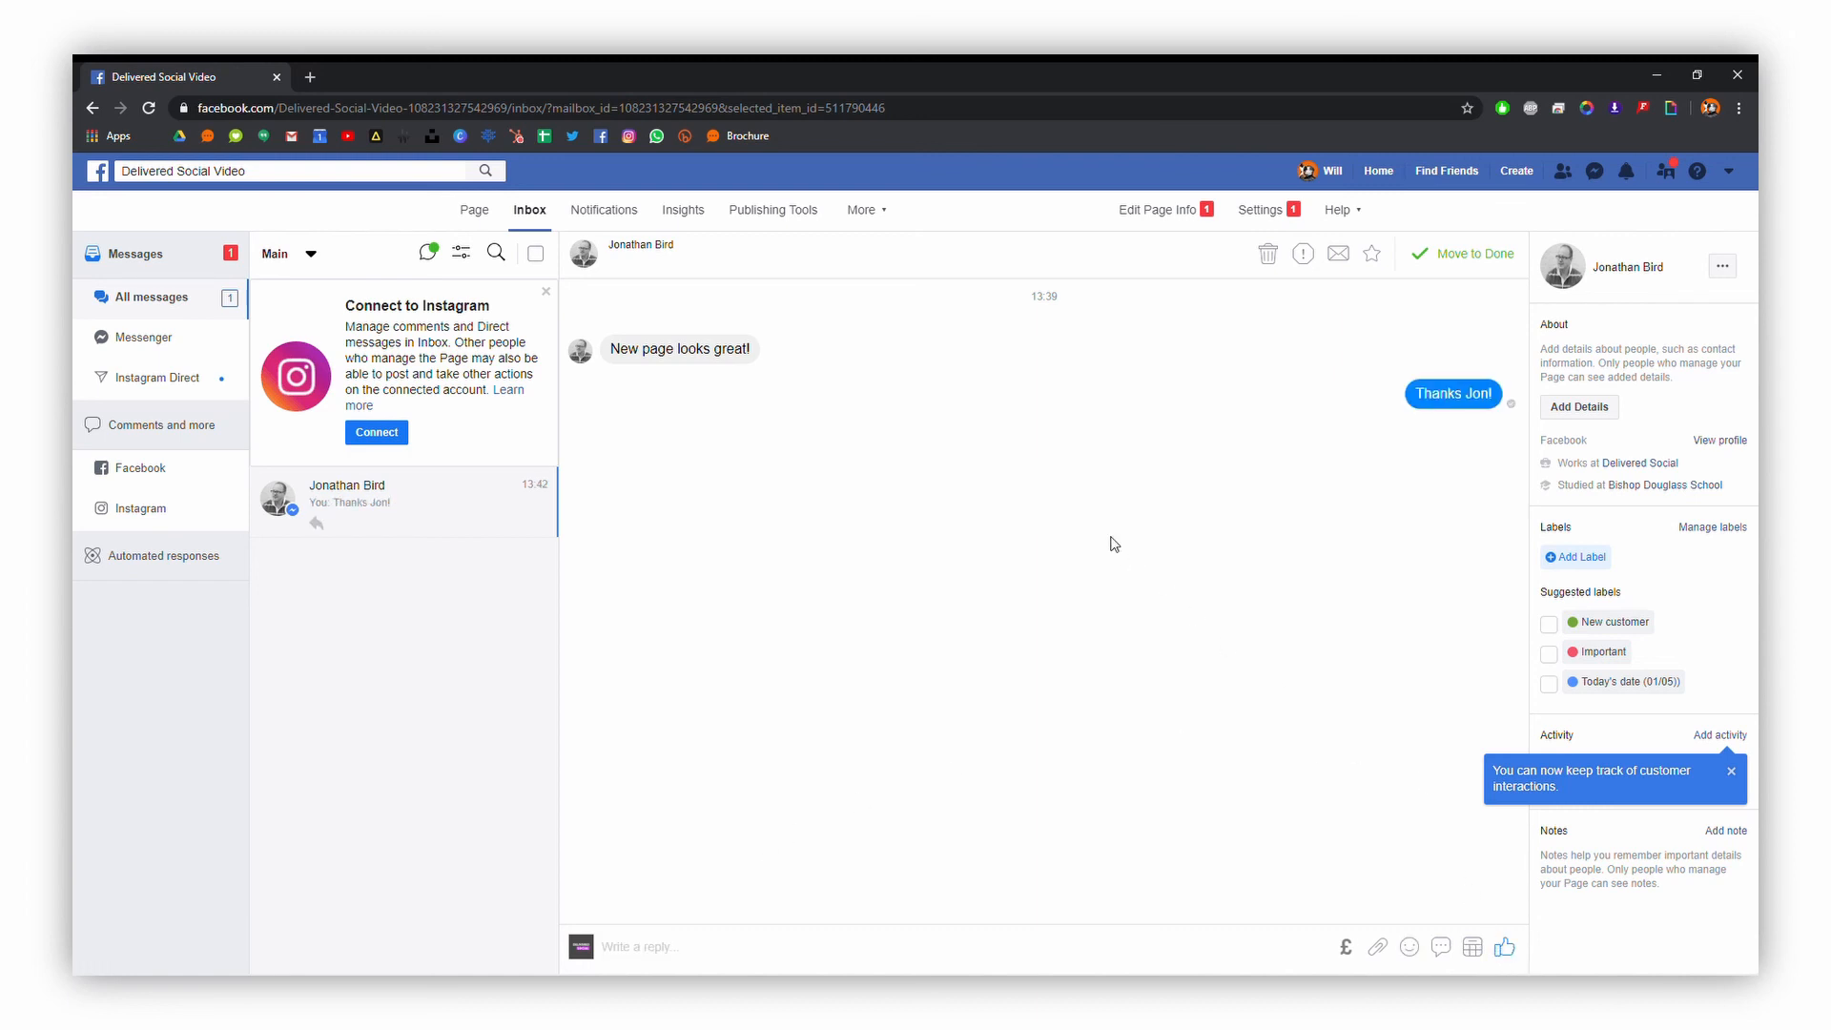